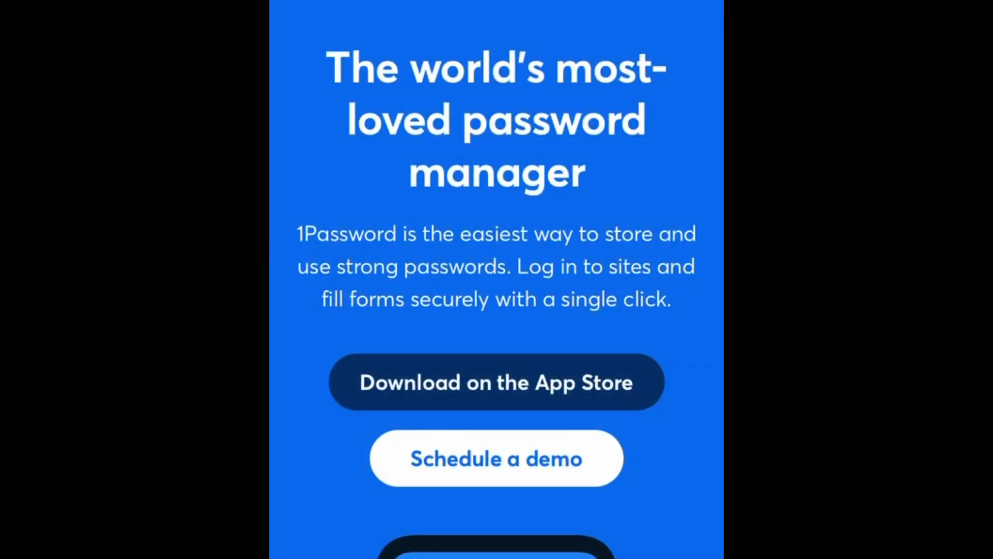
# Step: Scroll up and down the Bitwarden website to find the pricing links
pyautogui.scroll(-3)
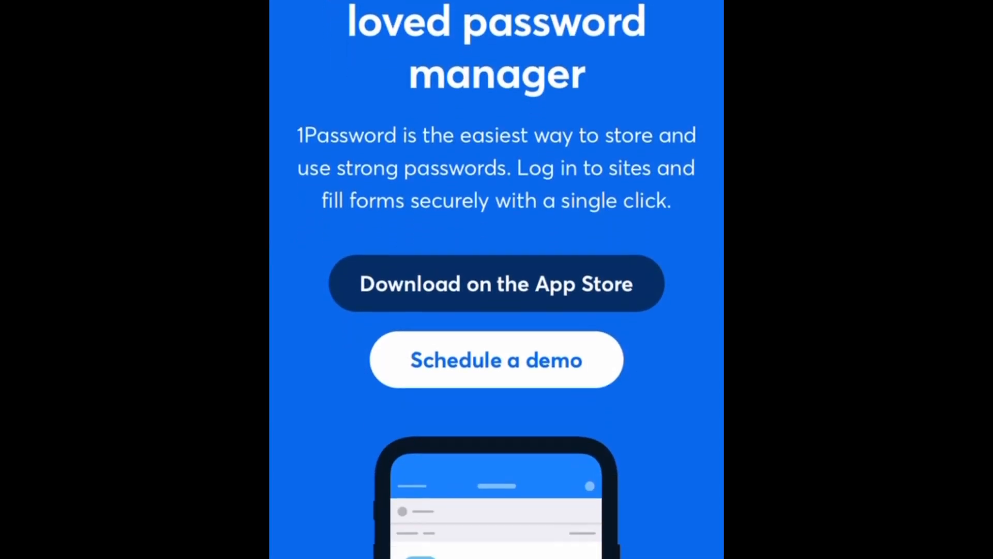
pyautogui.scroll(-3)
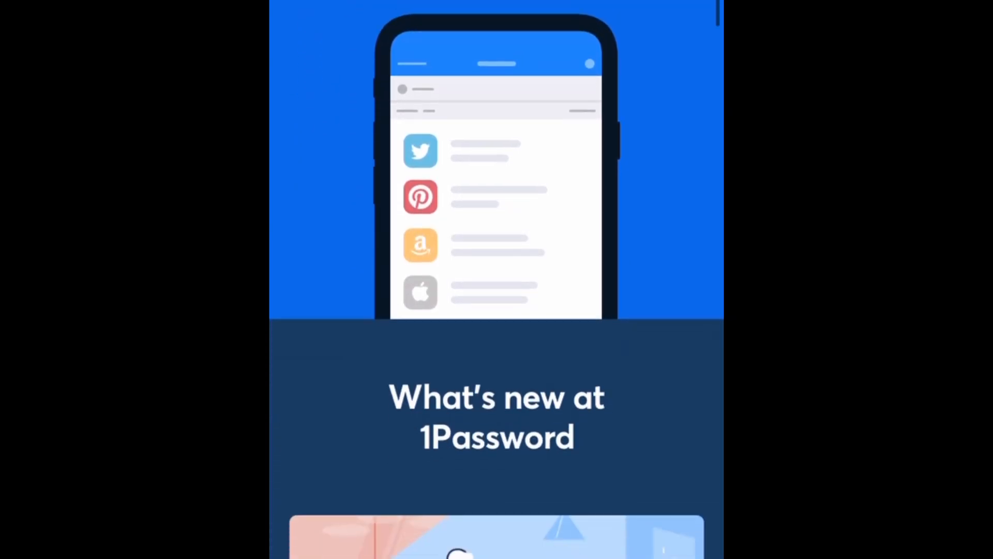
pyautogui.scroll(-3)
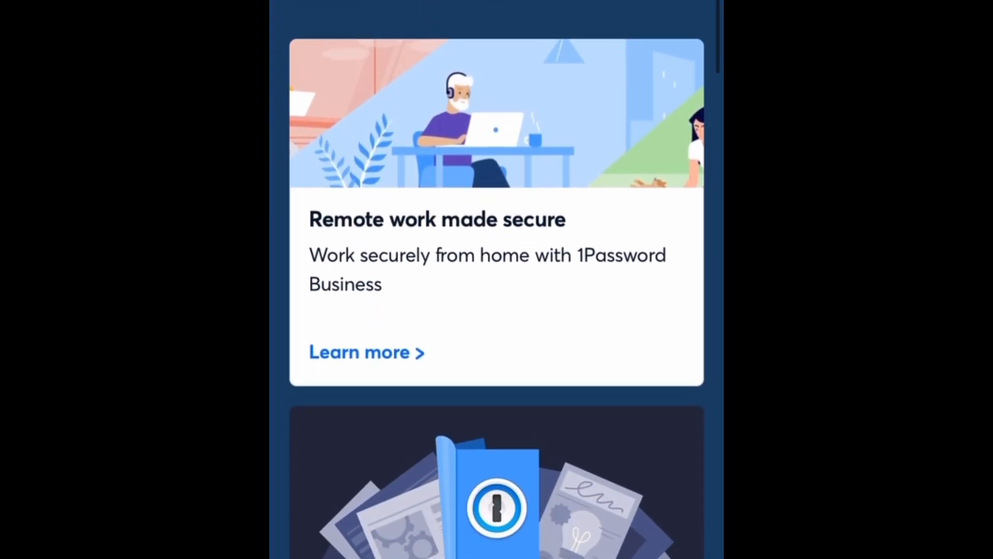
pyautogui.scroll(-3)
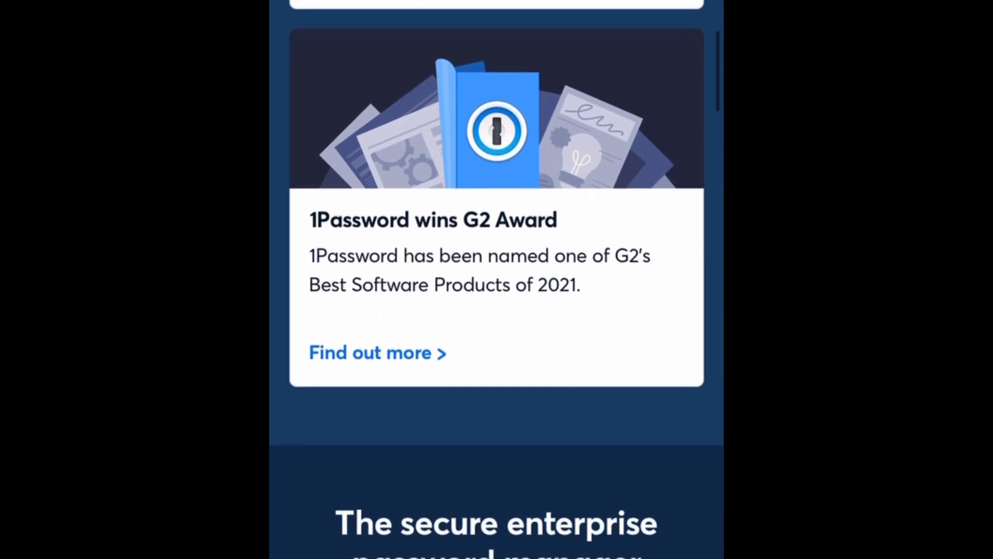
pyautogui.scroll(-3)
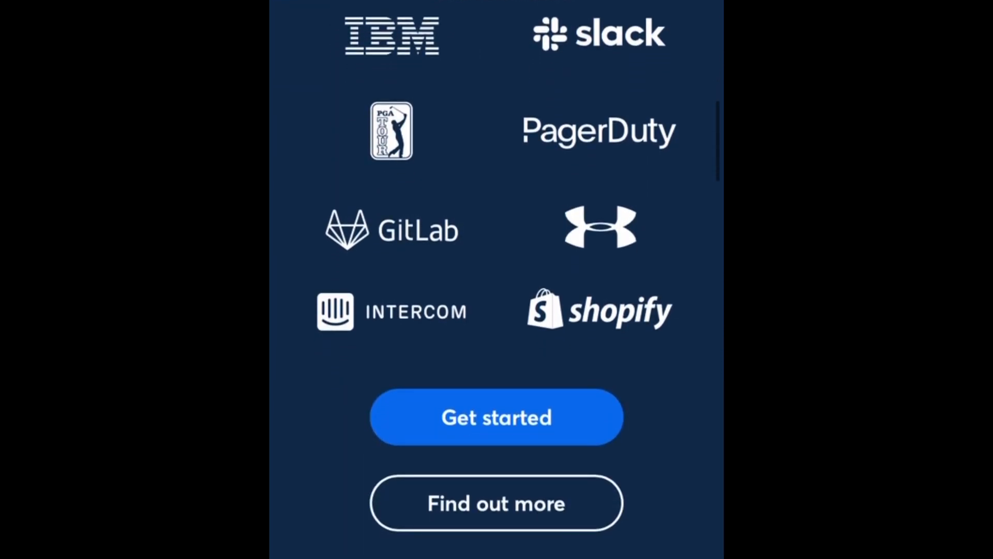
pyautogui.scroll(3)
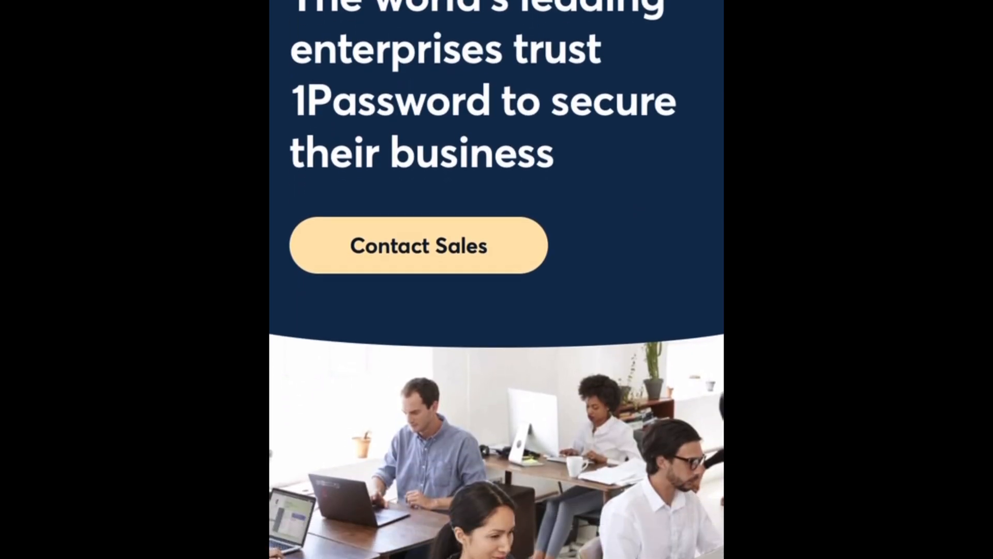
pyautogui.scroll(3)
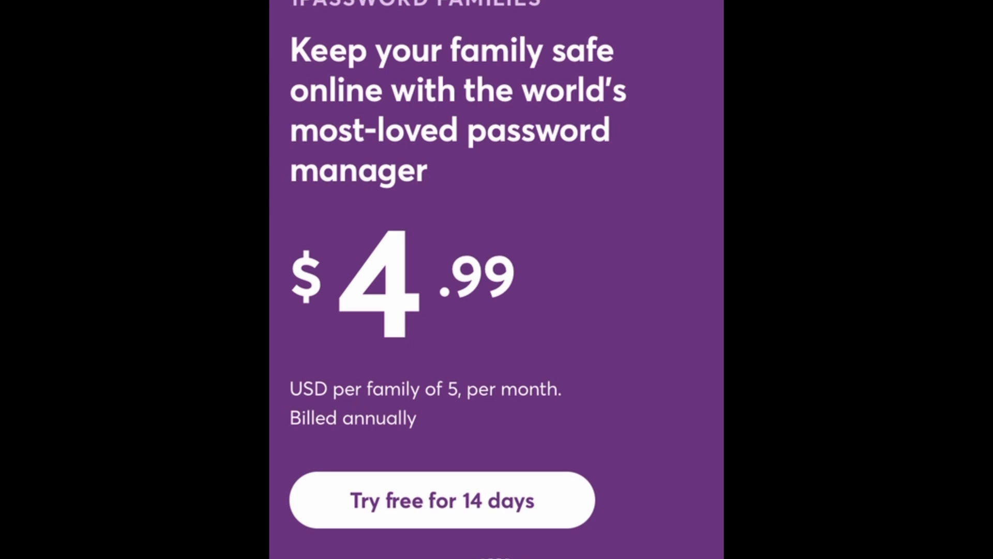
pyautogui.scroll(-3)
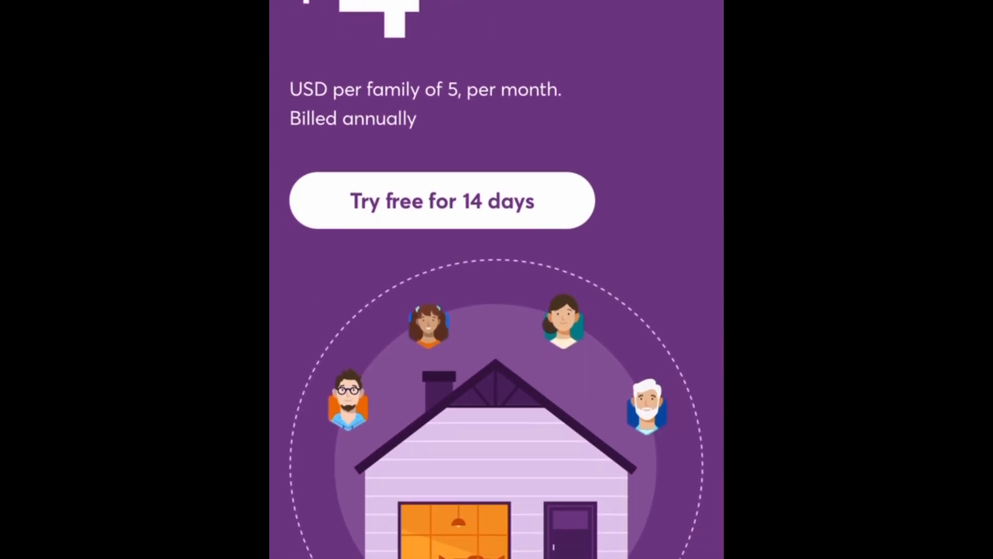
pyautogui.scroll(3)
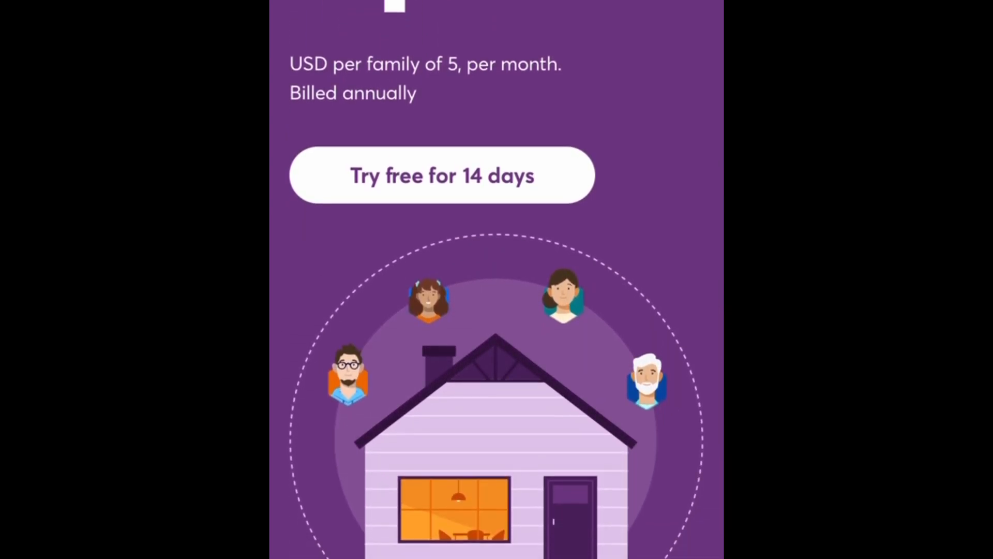
pyautogui.scroll(-3)
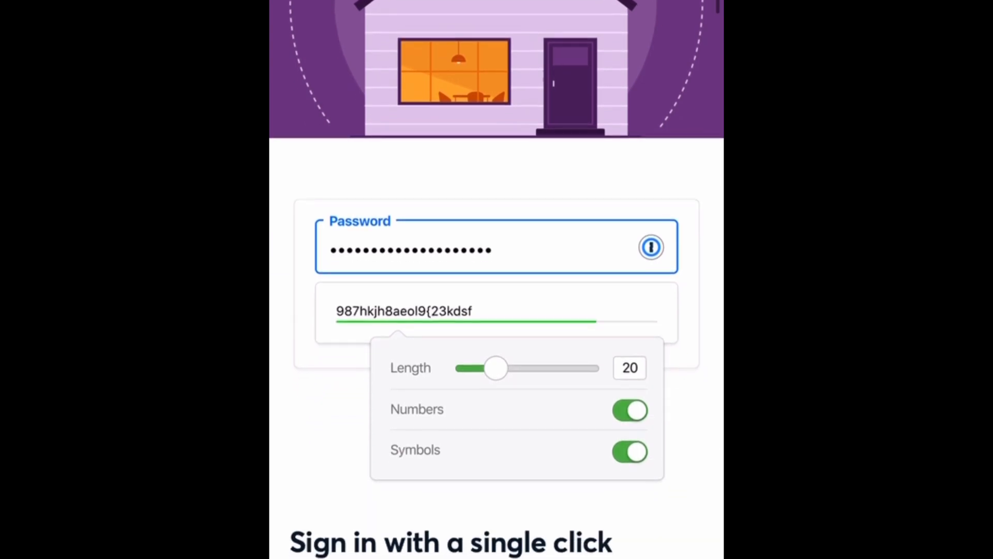
pyautogui.scroll(-3)
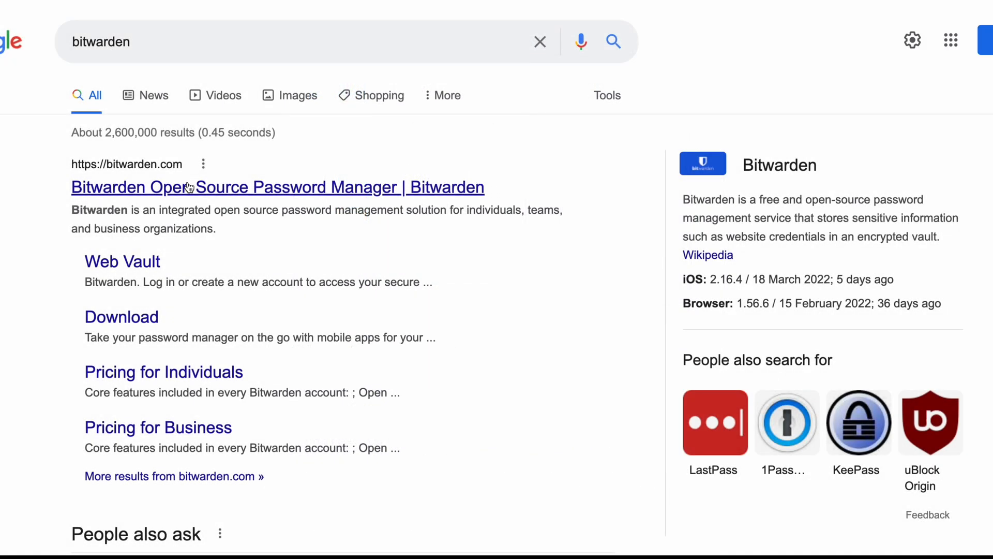
pyautogui.moveTo(705, 236)
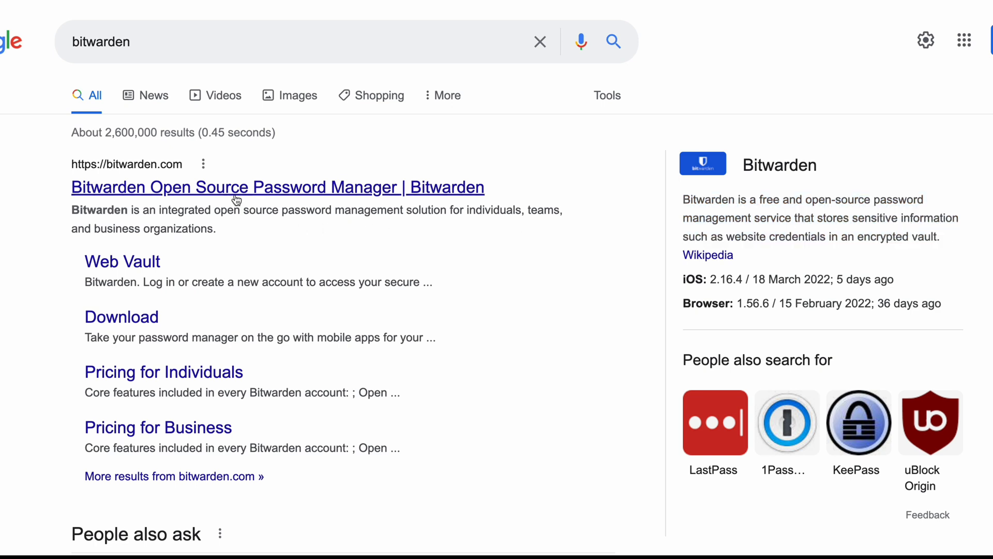
pyautogui.moveTo(163, 372)
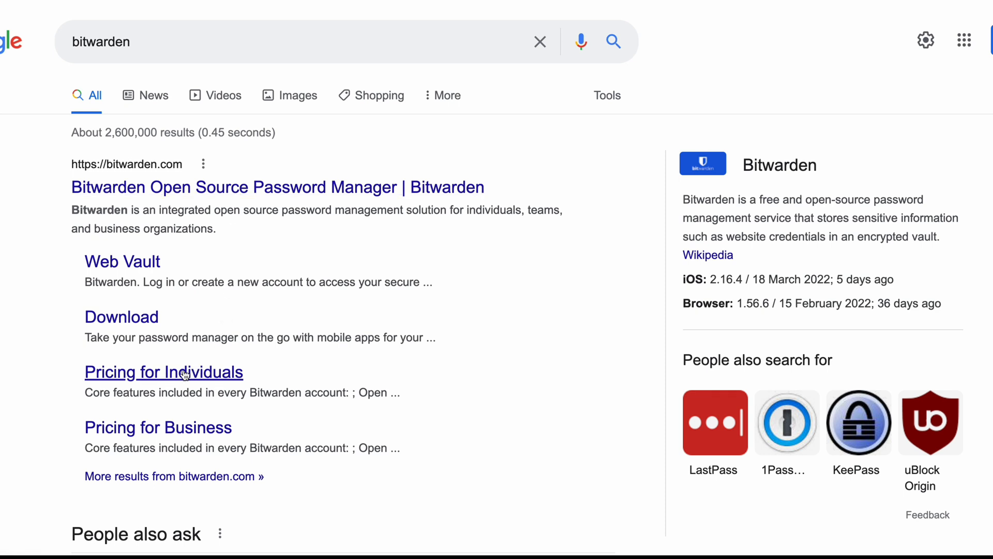
pyautogui.moveTo(347, 303)
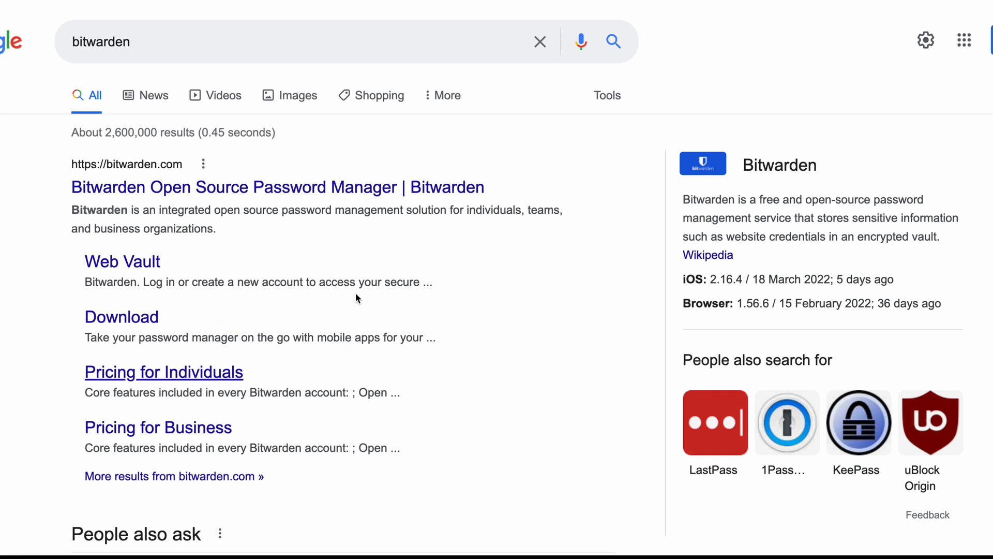
# Step: Open Pricing for Individuals, show Personal plans, and pick Create Free Org under Free 2-Person Org
pyautogui.click(164, 372)
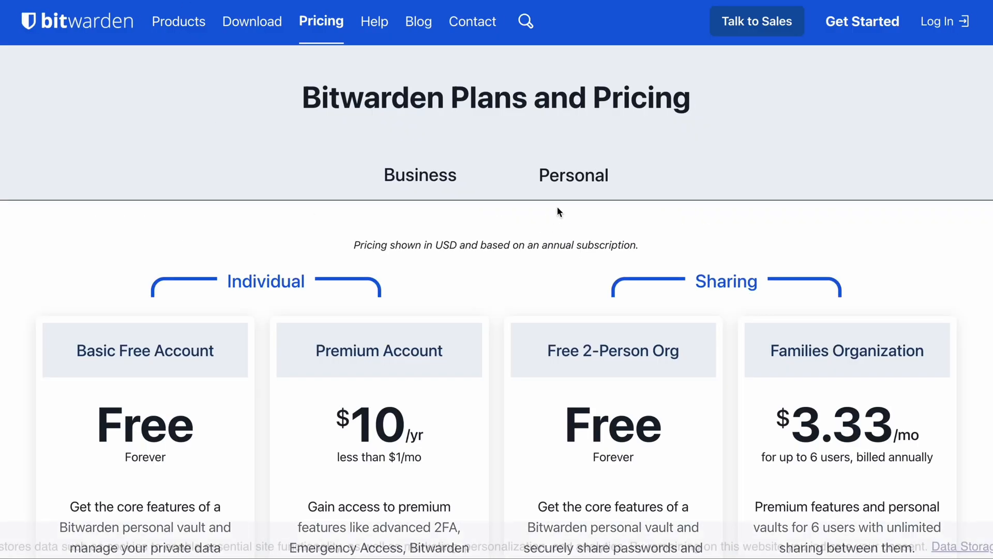
pyautogui.click(572, 175)
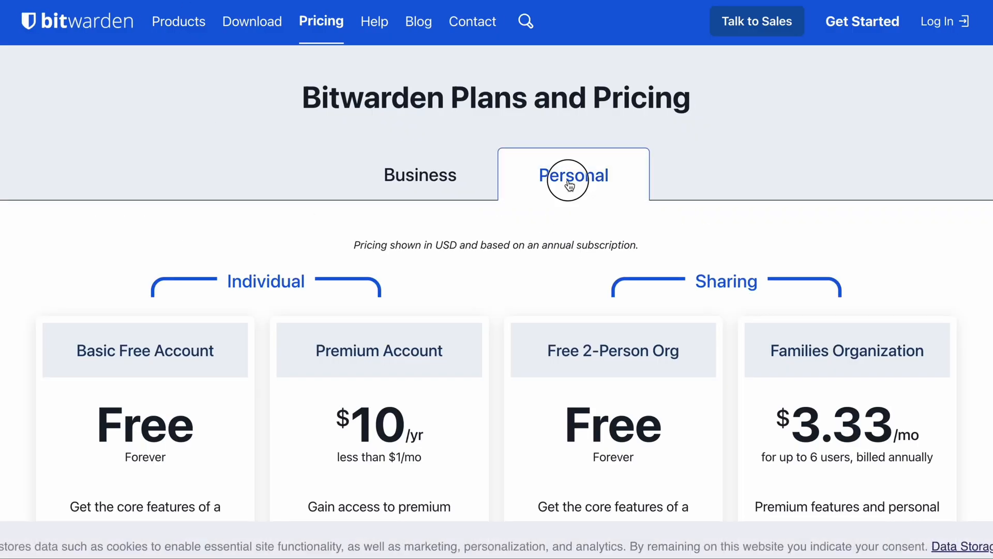
pyautogui.scroll(-3)
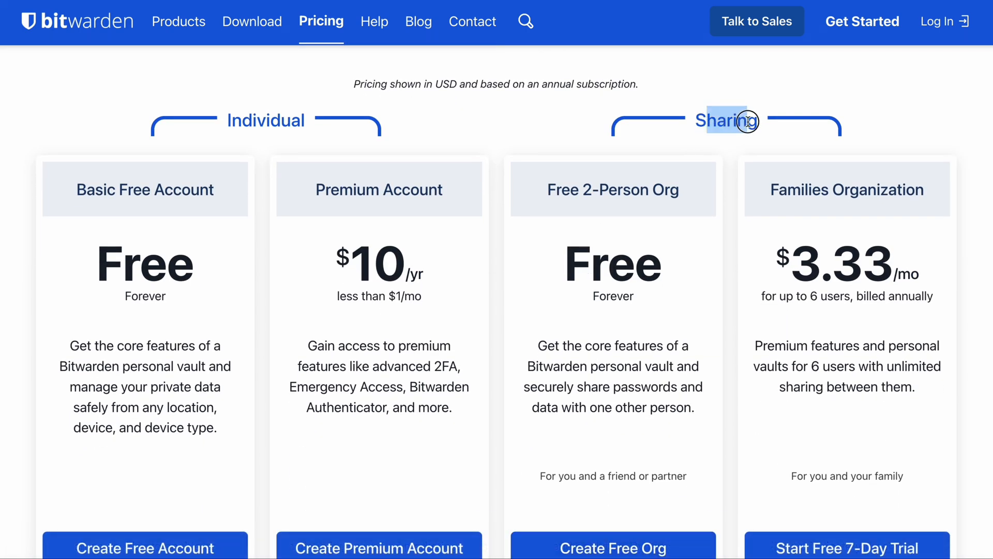
pyautogui.moveTo(612, 273)
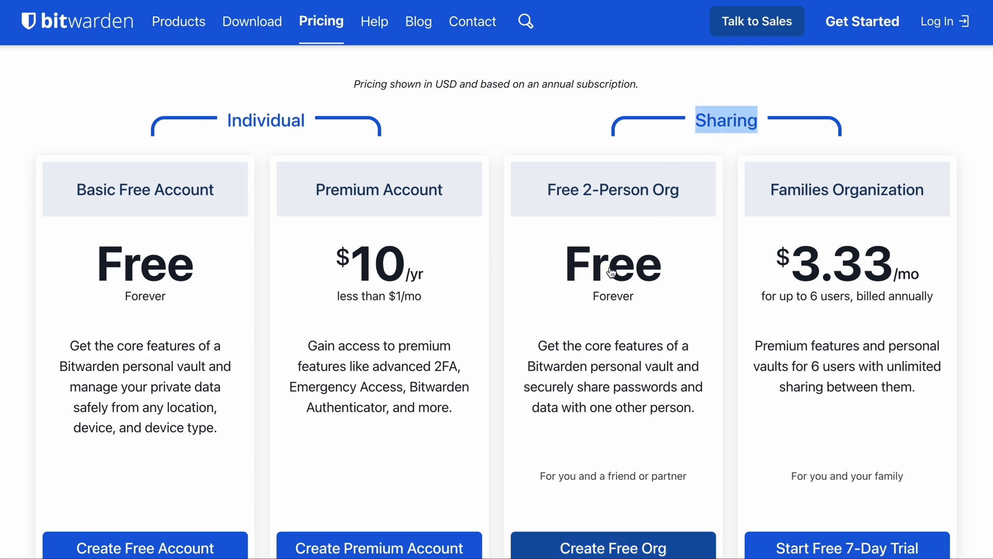
pyautogui.moveTo(610, 273)
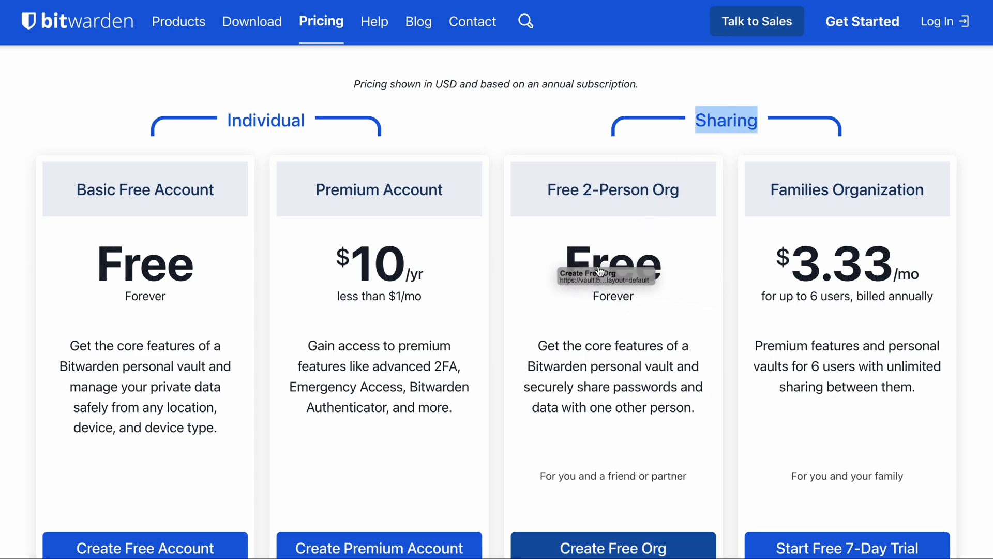
pyautogui.scroll(-3)
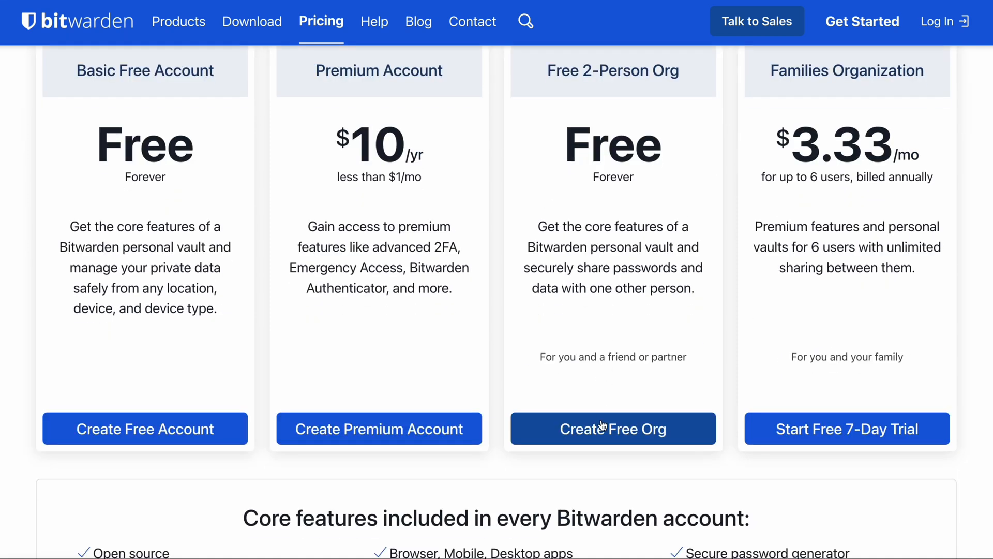
pyautogui.click(612, 428)
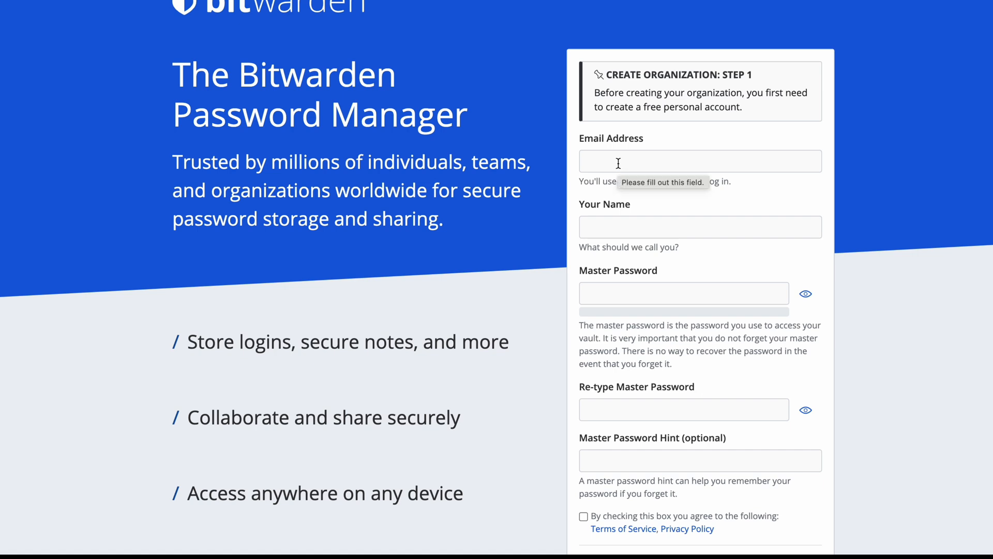
# Step: Enter email, name, master password with confirmation and a hint, and accept the terms
pyautogui.write('youremail@...')
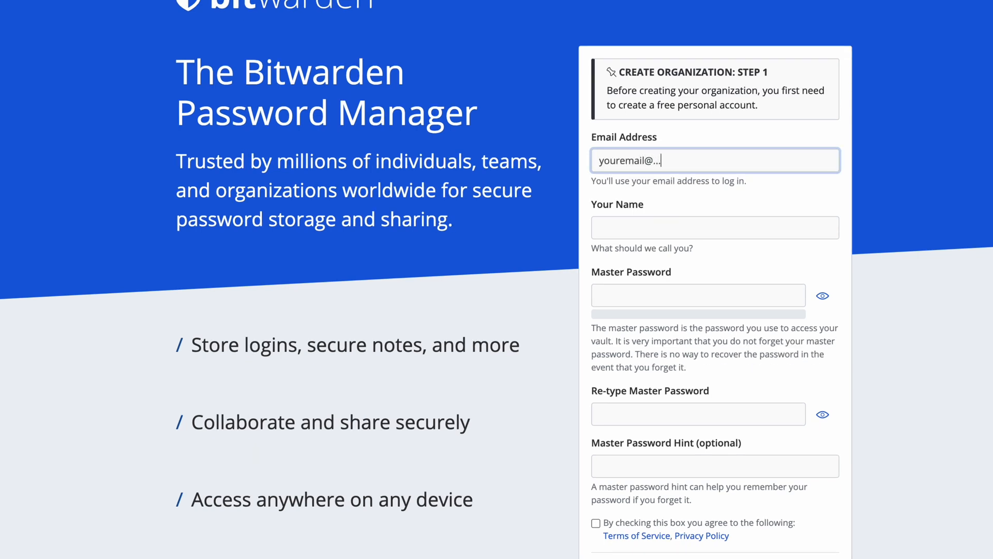
pyautogui.click(715, 227)
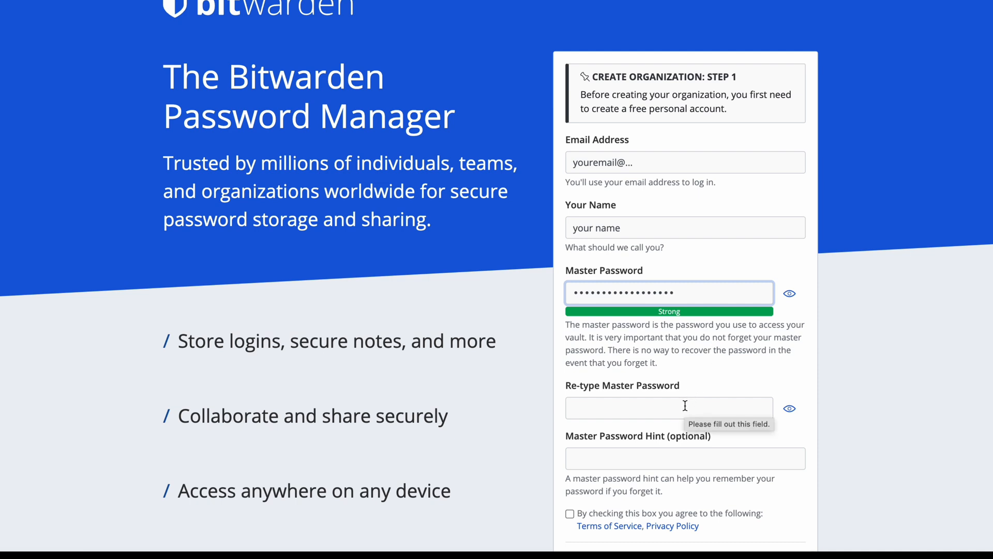
pyautogui.moveTo(682, 284)
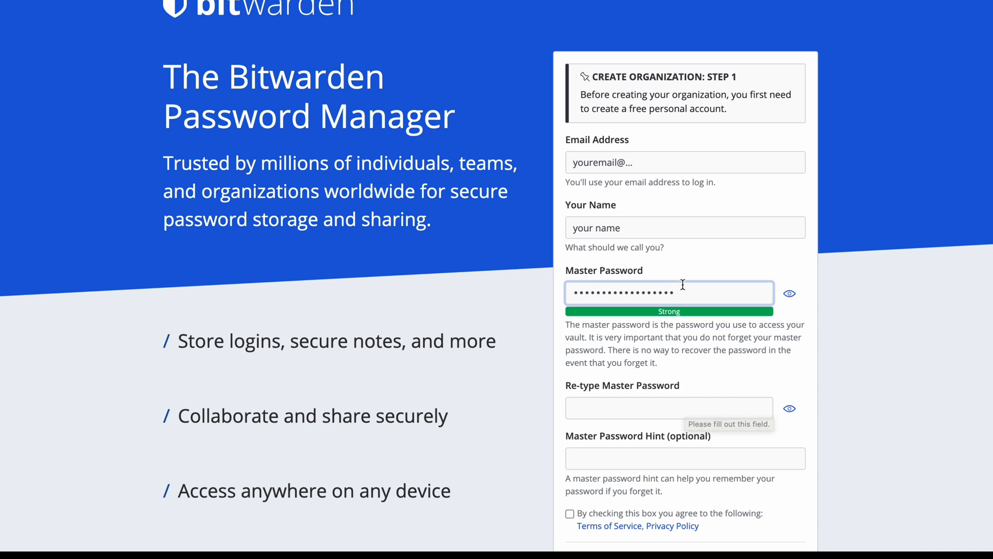
pyautogui.scroll(-3)
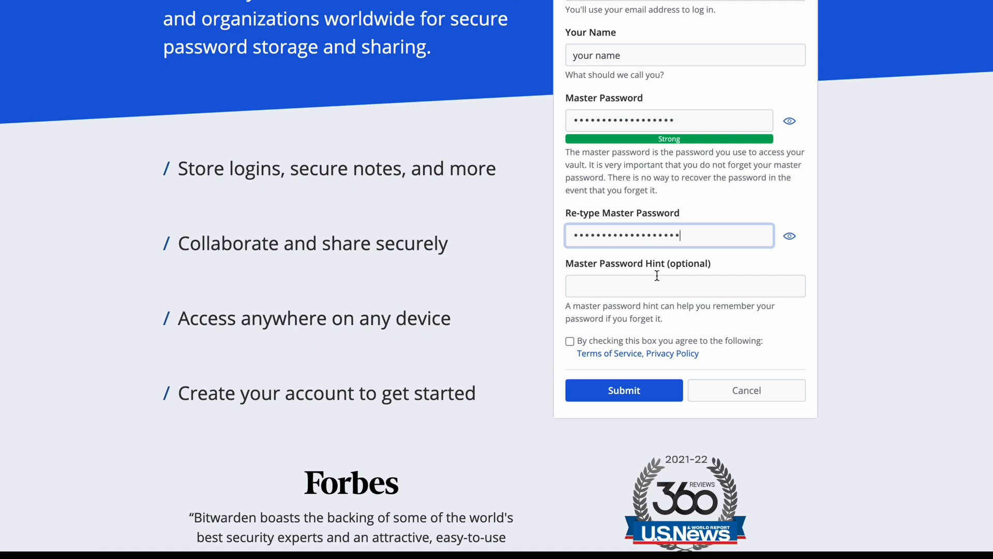
pyautogui.click(683, 286)
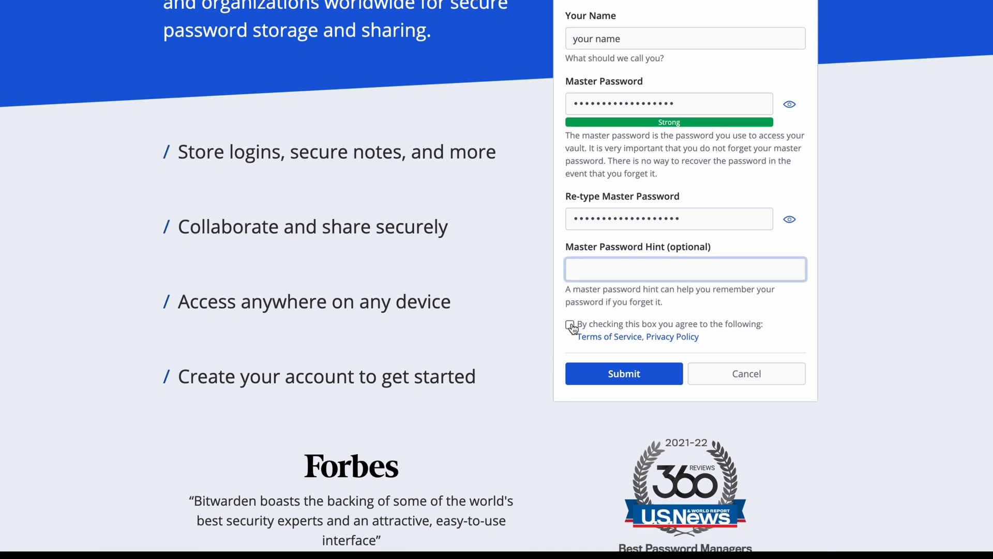
pyautogui.write('hint')
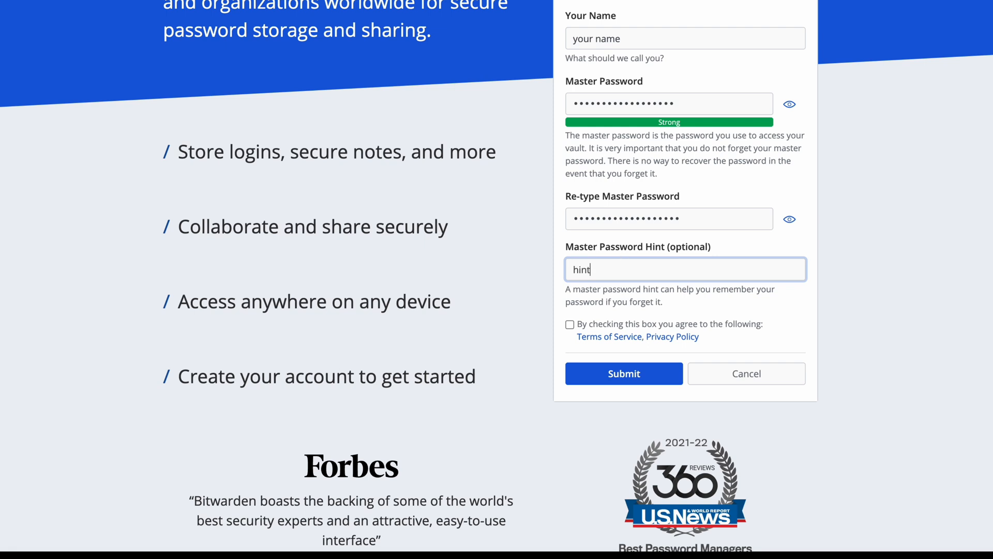
pyautogui.click(569, 324)
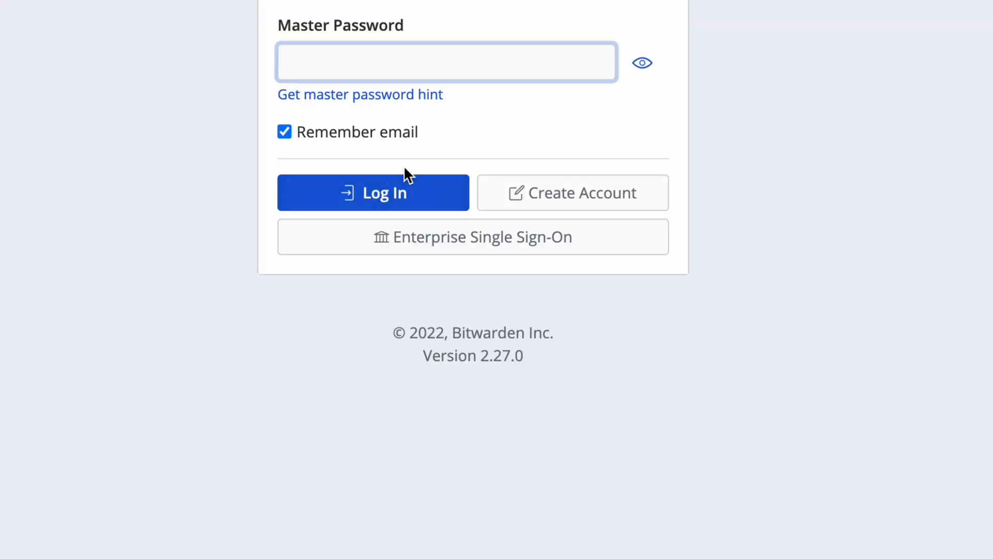
# Step: Enter the master password and pass hCaptcha by selecting all motorcycles, including the scooter
pyautogui.write('•••')
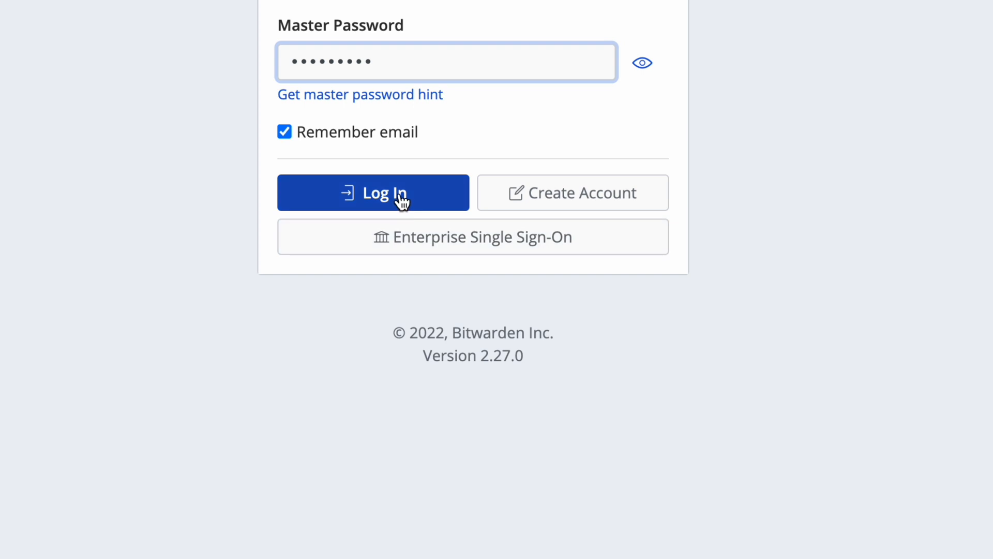
pyautogui.click(372, 192)
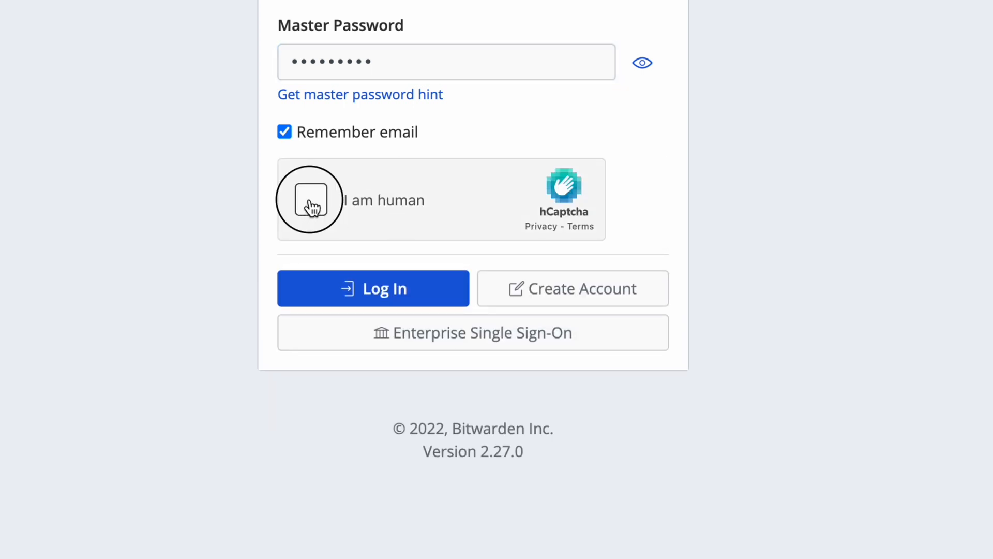
pyautogui.click(310, 200)
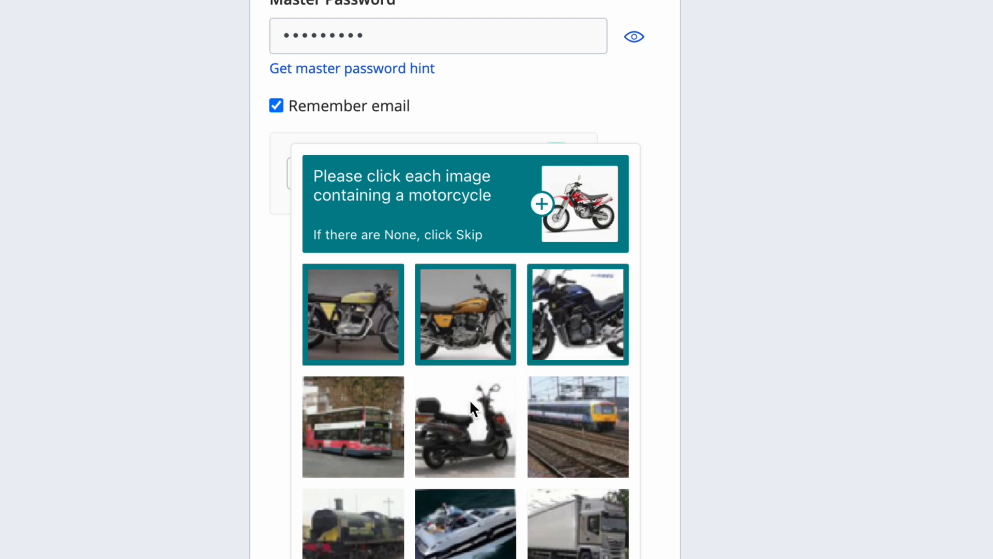
pyautogui.click(465, 426)
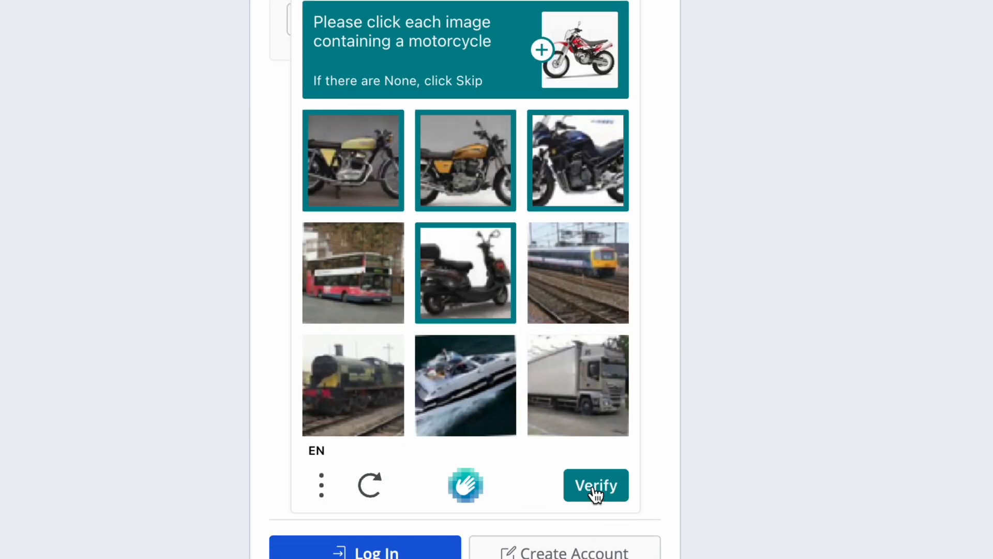
pyautogui.click(595, 485)
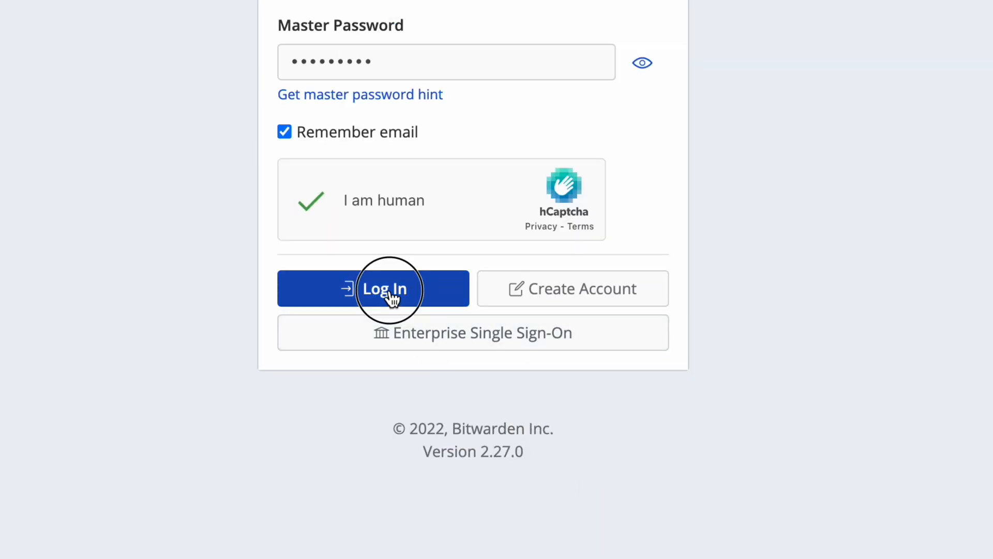
# Step: Log in and submit a Free-plan organization named 'Family' with your billing email
pyautogui.click(373, 288)
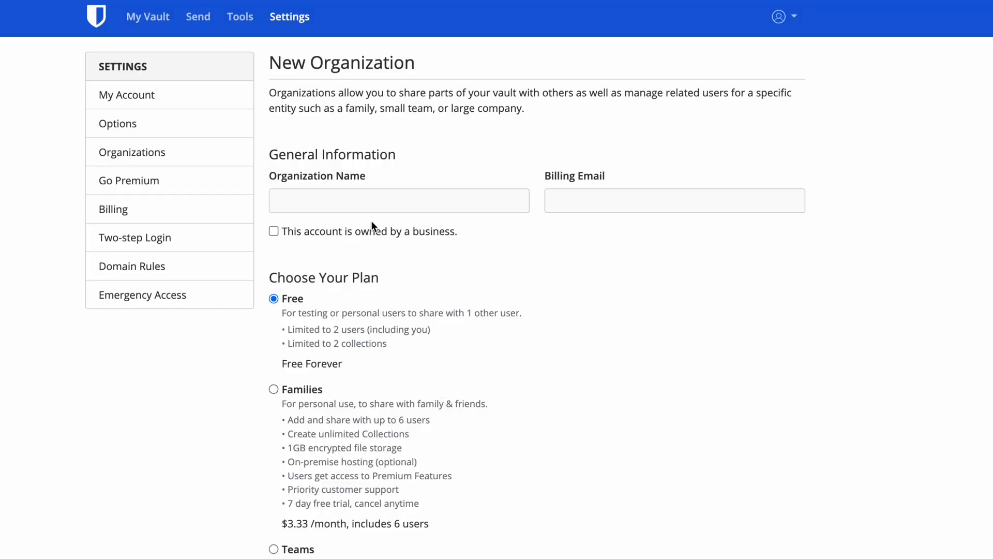
pyautogui.write('Family')
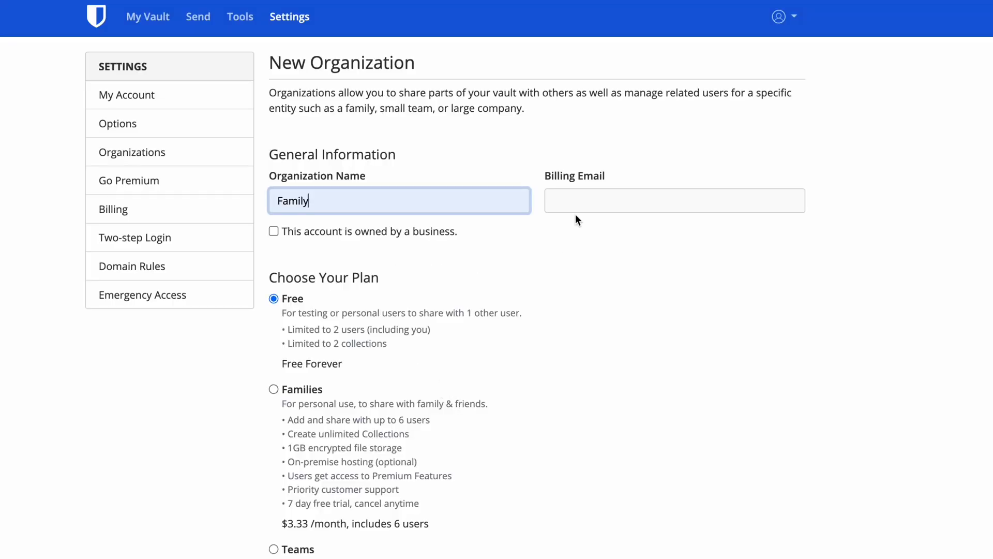
pyautogui.write('your')
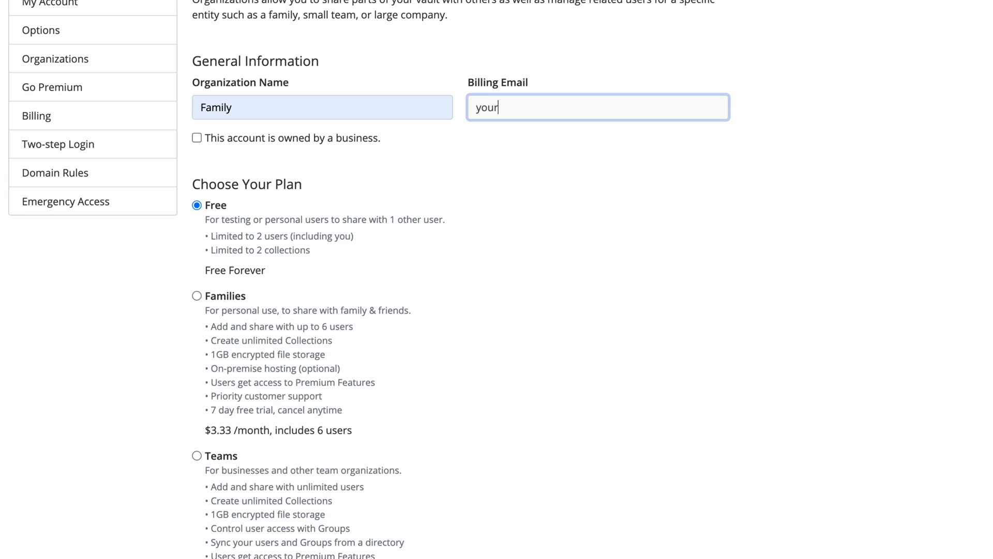
pyautogui.write('email@')
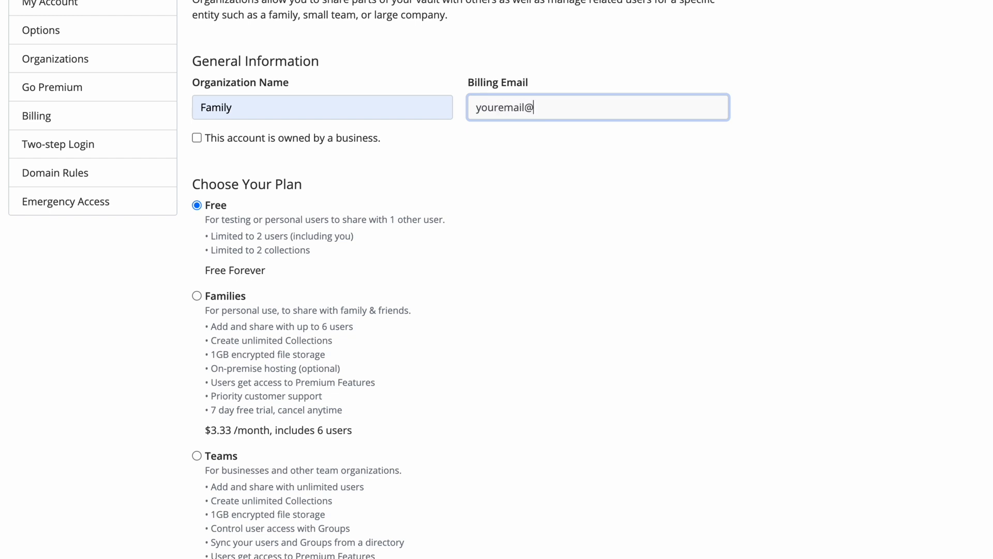
pyautogui.write('...')
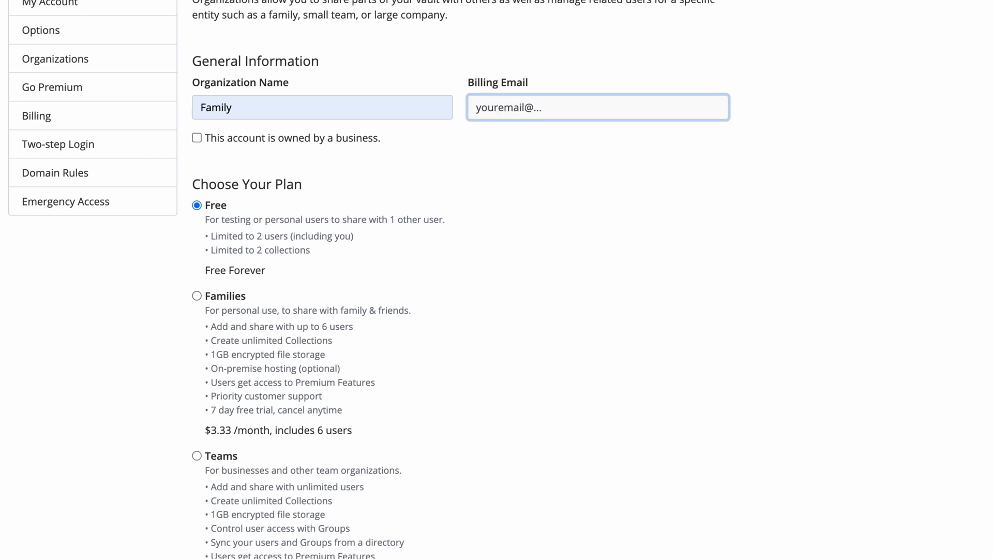
pyautogui.scroll(-3)
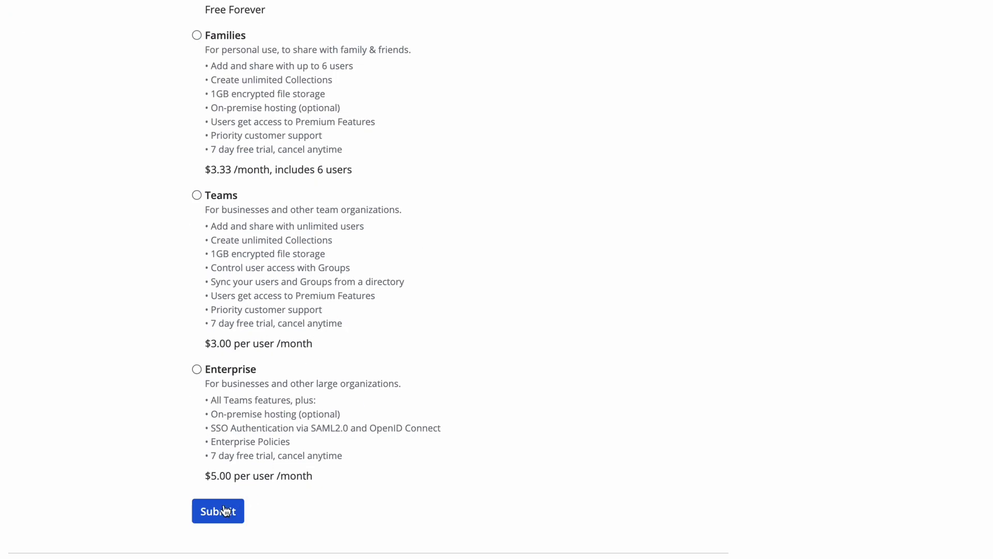
pyautogui.click(218, 511)
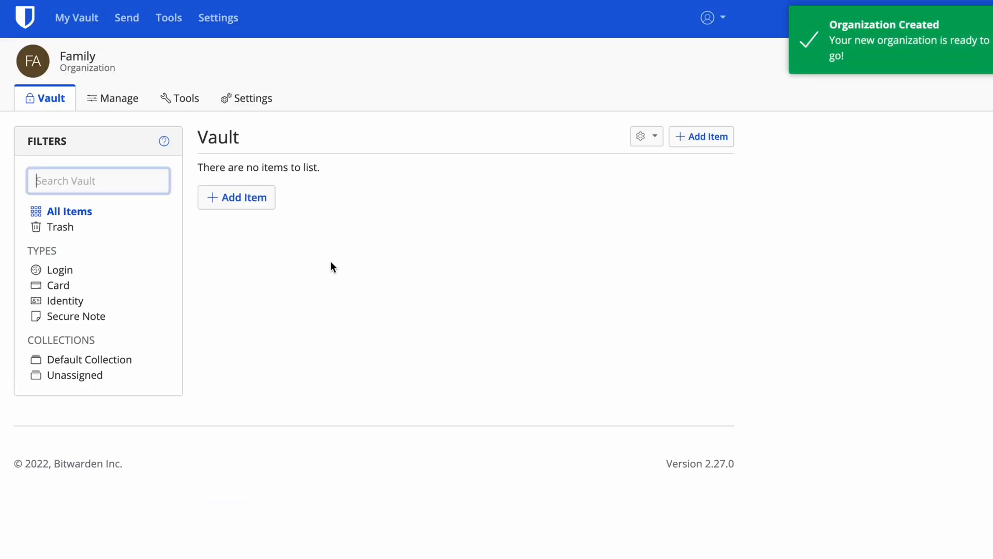
pyautogui.moveTo(353, 260)
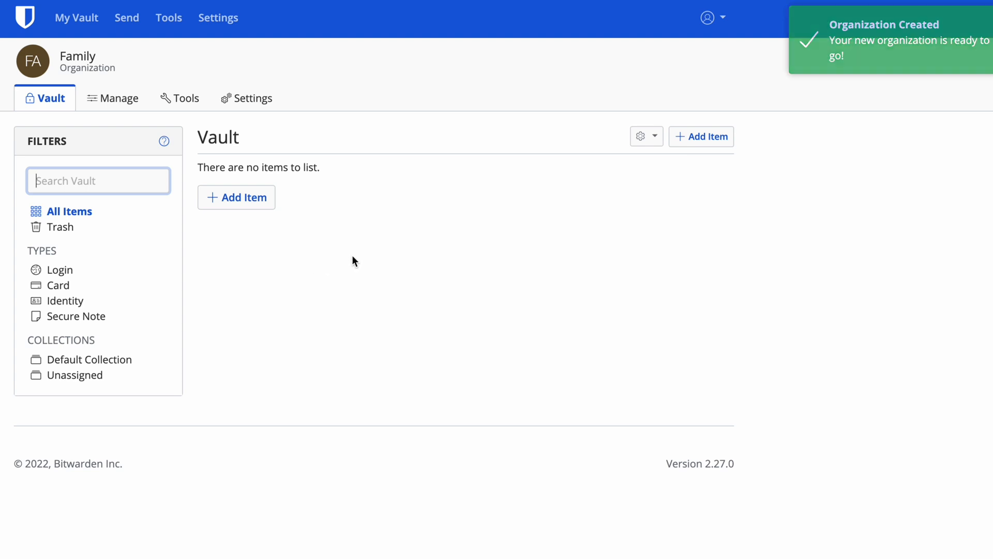
pyautogui.moveTo(382, 249)
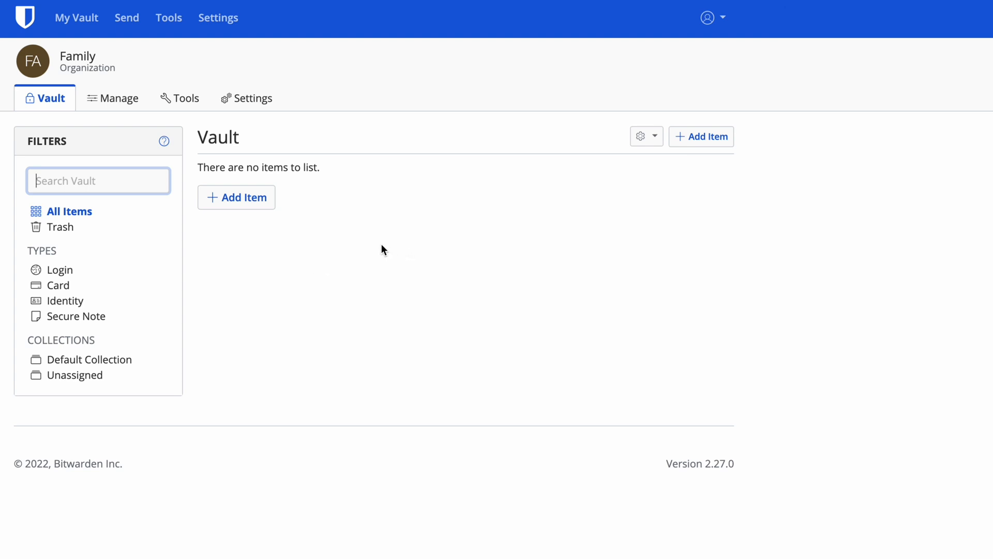
pyautogui.moveTo(136, 110)
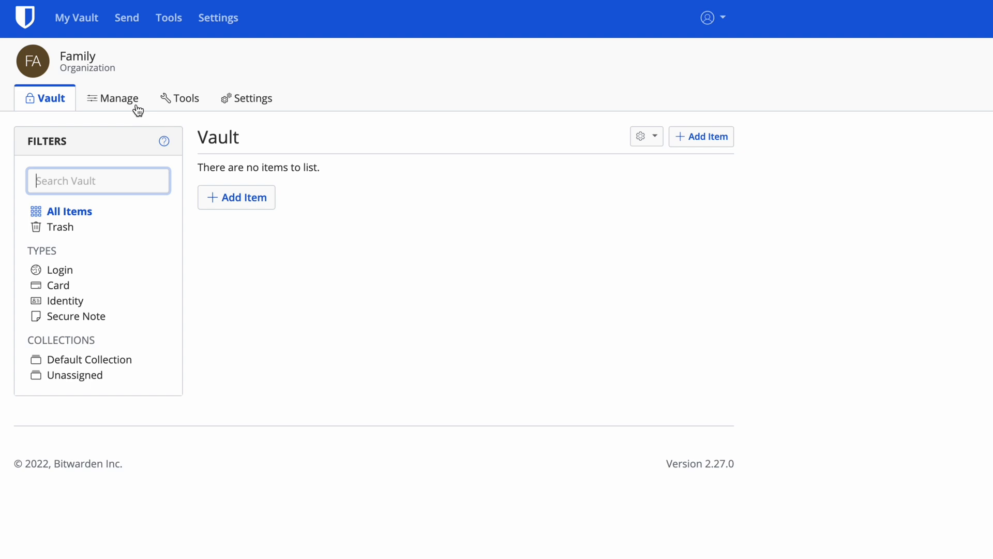
pyautogui.moveTo(169, 17)
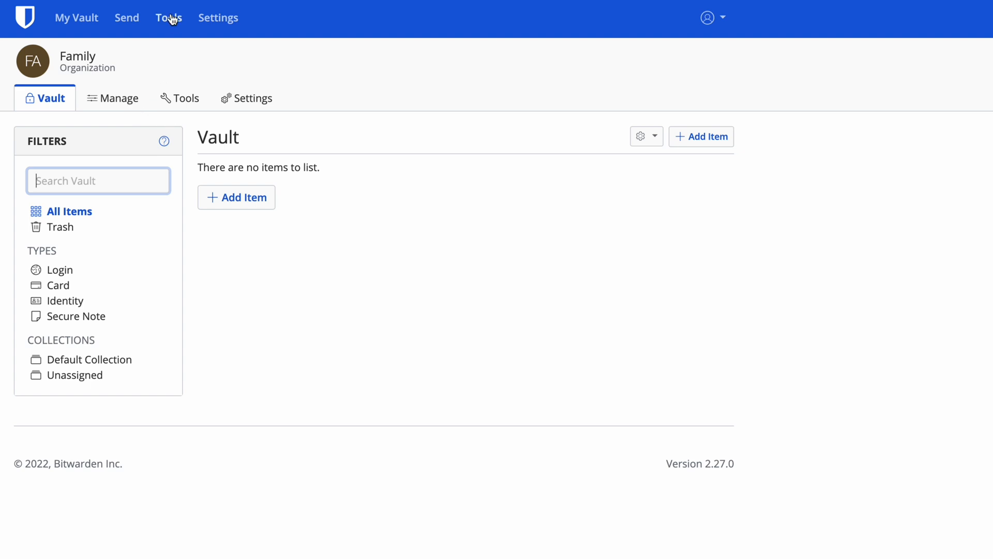
# Step: Open Tools > Password Generator and set Minimum Numbers to 2
pyautogui.click(169, 17)
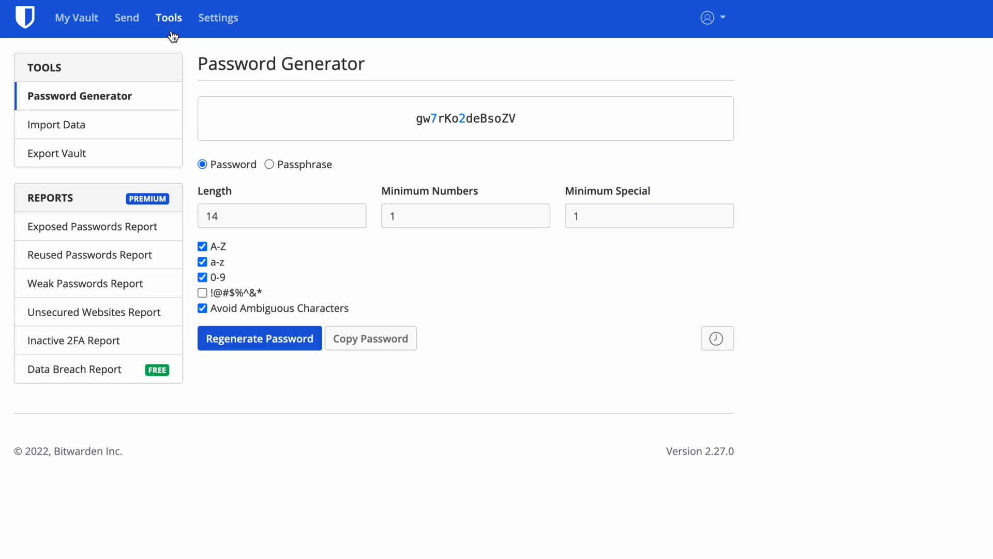
pyautogui.moveTo(187, 100)
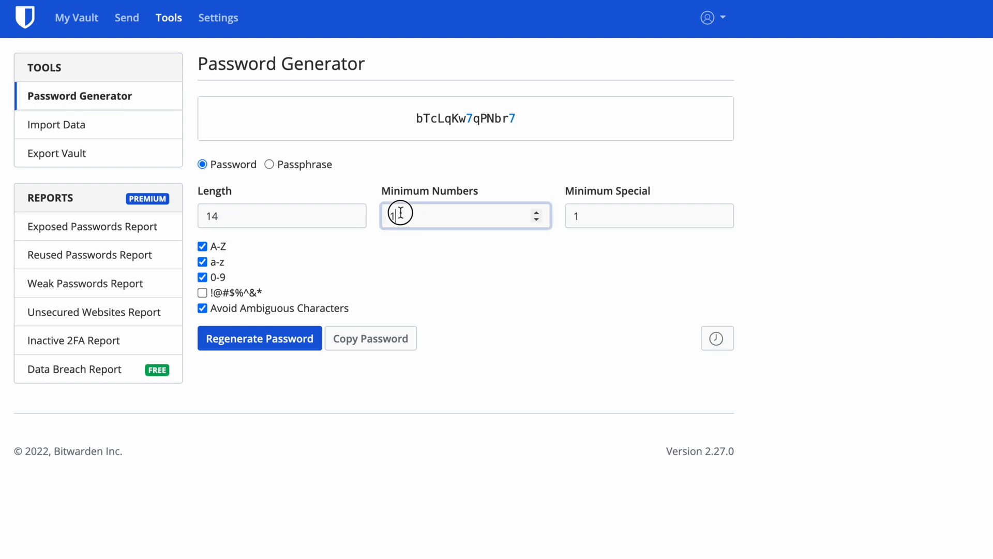
pyautogui.write('2')
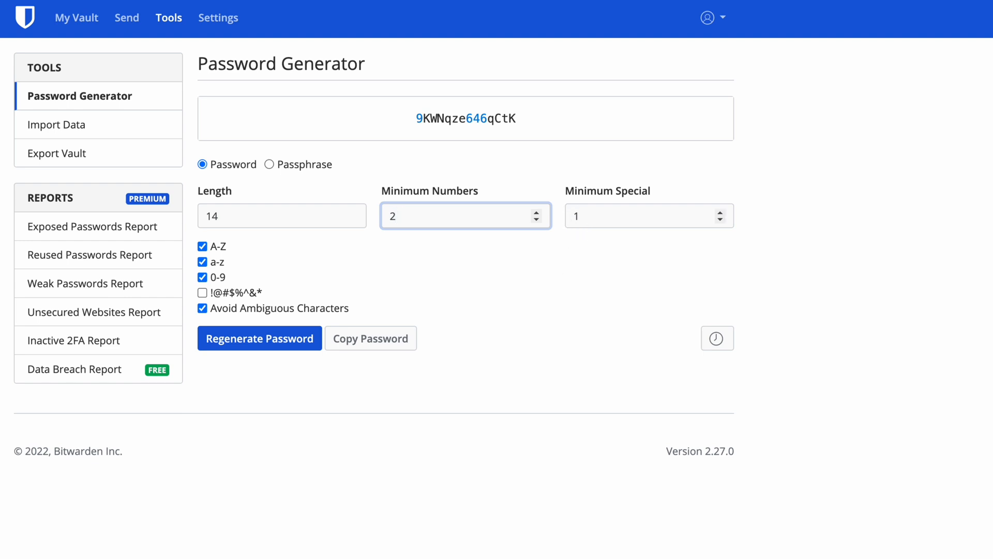
pyautogui.click(719, 212)
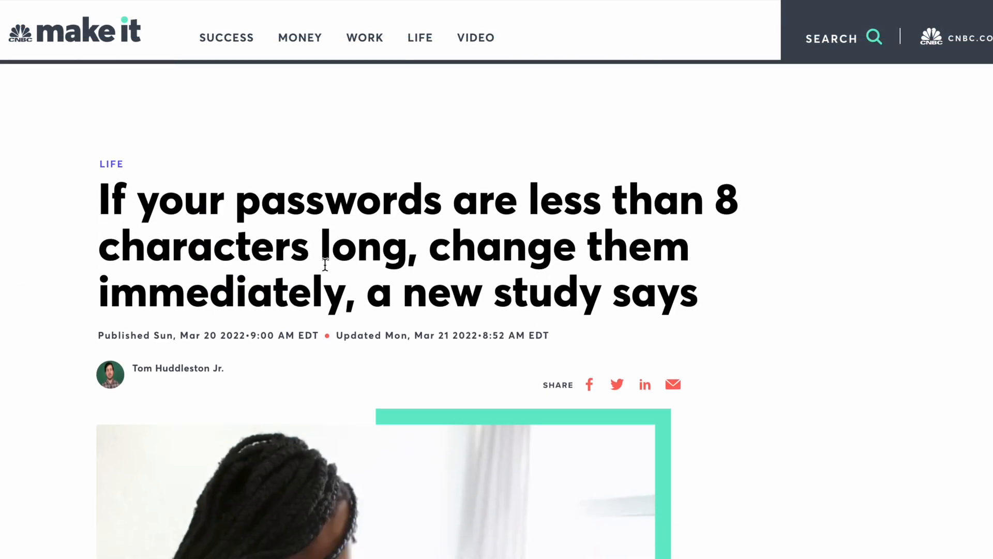
# Step: Scroll the CNBC article down to the Hive Systems password cracking-time table
pyautogui.scroll(-3)
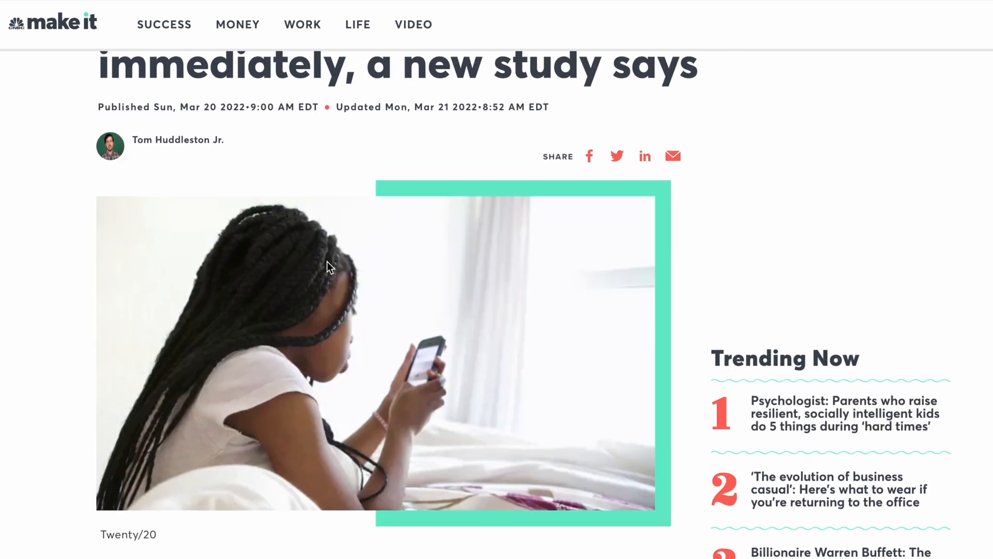
pyautogui.scroll(-3)
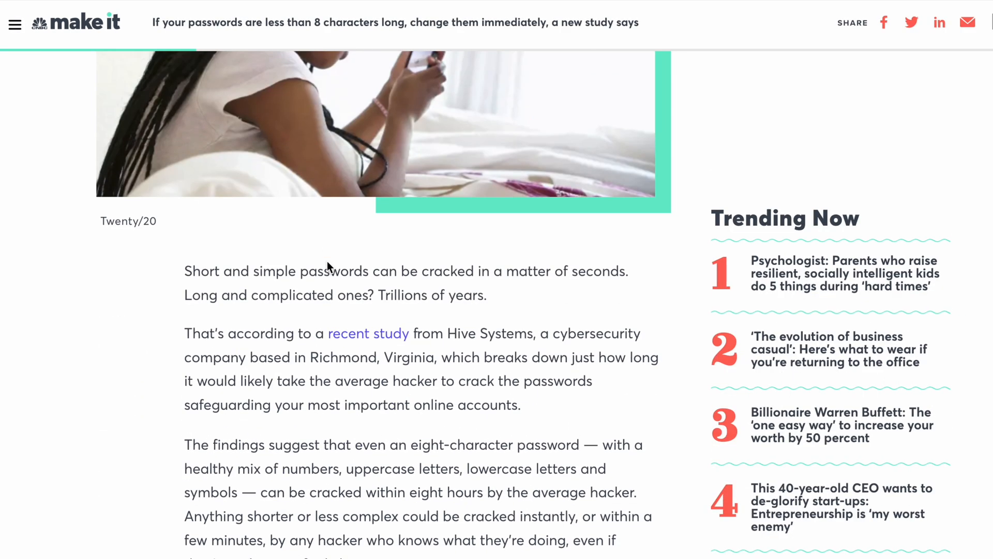
pyautogui.scroll(-3)
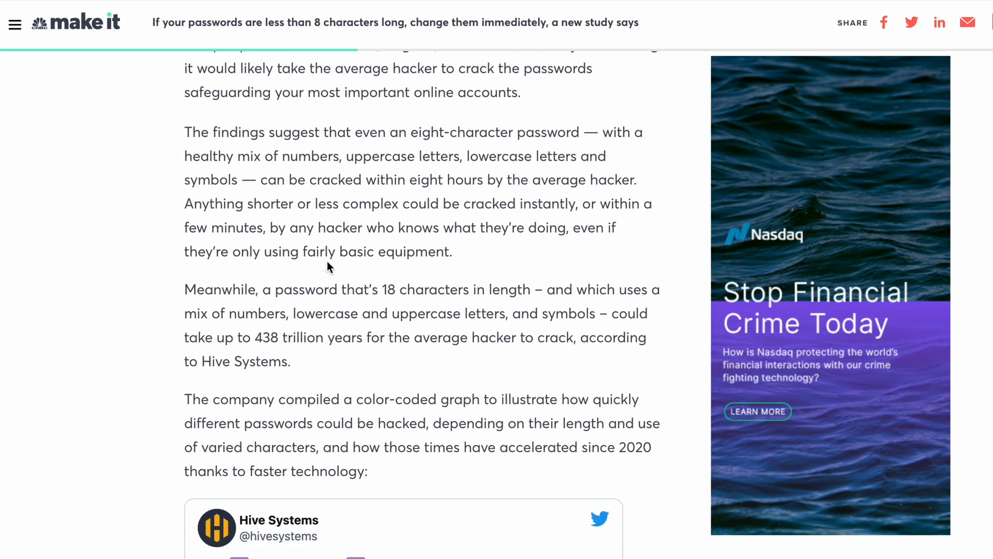
pyautogui.scroll(3)
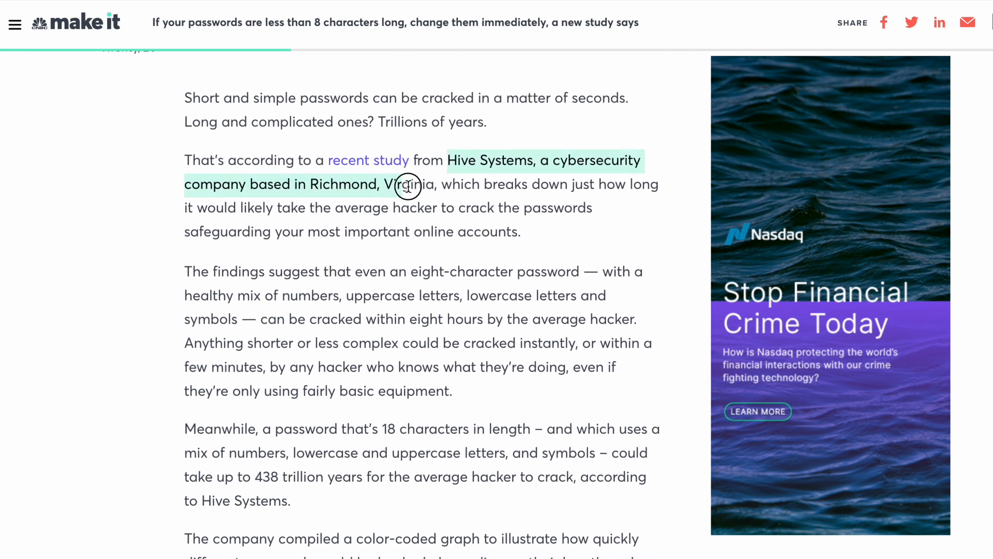
pyautogui.click(395, 231)
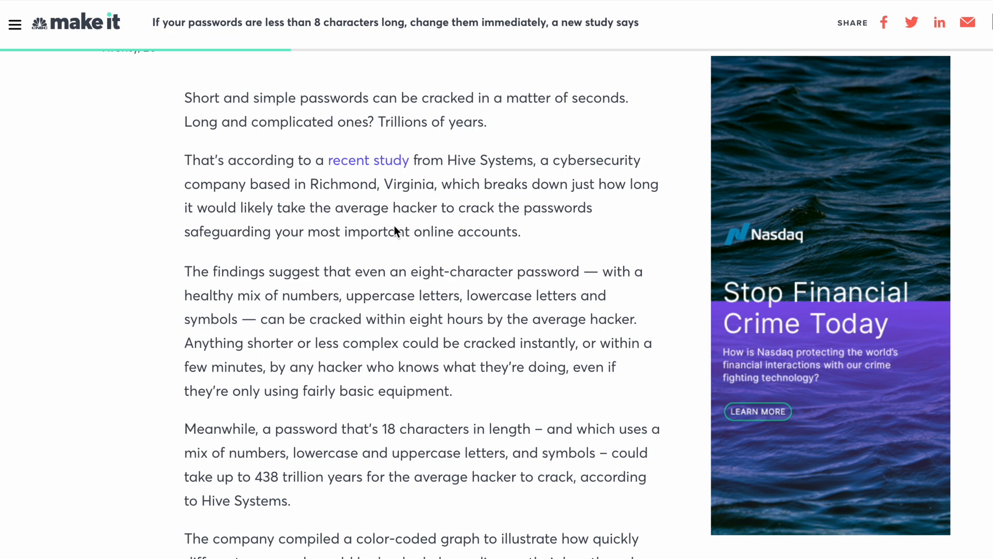
pyautogui.scroll(-3)
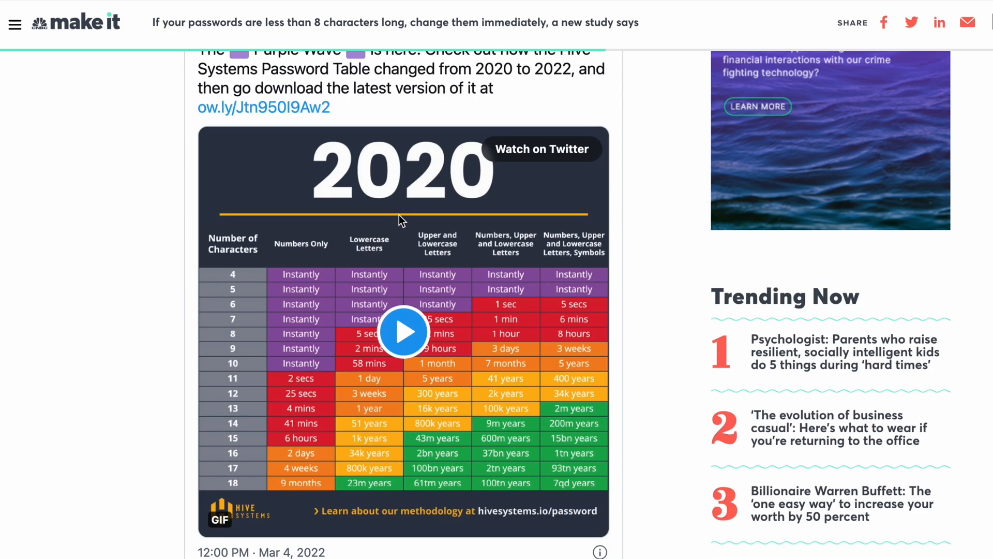
pyautogui.moveTo(435, 228)
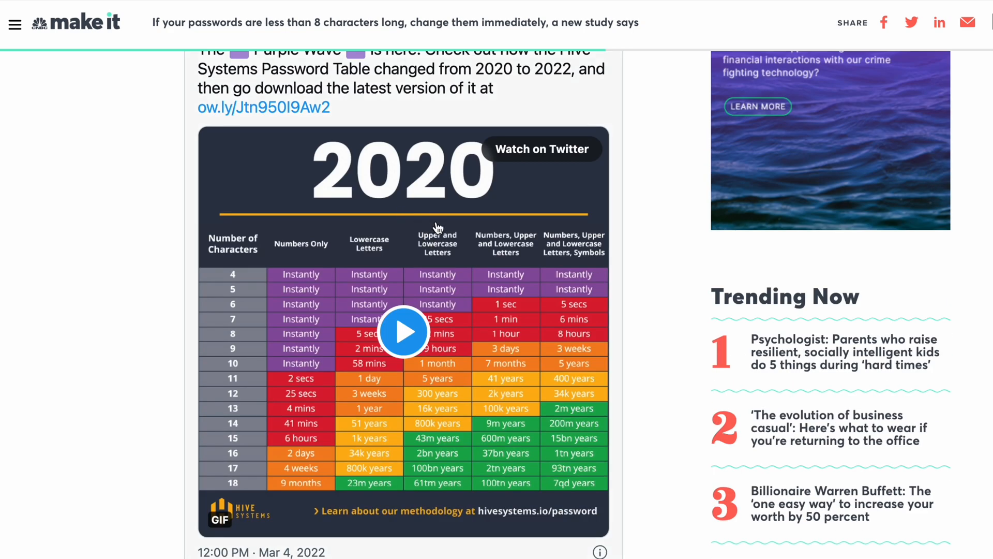
pyautogui.moveTo(43, 265)
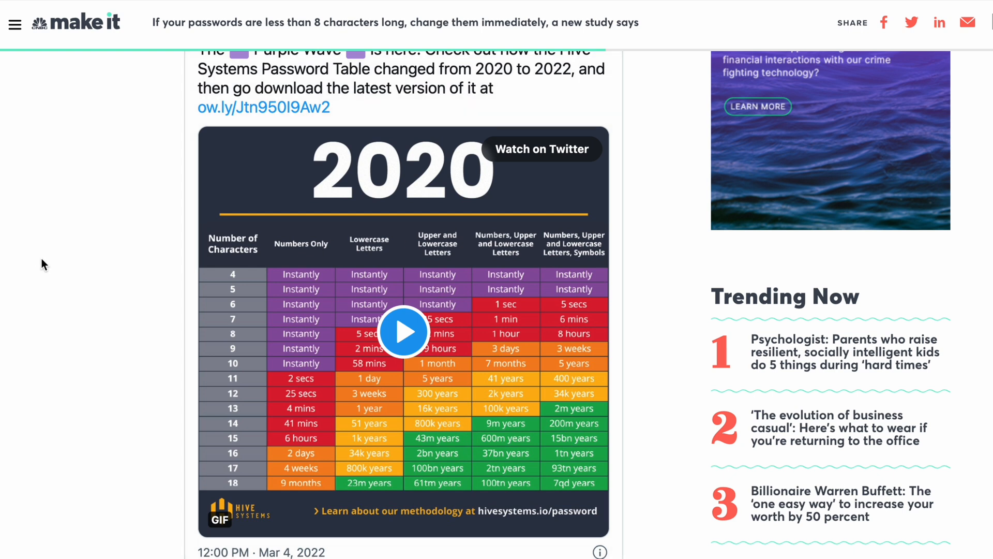
pyautogui.moveTo(236, 428)
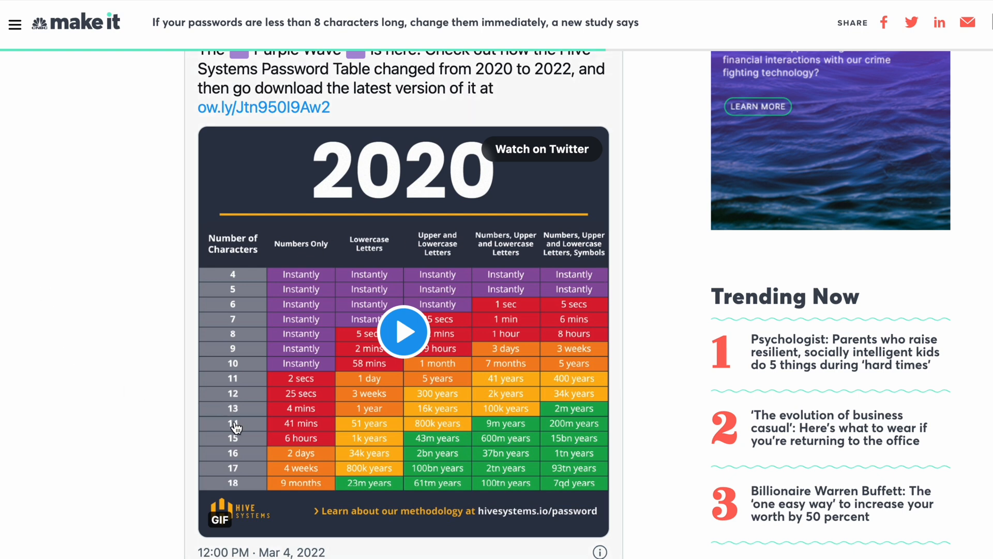
pyautogui.moveTo(508, 418)
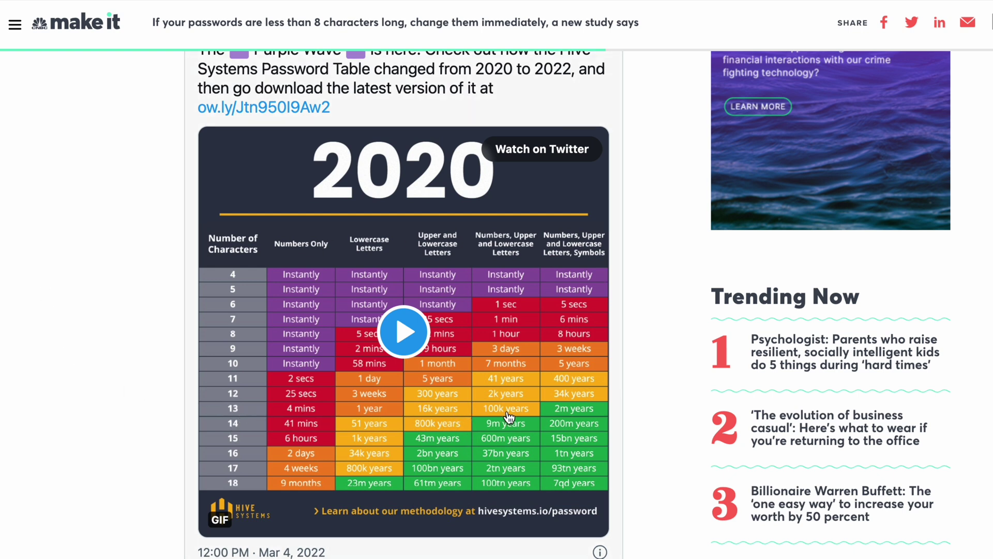
pyautogui.moveTo(572, 260)
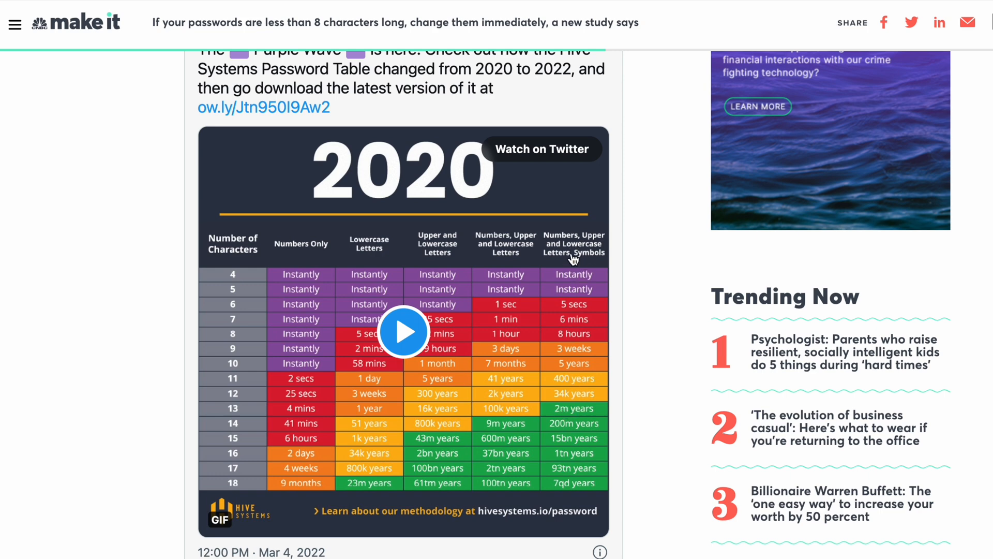
pyautogui.moveTo(573, 415)
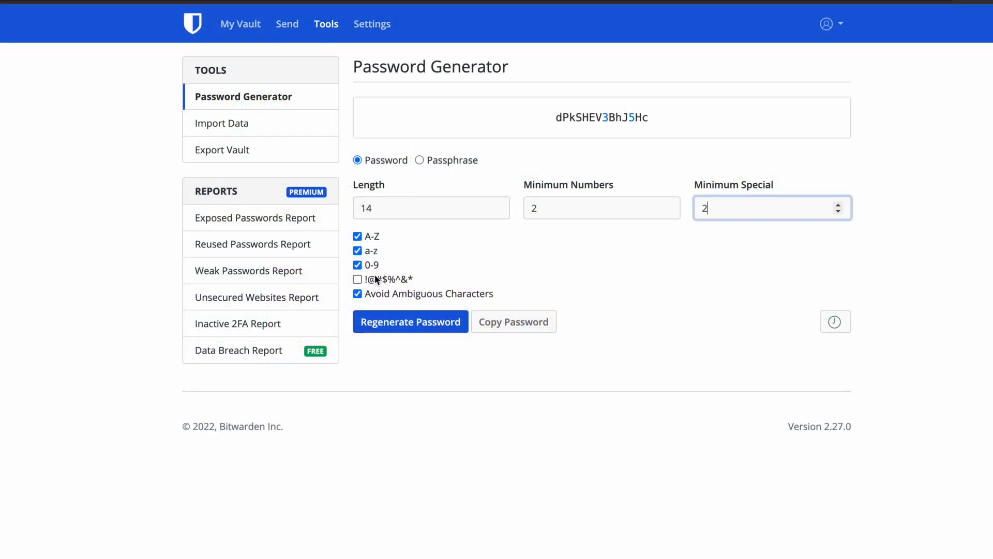
# Step: Enable special and ambiguous characters in the generator, then open a new Login item
pyautogui.click(358, 280)
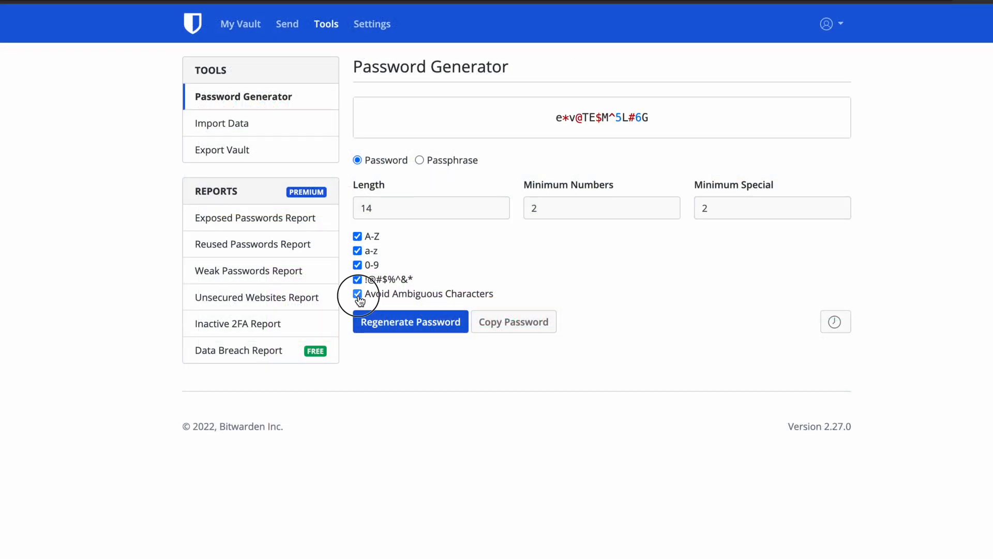
pyautogui.click(357, 293)
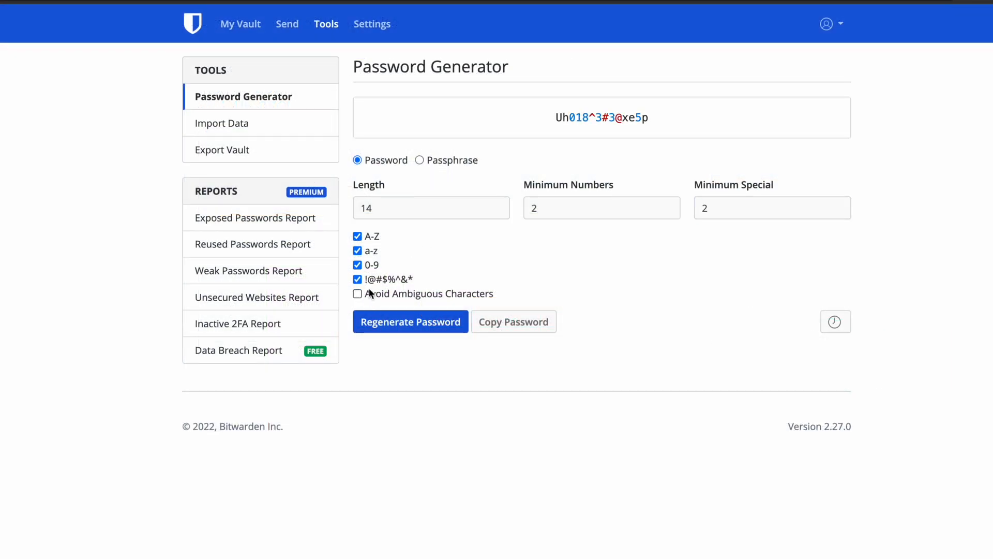
pyautogui.moveTo(442, 269)
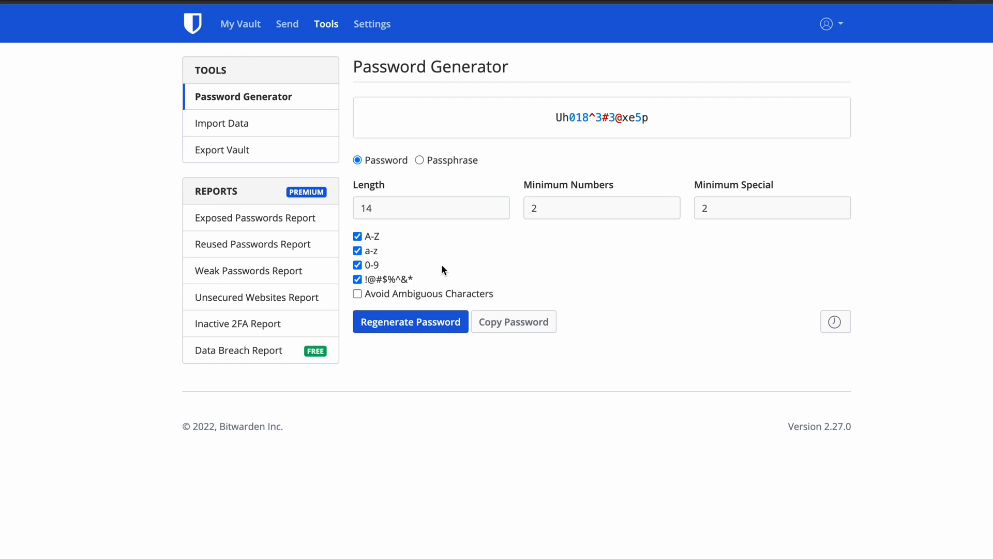
pyautogui.click(410, 321)
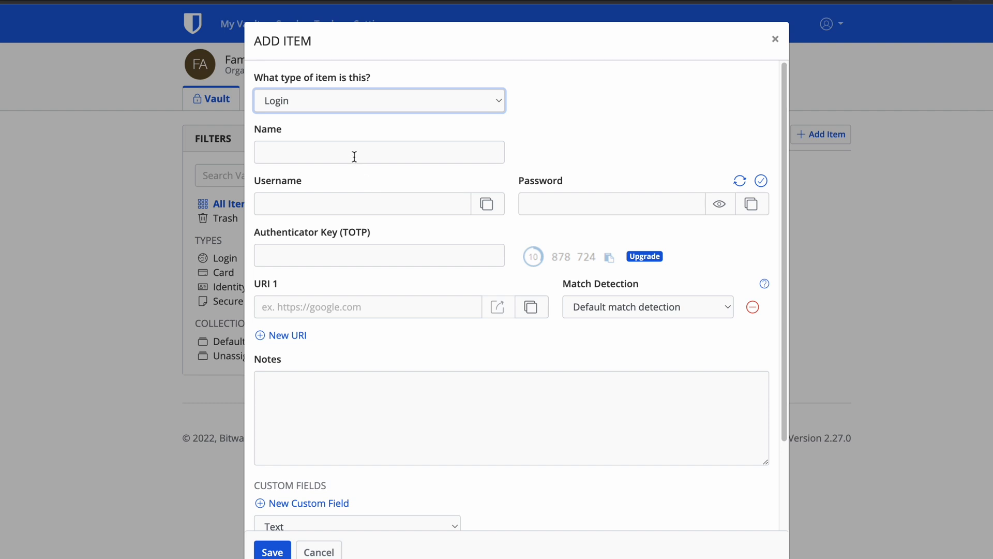
# Step: Name the login 'bank or institution name', add a username, and generate its password
pyautogui.click(379, 152)
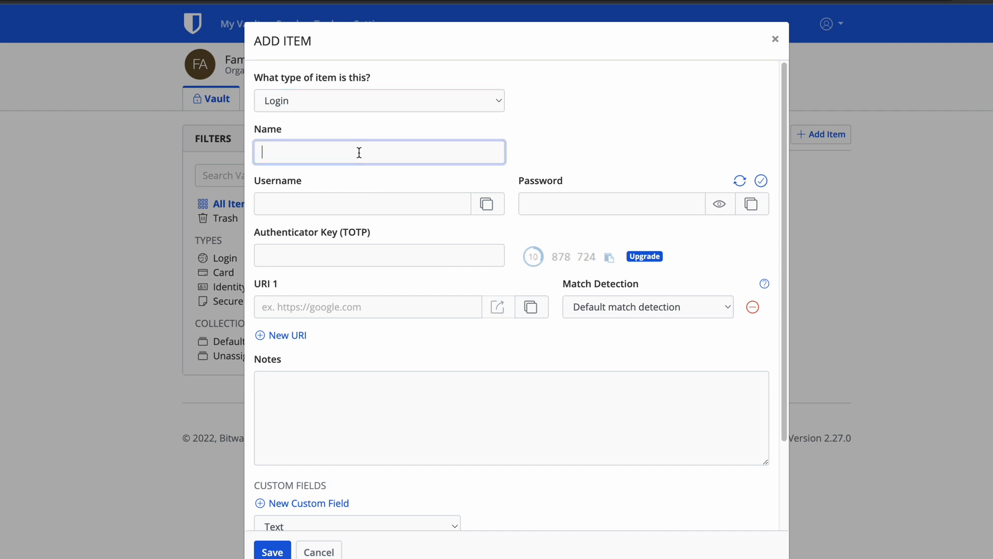
pyautogui.write('bank o')
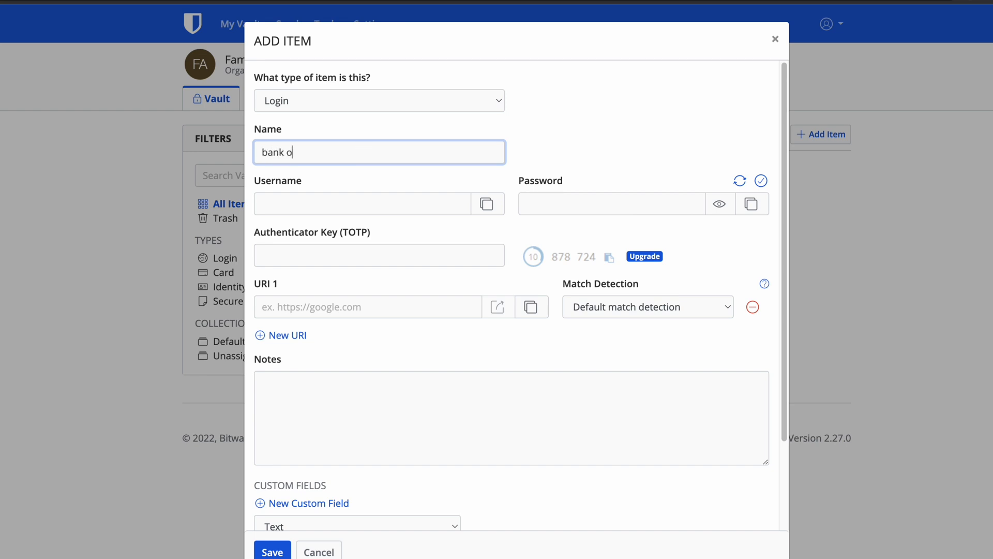
pyautogui.write('r institution')
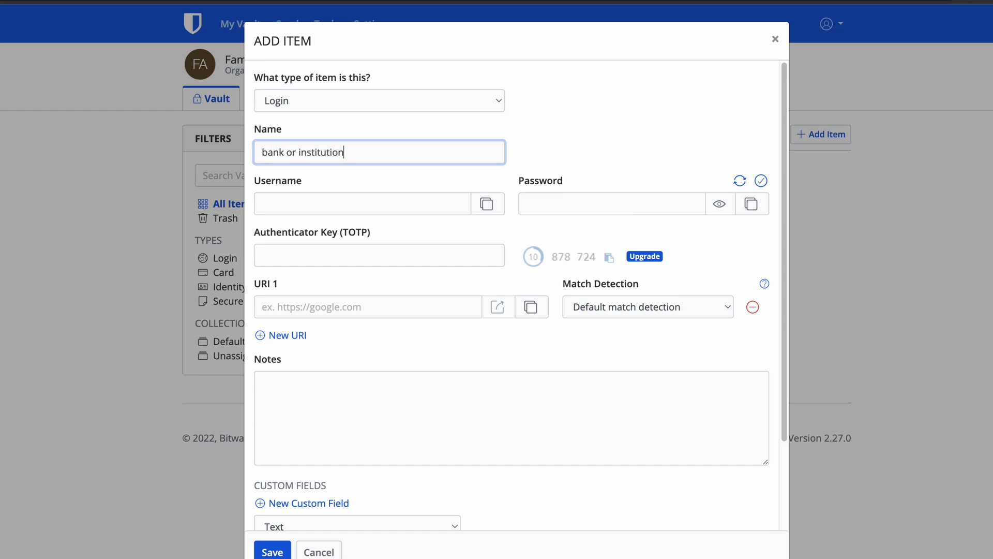
pyautogui.write('name')
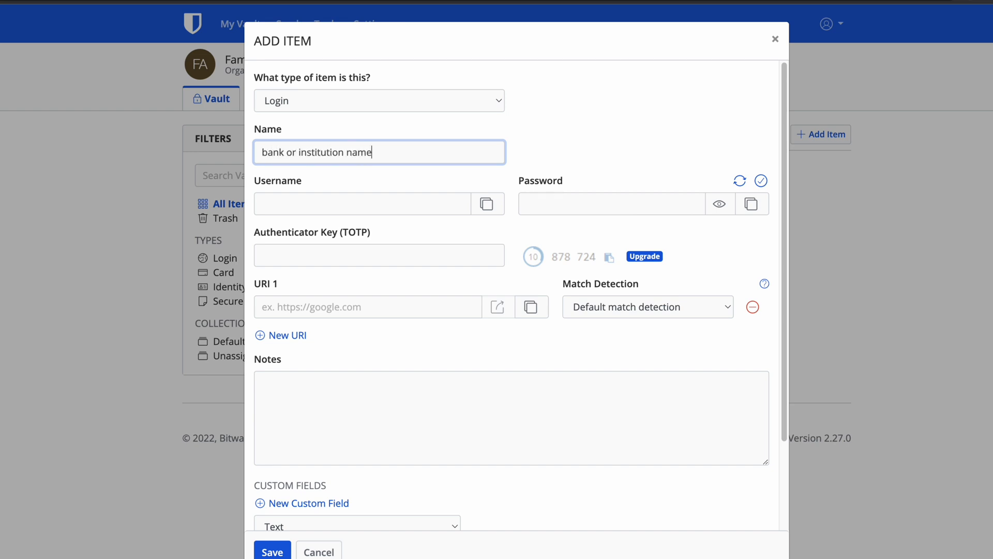
pyautogui.write('username here')
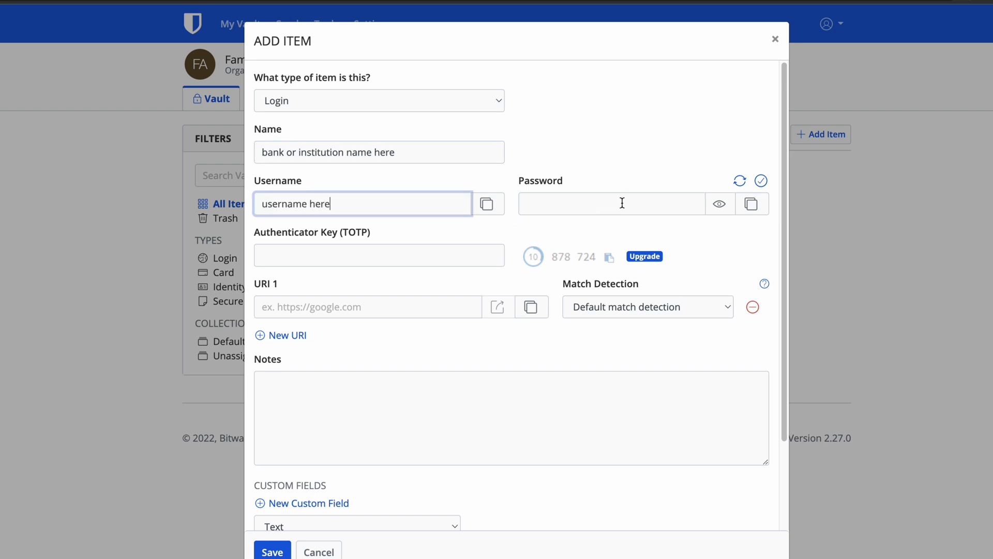
pyautogui.click(326, 24)
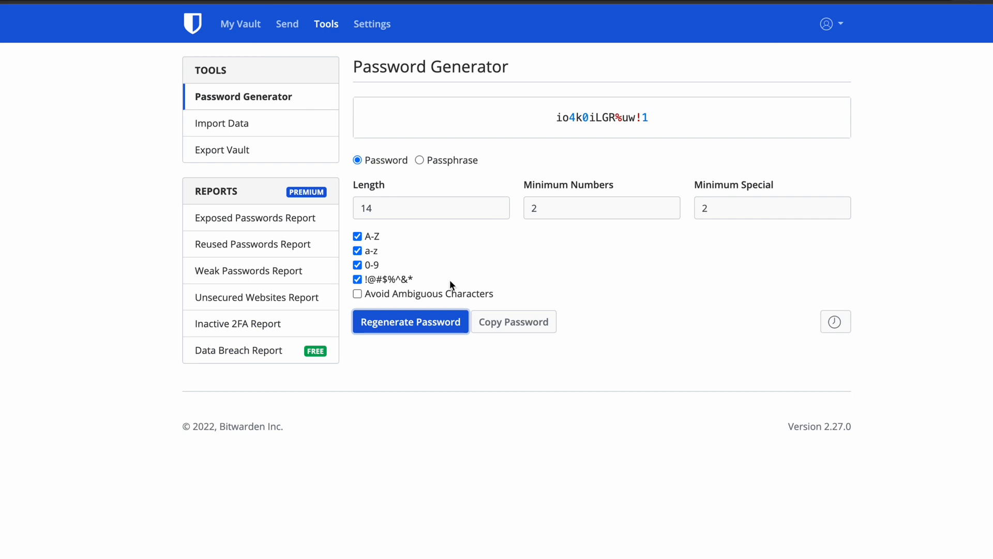
pyautogui.click(513, 321)
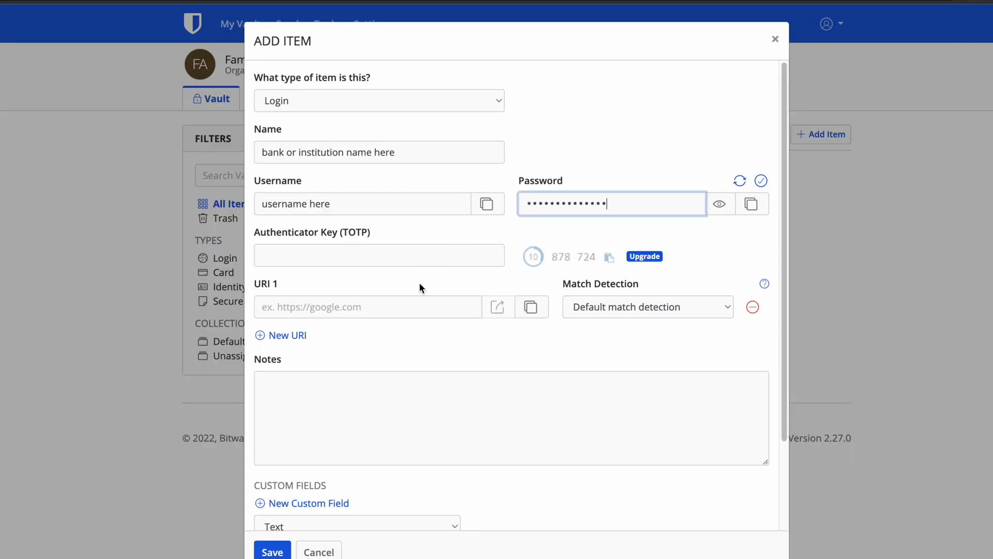
# Step: Copy the Wells Fargo web address from the bank's site for the login's URI
pyautogui.click(367, 307)
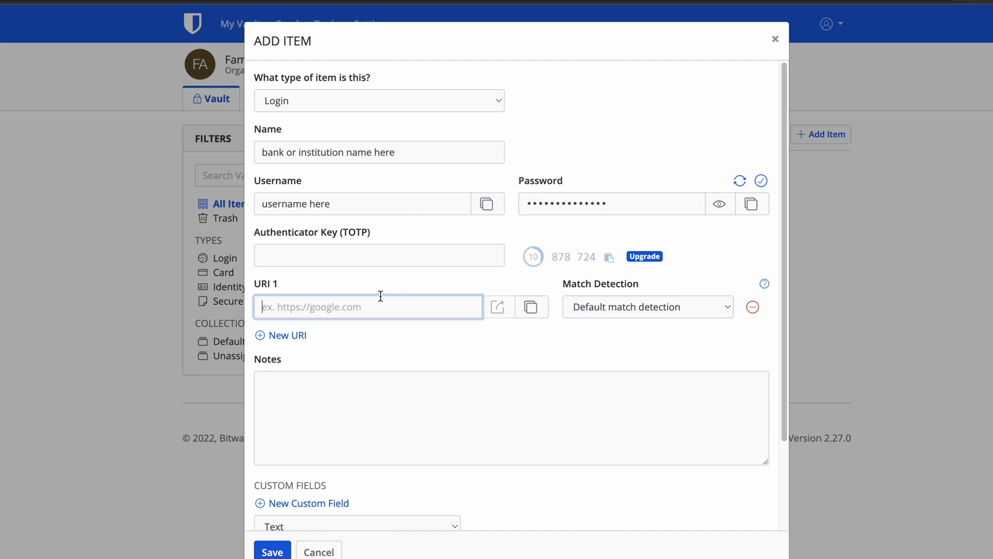
pyautogui.write('h')
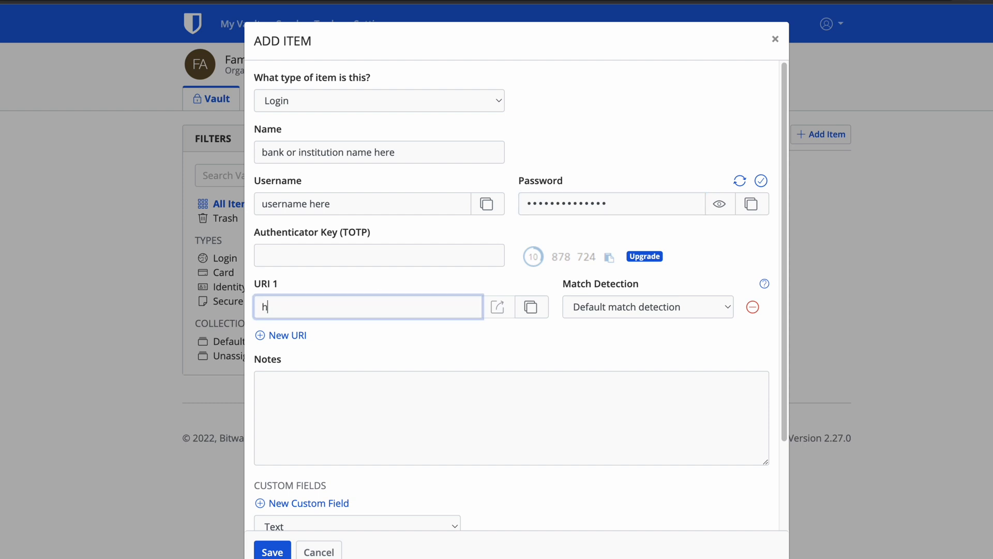
pyautogui.press('Backspace')
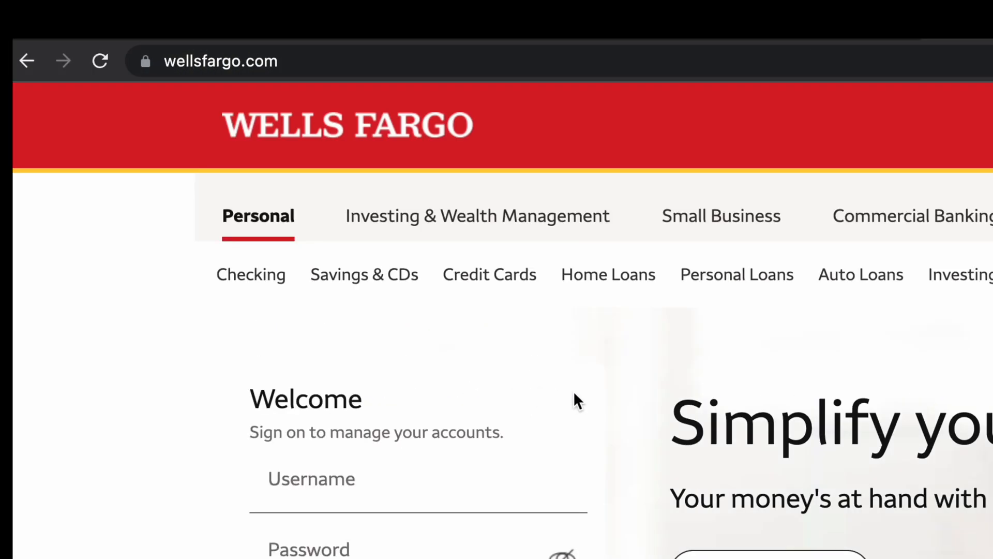
pyautogui.click(220, 61)
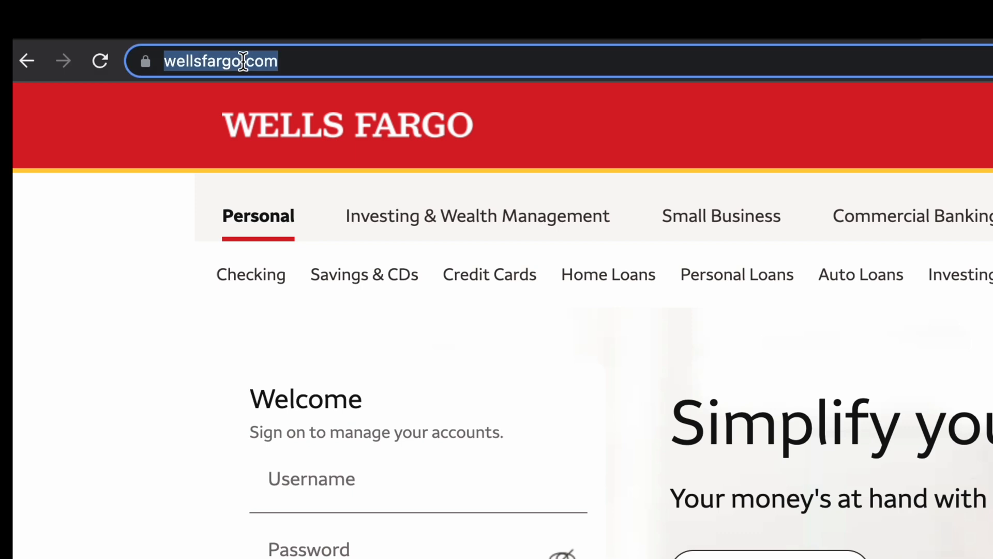
pyautogui.rightClick(215, 61)
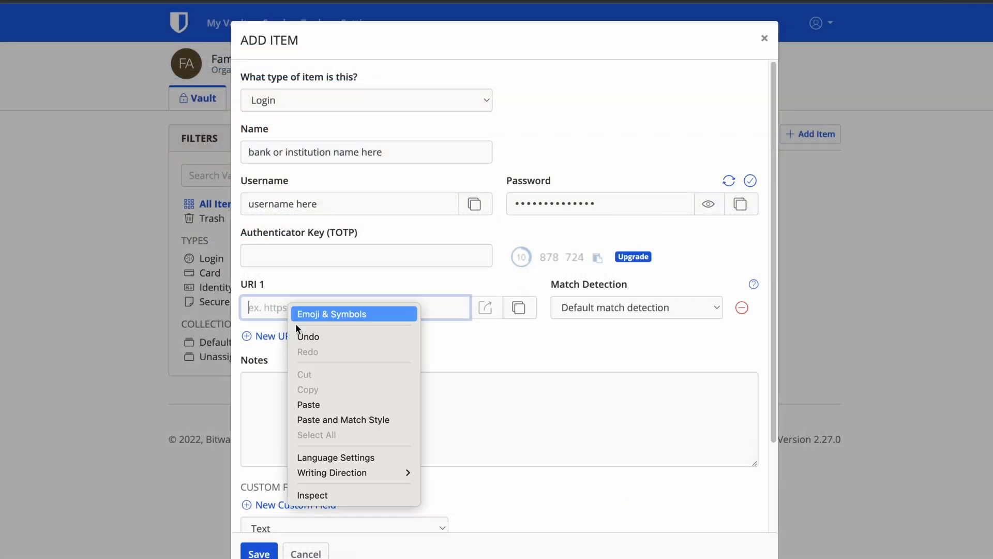
# Step: Paste the Wells Fargo address into URI 1 and scroll down to save the login
pyautogui.click(309, 404)
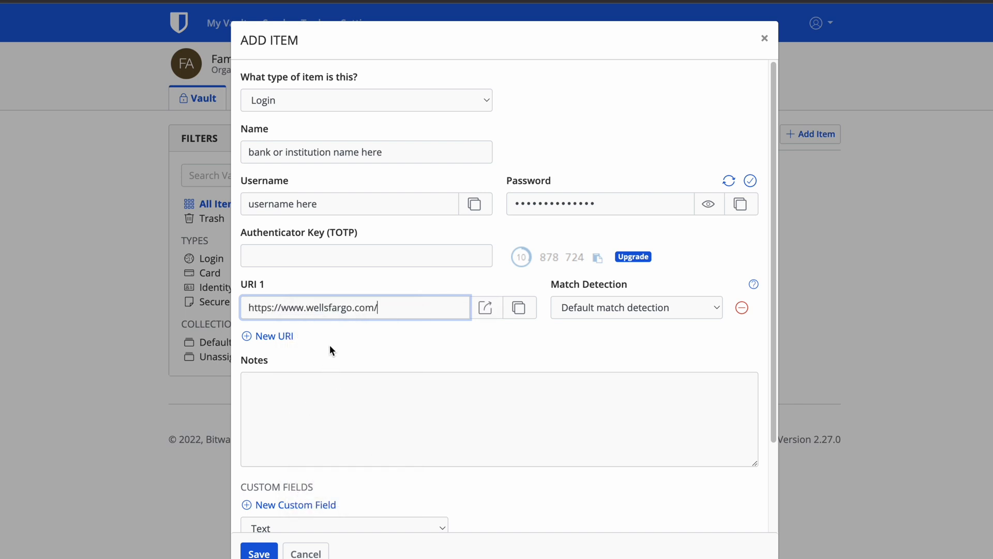
pyautogui.scroll(-3)
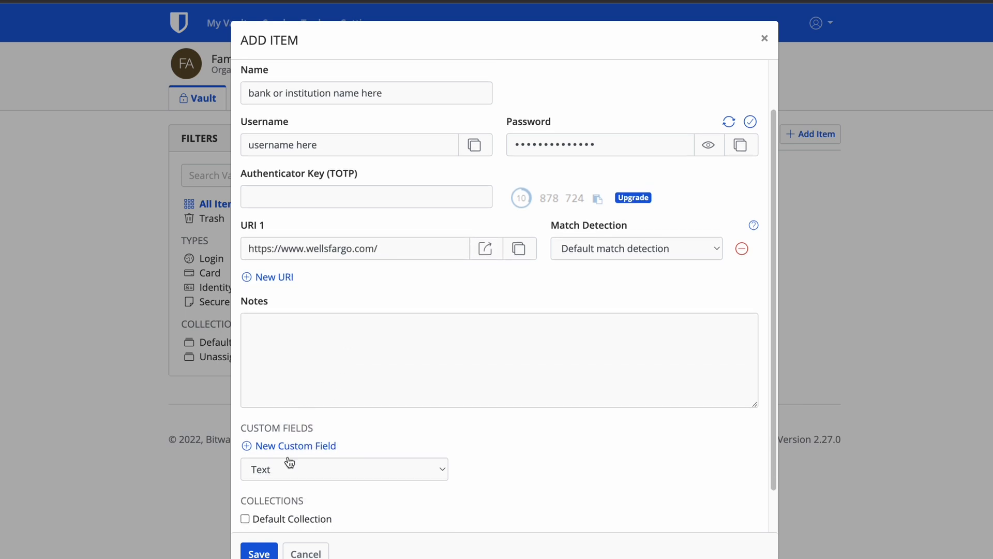
pyautogui.scroll(-3)
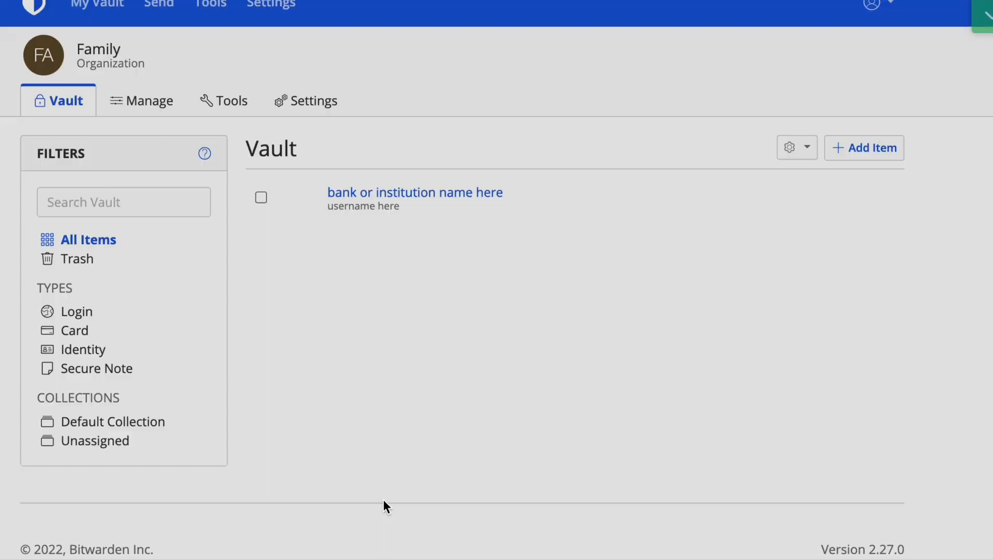
pyautogui.moveTo(435, 186)
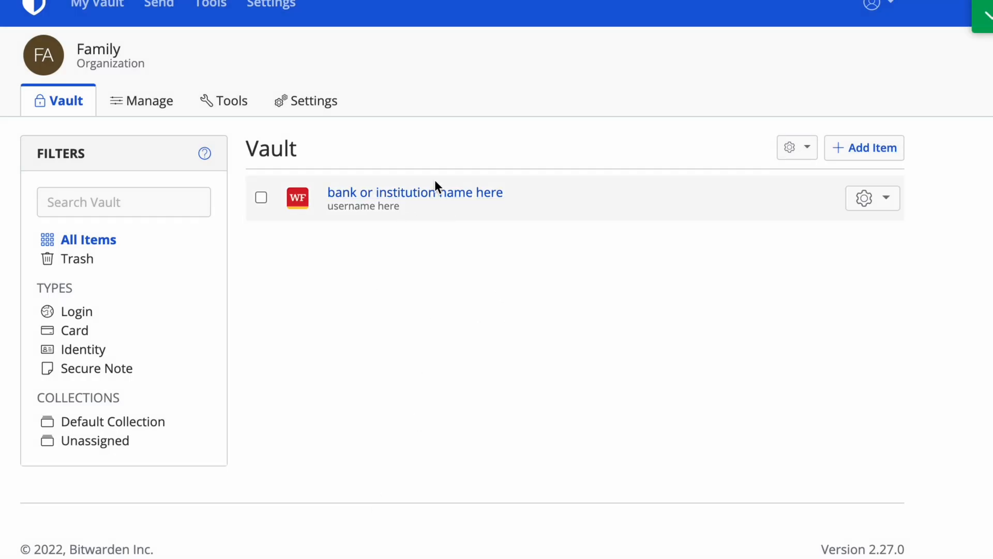
pyautogui.moveTo(562, 273)
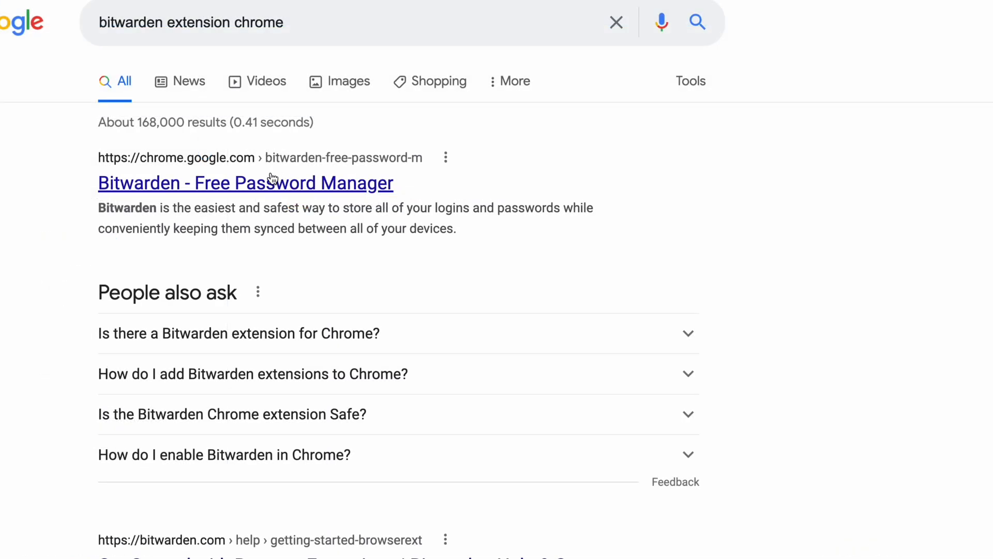
pyautogui.moveTo(238, 193)
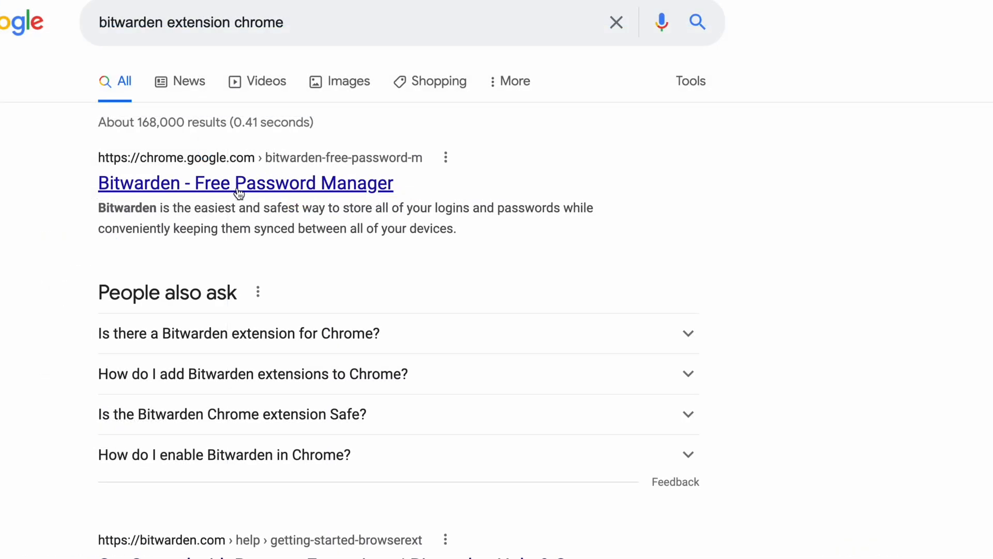
# Step: Open and browse the Chrome Web Store listing for Bitwarden - Free Password Manager
pyautogui.click(245, 183)
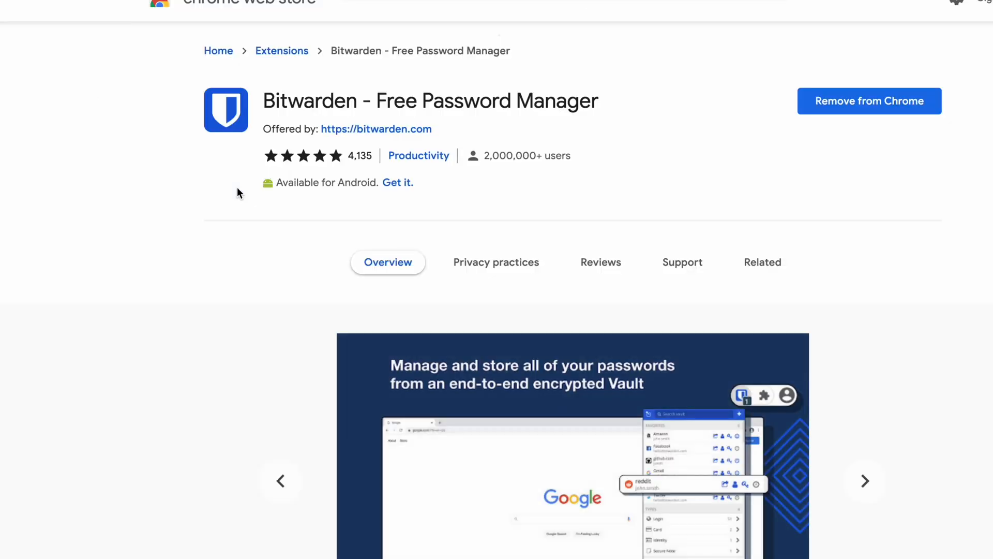
pyautogui.moveTo(823, 116)
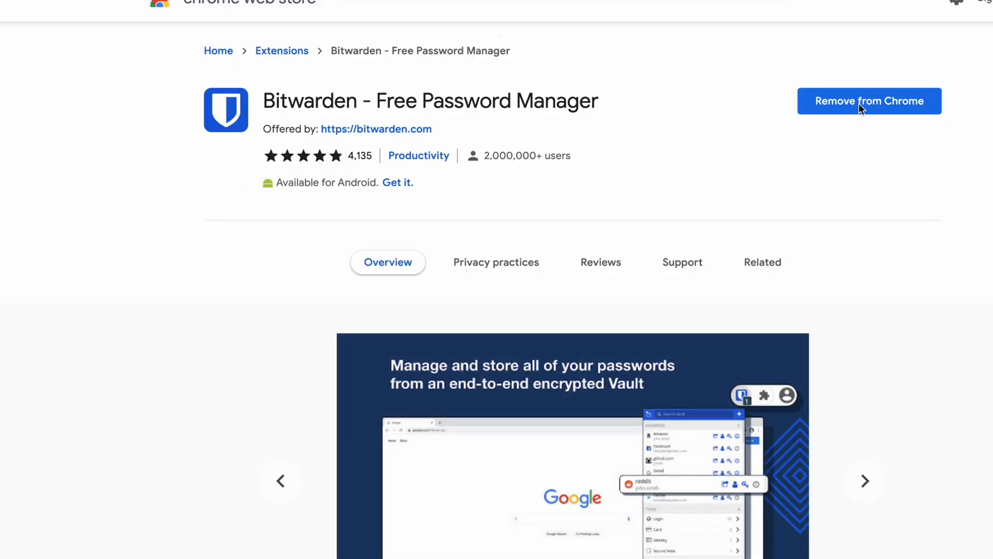
pyautogui.moveTo(674, 136)
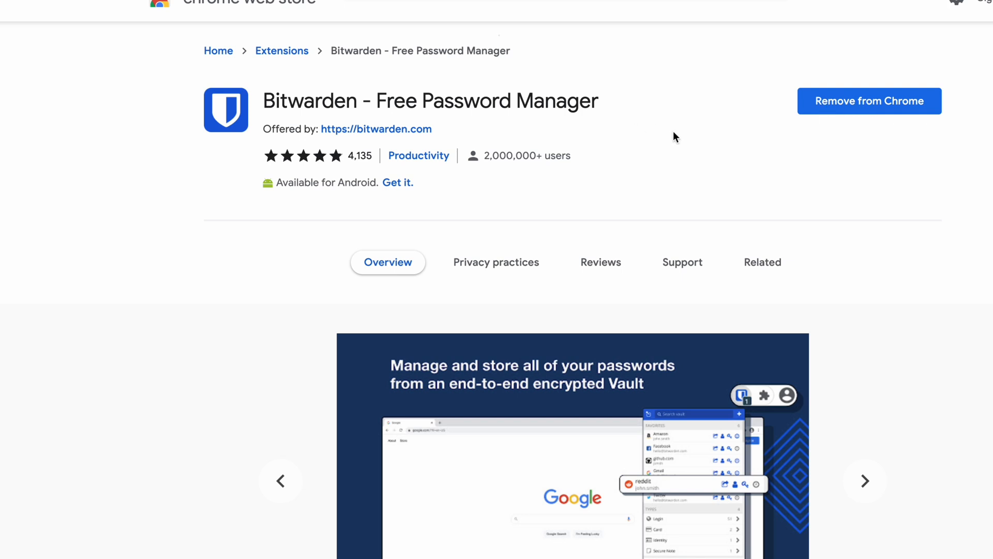
pyautogui.moveTo(874, 161)
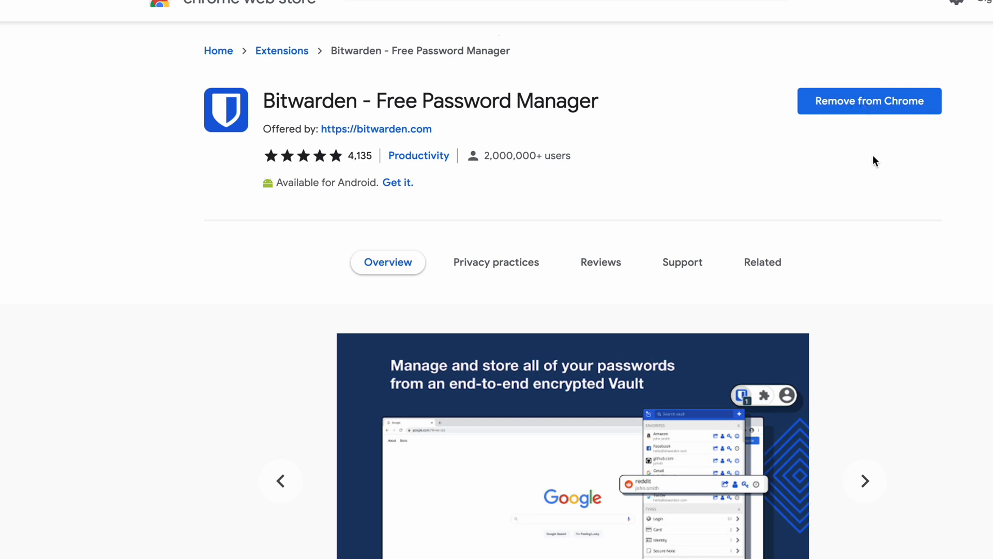
pyautogui.moveTo(868, 102)
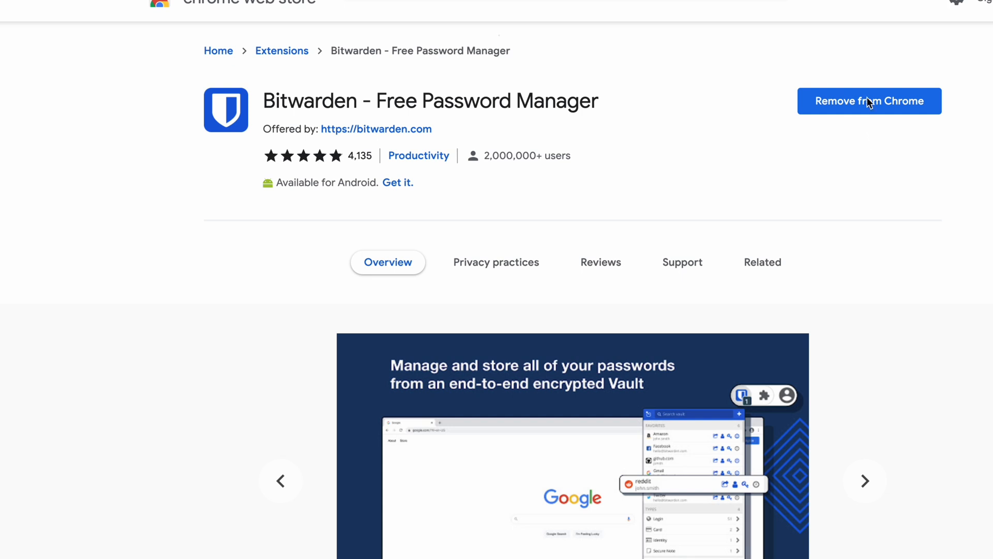
pyautogui.moveTo(878, 147)
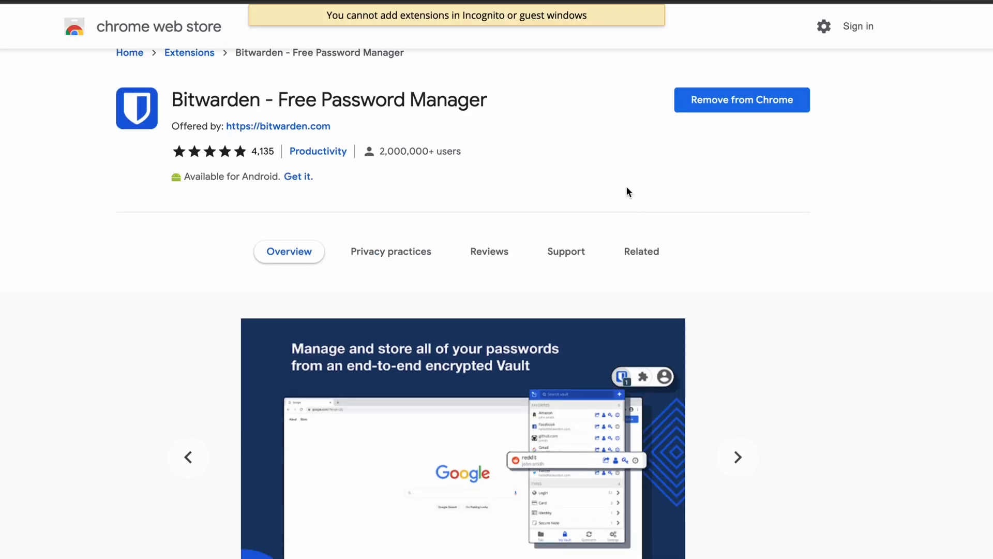
pyautogui.scroll(-3)
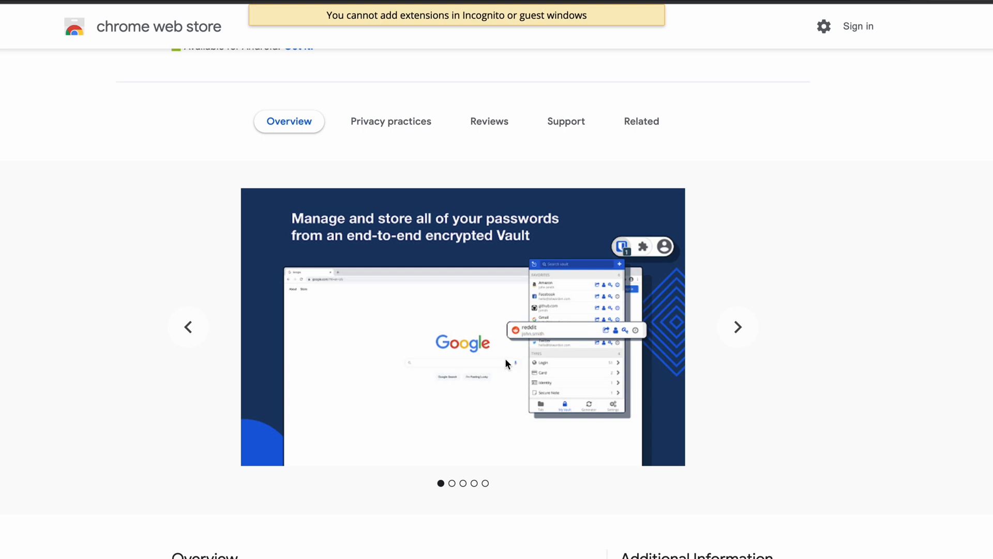
pyautogui.scroll(3)
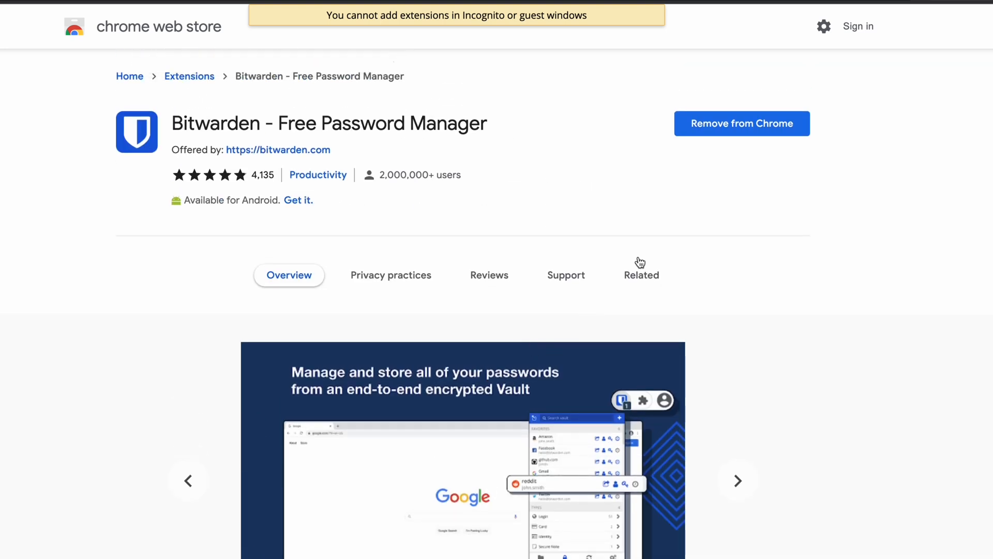
pyautogui.moveTo(762, 115)
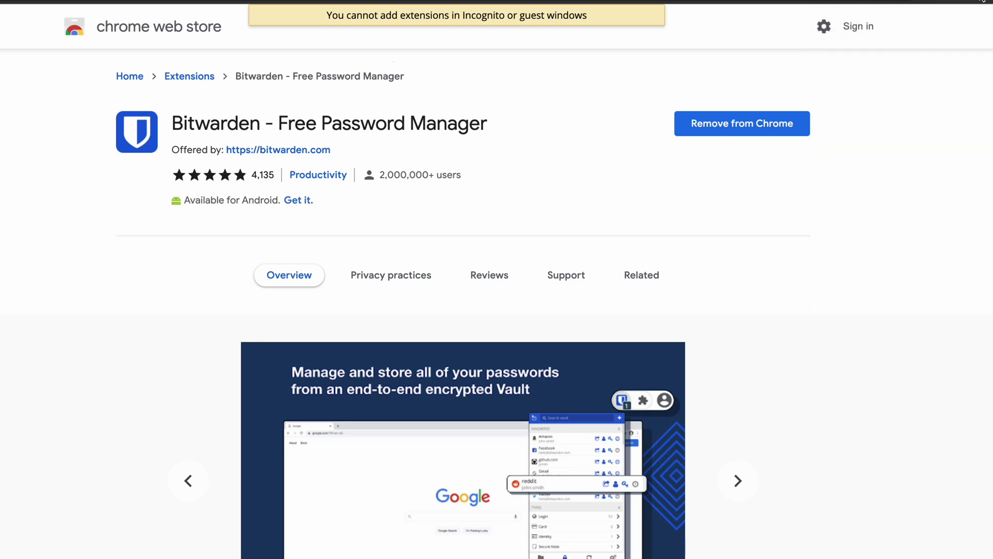
pyautogui.moveTo(164, 12)
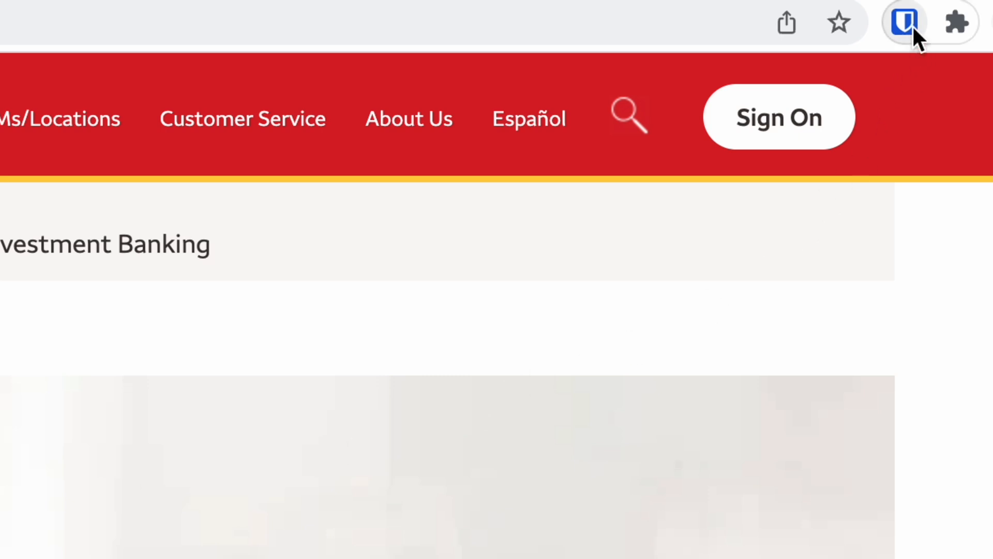
pyautogui.moveTo(903, 23)
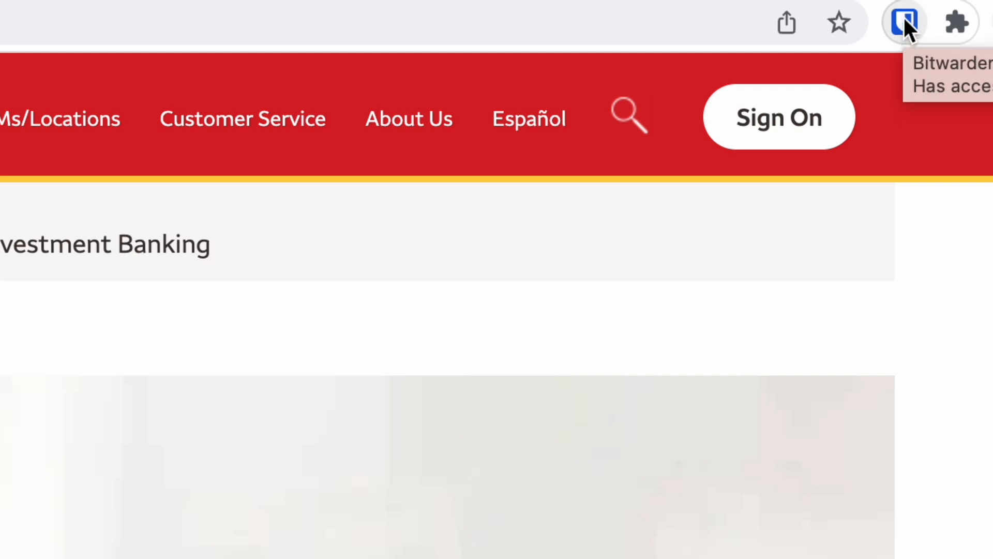
pyautogui.moveTo(903, 24)
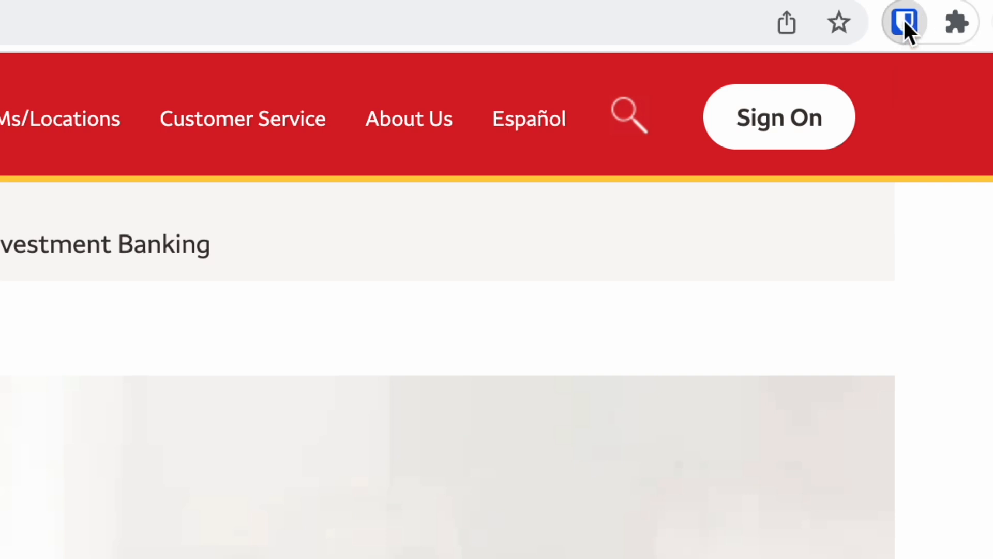
# Step: From the extension's site logins, add a new login with username 'username here'
pyautogui.click(901, 23)
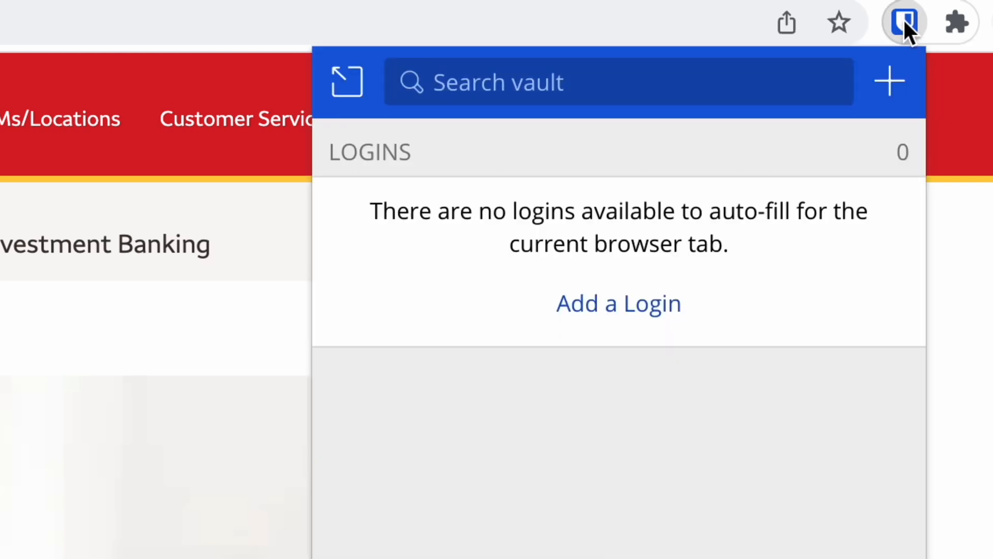
pyautogui.moveTo(658, 310)
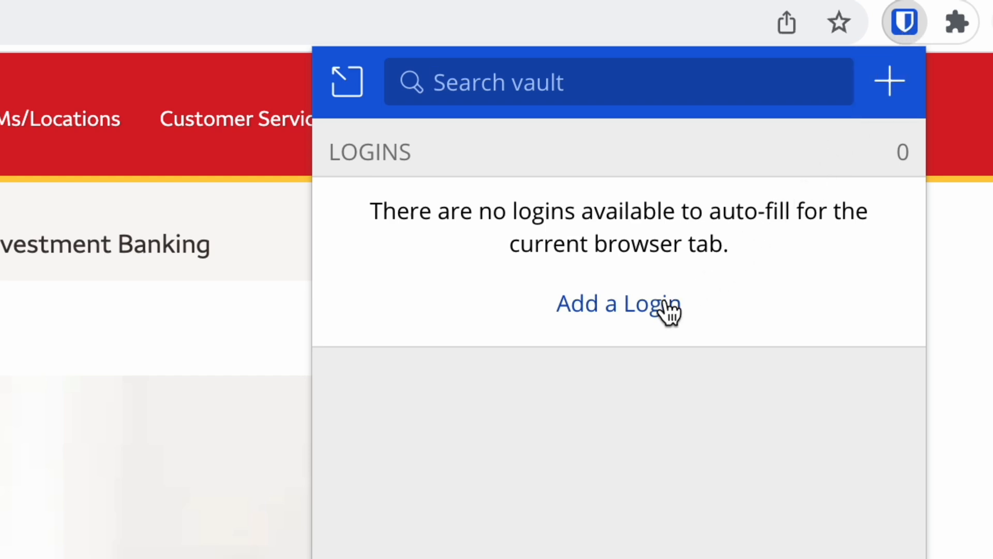
pyautogui.moveTo(614, 323)
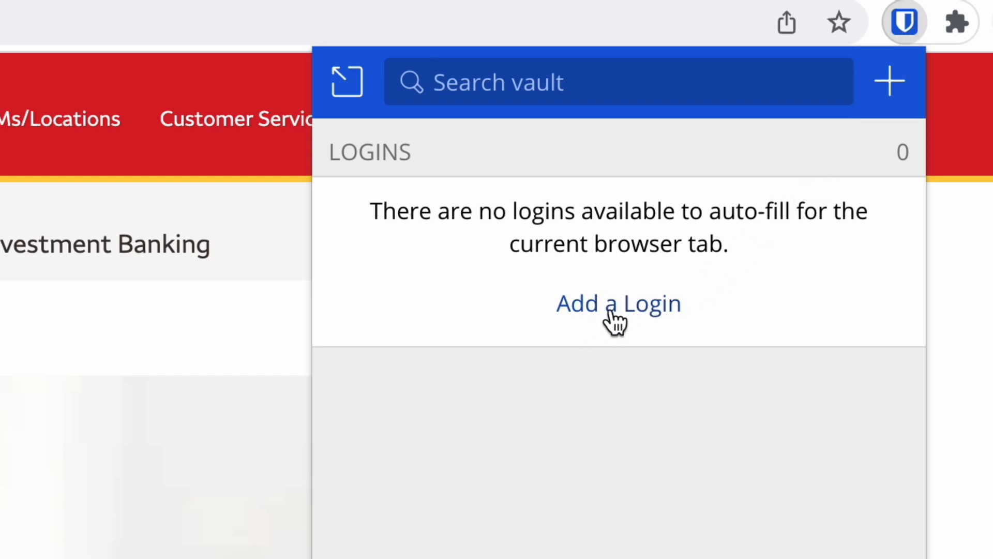
pyautogui.click(617, 302)
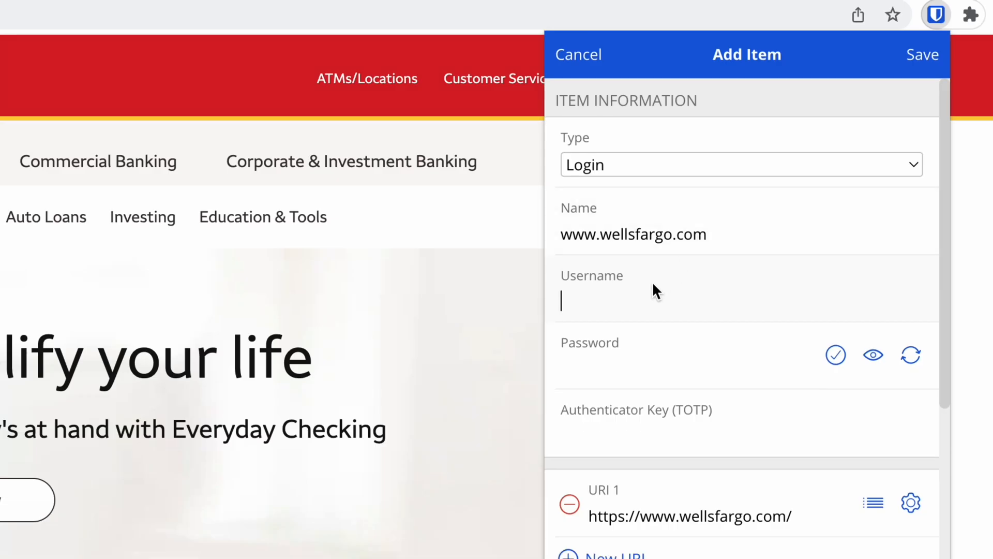
pyautogui.write('u')
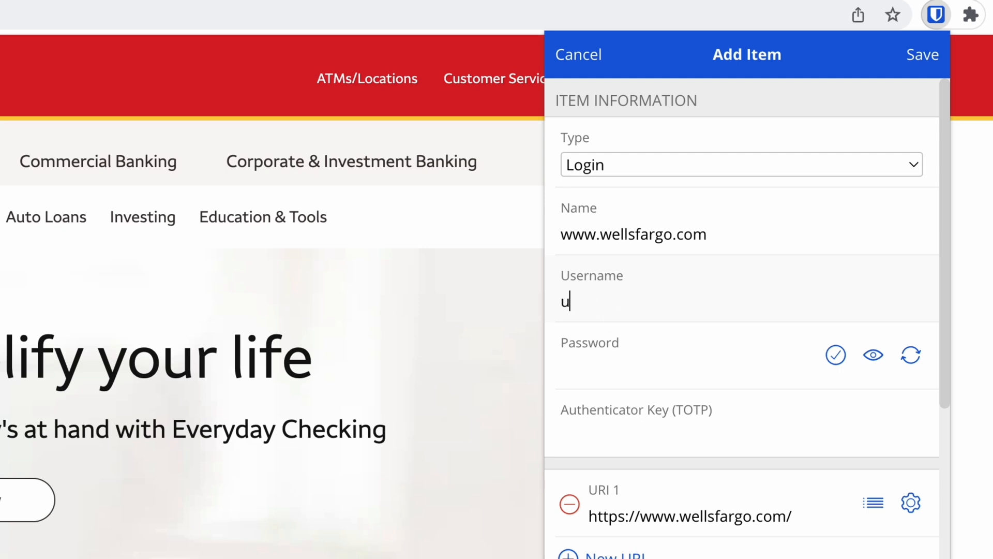
pyautogui.write('sername h')
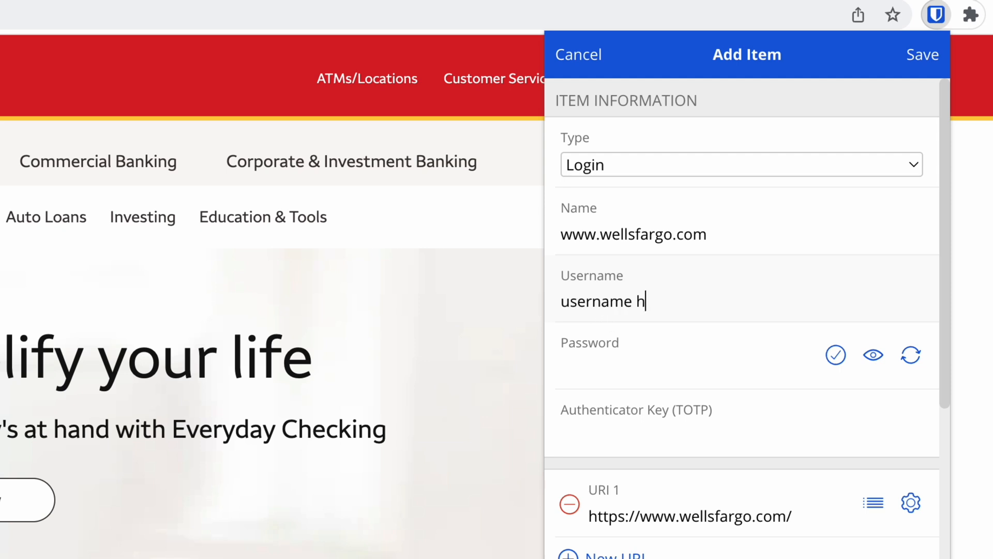
pyautogui.write('ere')
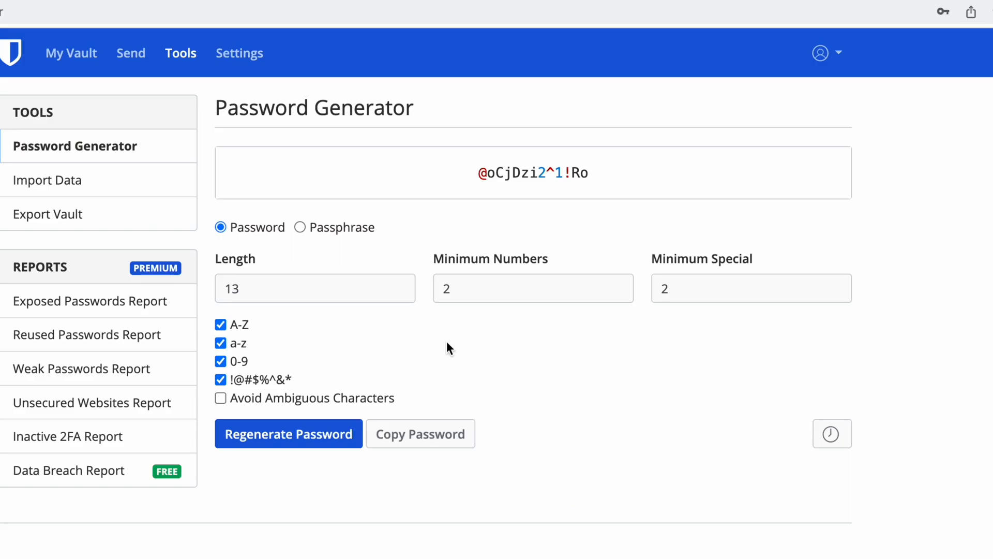
# Step: Regenerate a 13-character password in the Password Generator and copy it
pyautogui.click(288, 433)
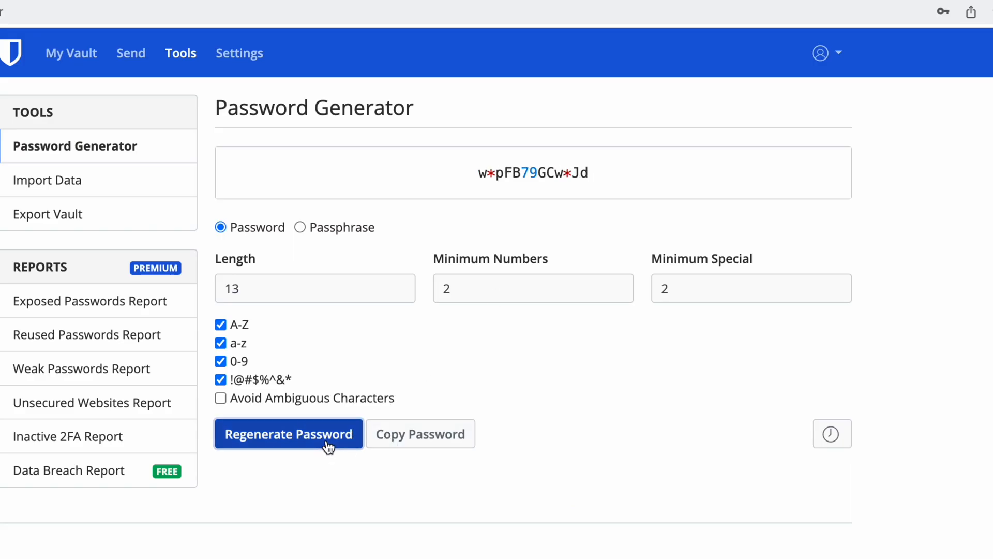
pyautogui.click(288, 434)
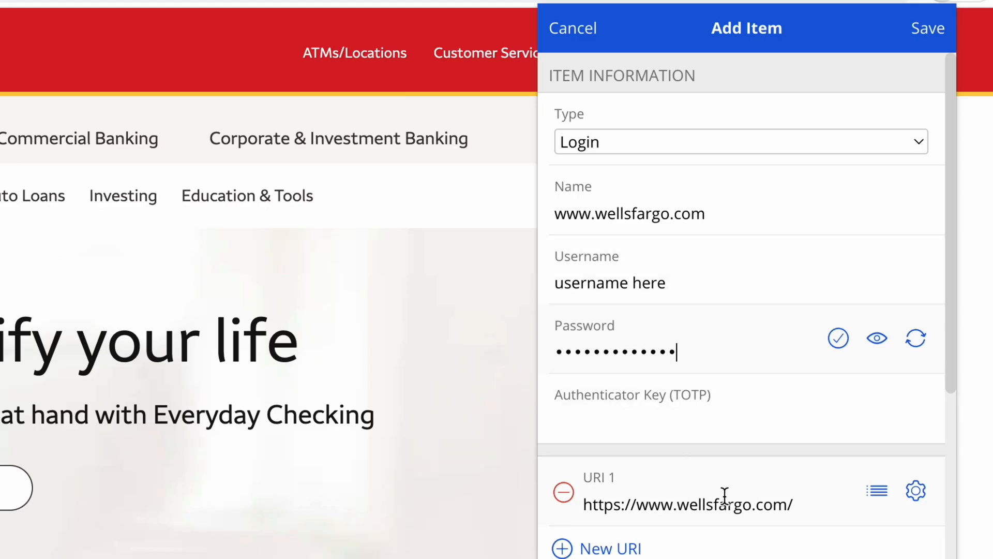
pyautogui.moveTo(932, 71)
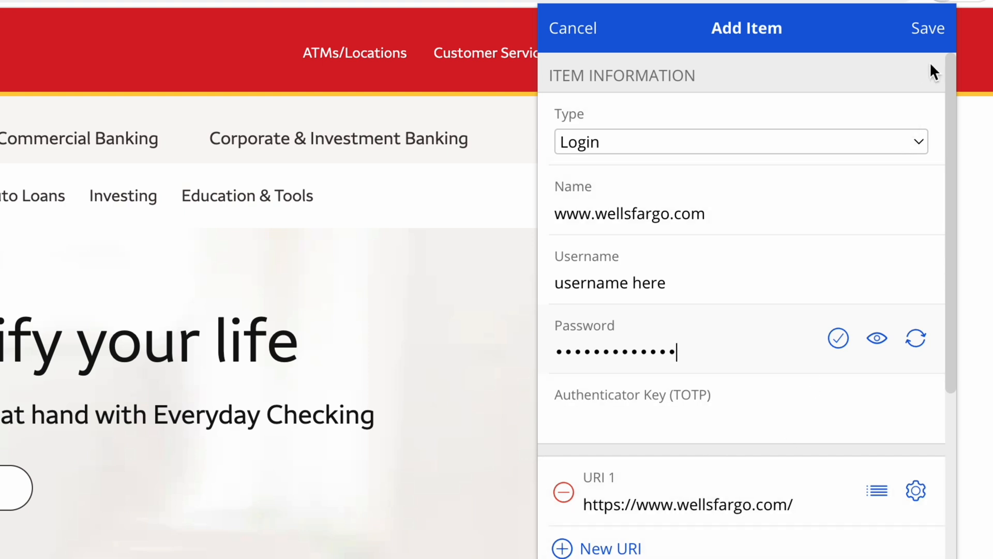
# Step: Save the Wells Fargo login in the extension and close the popup
pyautogui.click(926, 28)
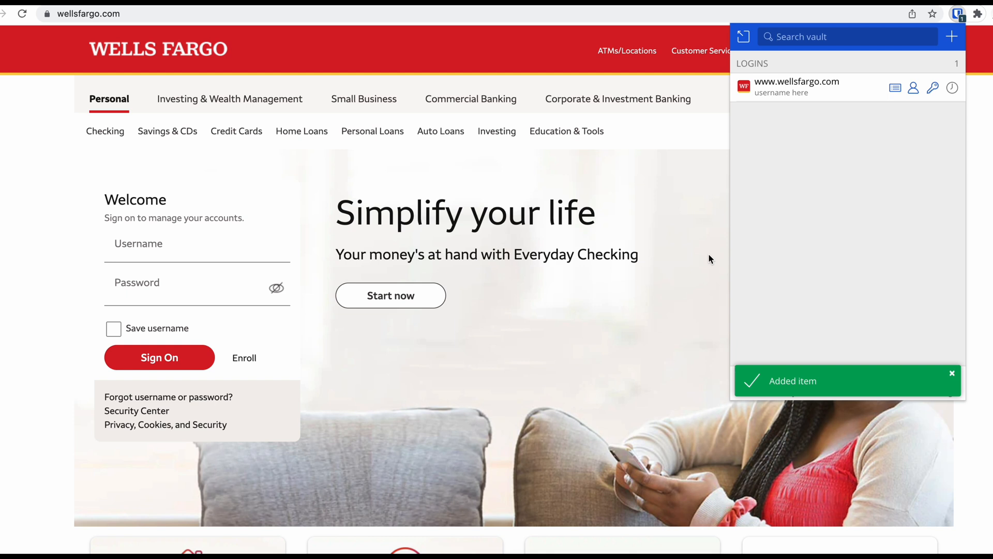
pyautogui.click(197, 247)
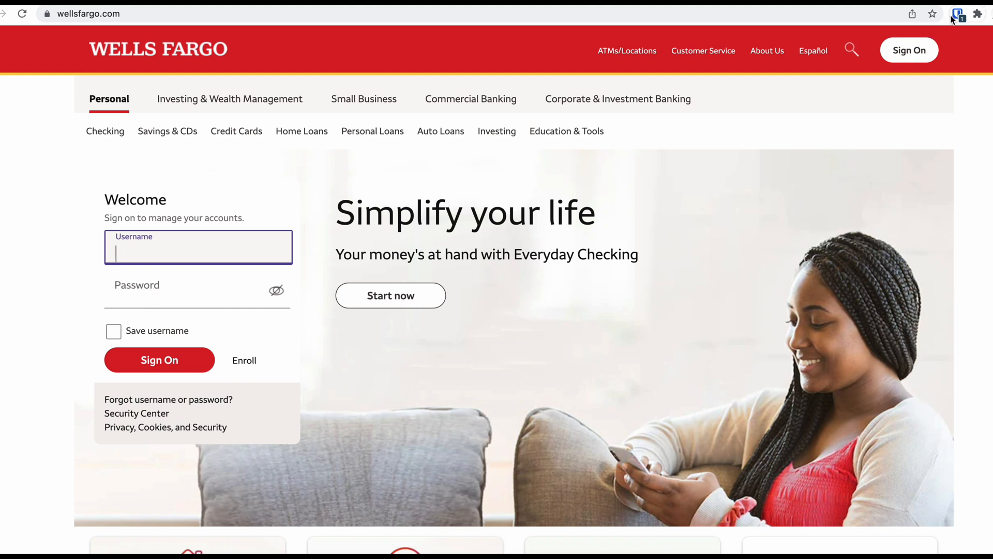
pyautogui.moveTo(957, 22)
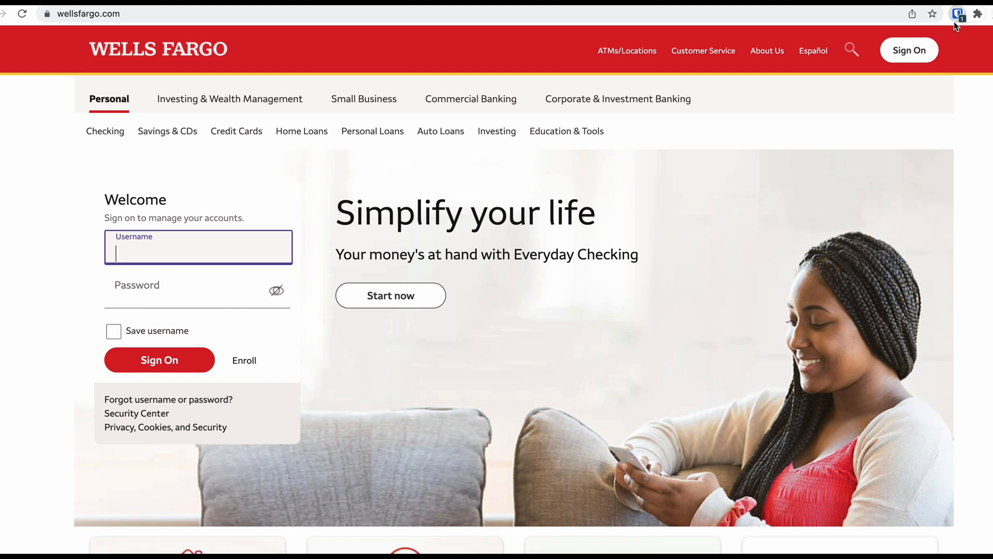
# Step: Autofill the Wells Fargo sign-on form from the saved Bitwarden login and submit it
pyautogui.click(958, 13)
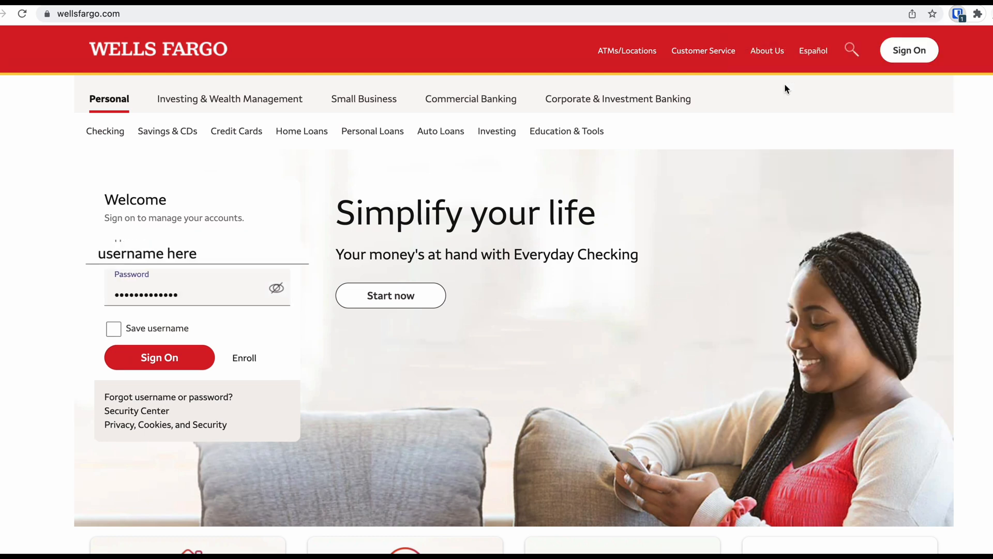
pyautogui.click(196, 288)
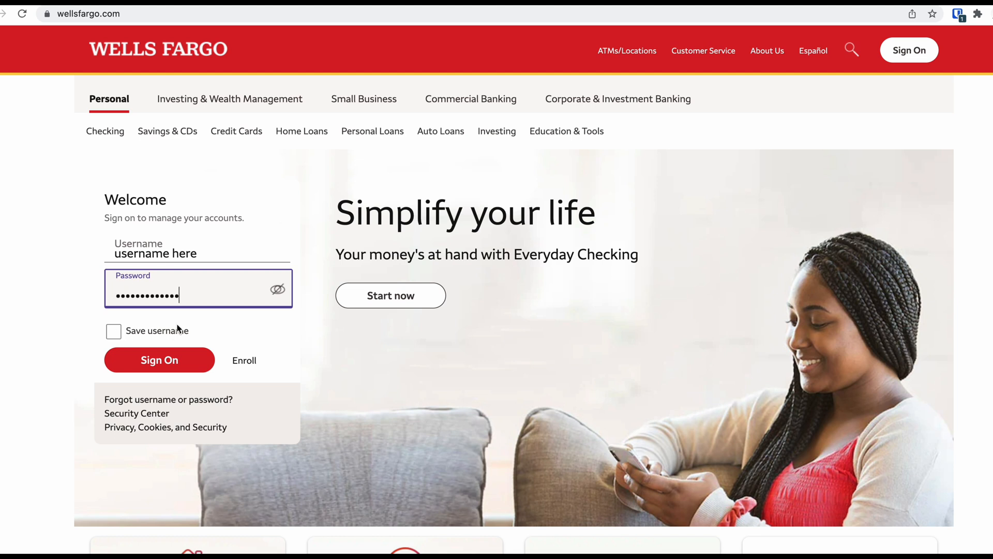
pyautogui.moveTo(280, 302)
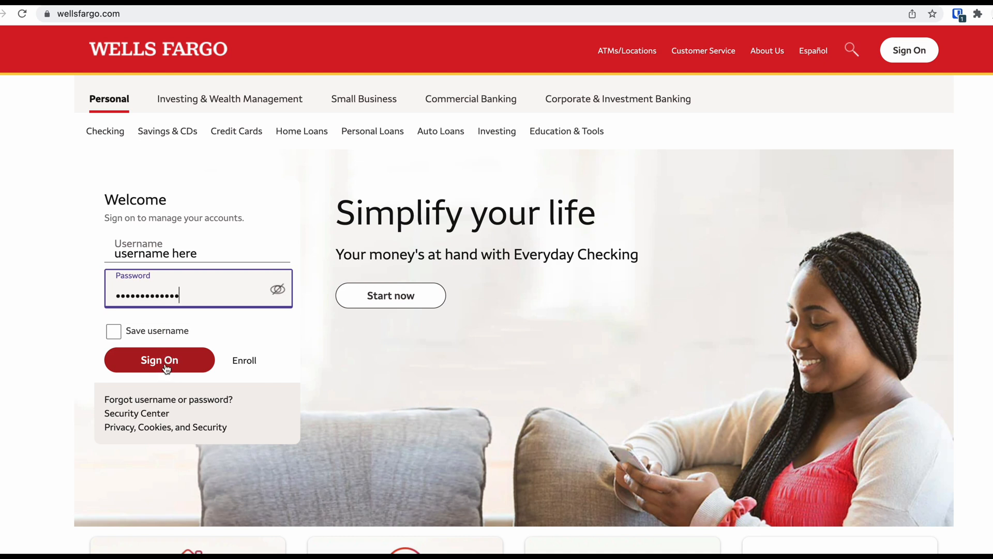
pyautogui.click(159, 360)
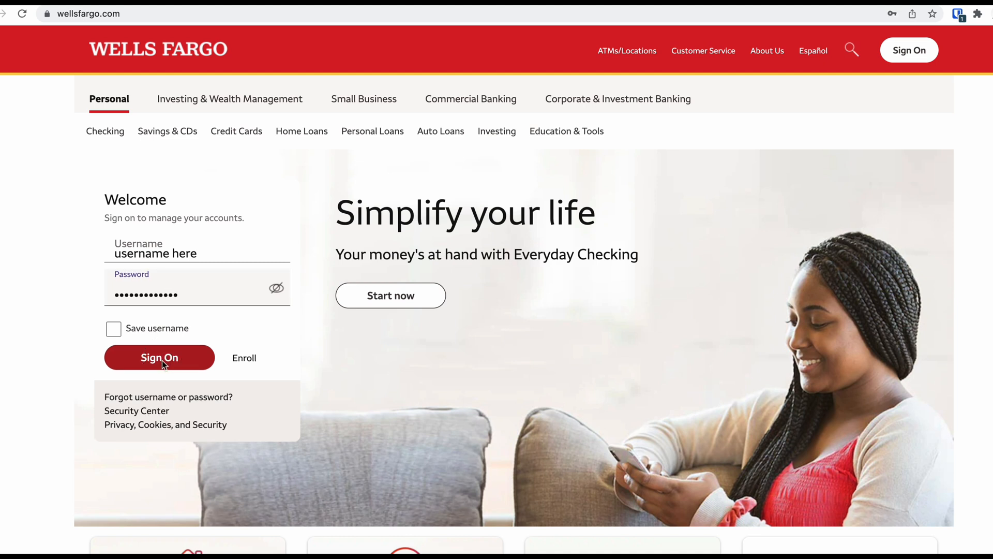
# Step: Open the Family organization's People page in the web vault and filter to Invited members
pyautogui.click(159, 358)
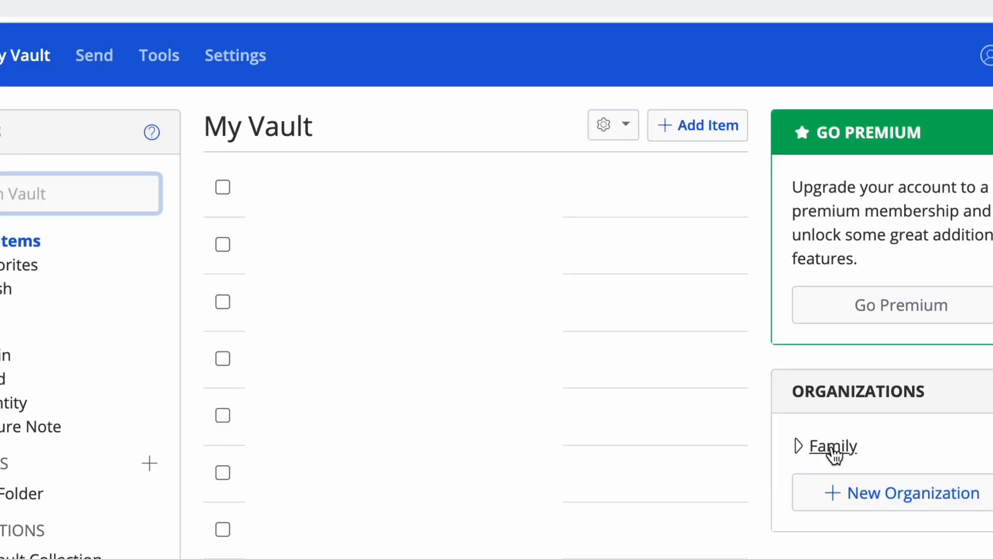
pyautogui.click(832, 445)
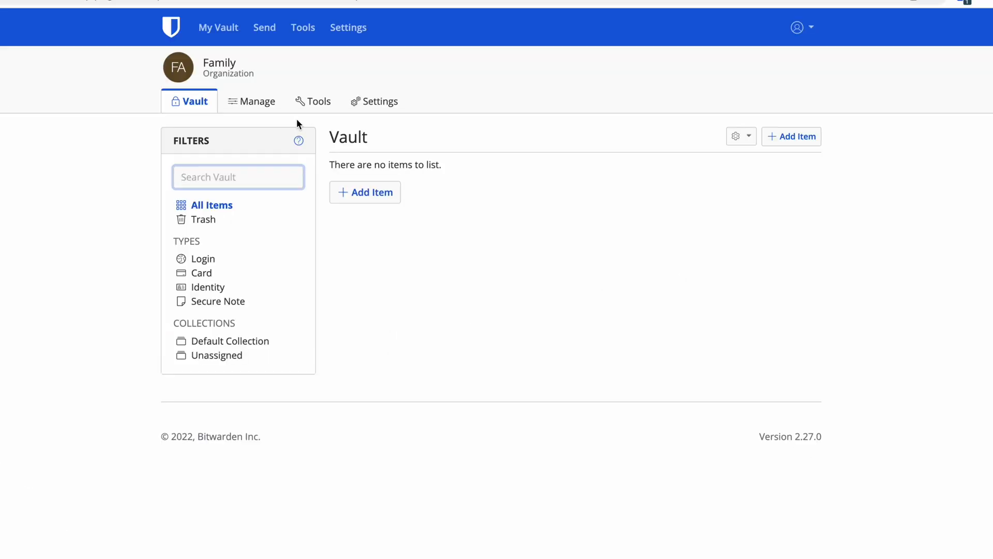
pyautogui.click(257, 101)
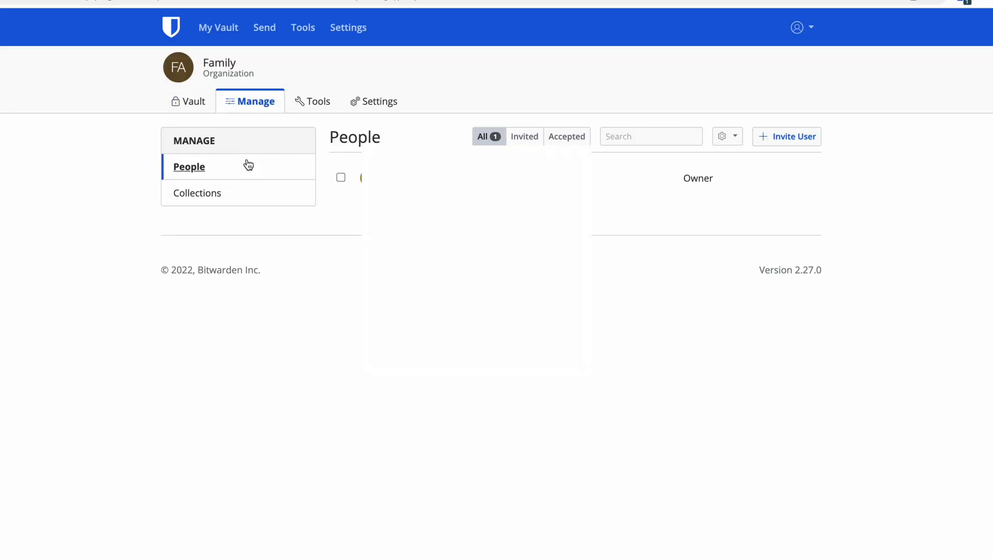
pyautogui.moveTo(792, 136)
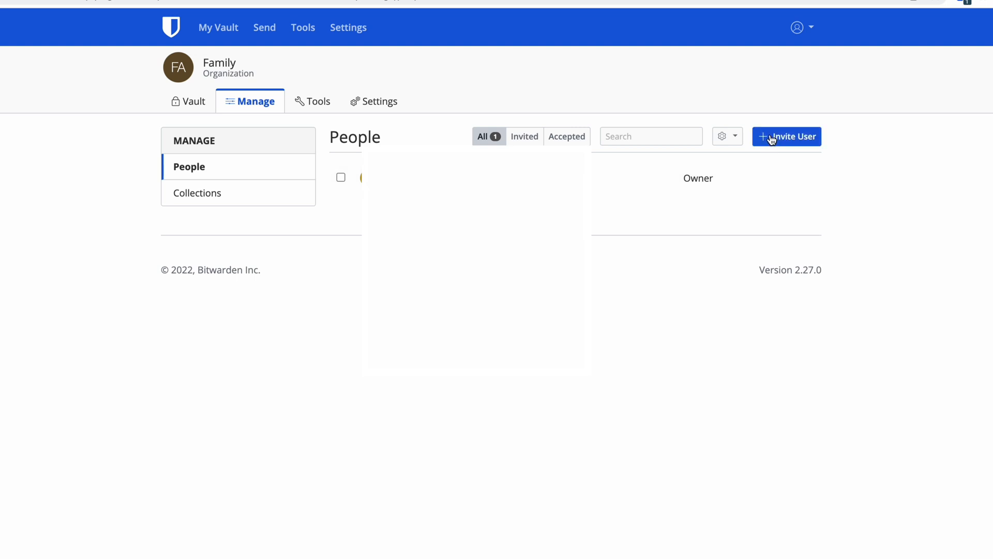
pyautogui.click(524, 136)
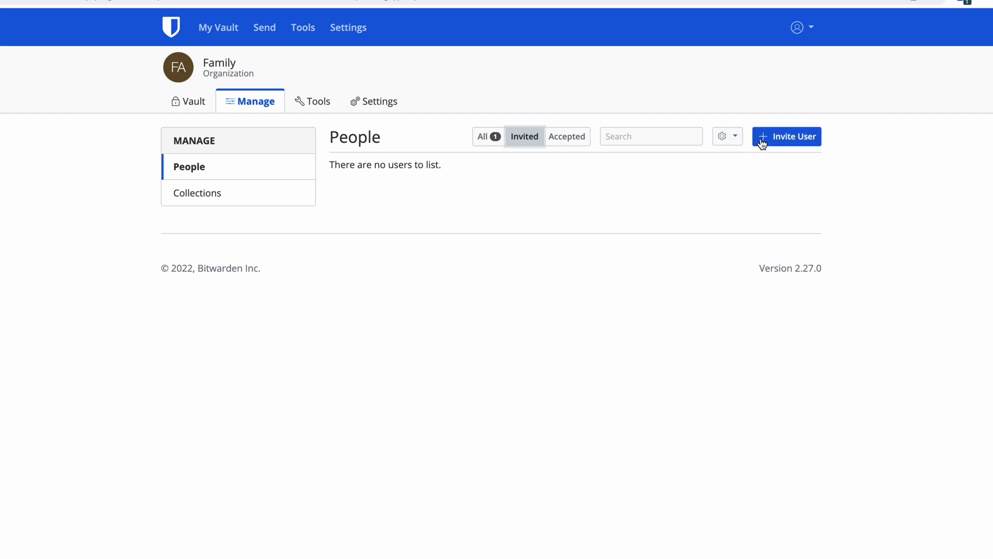
# Step: Start an invitation for the spouse's email as Owner with access to modify all items
pyautogui.click(786, 136)
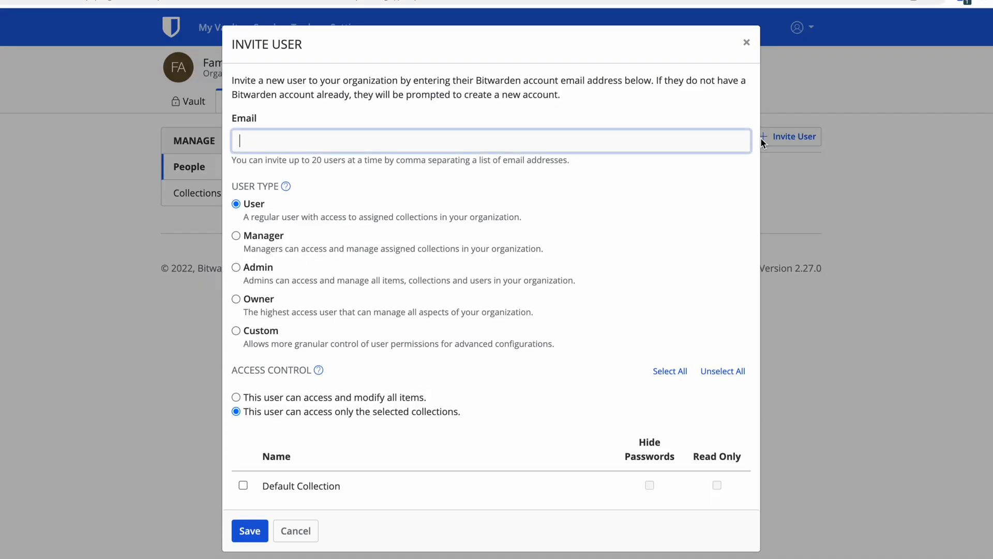
pyautogui.moveTo(316, 138)
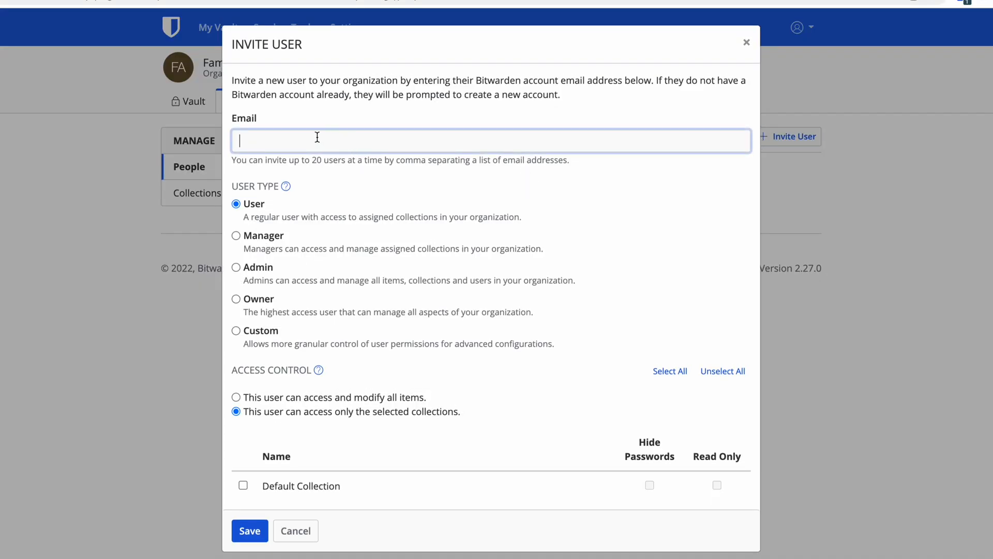
pyautogui.click(249, 530)
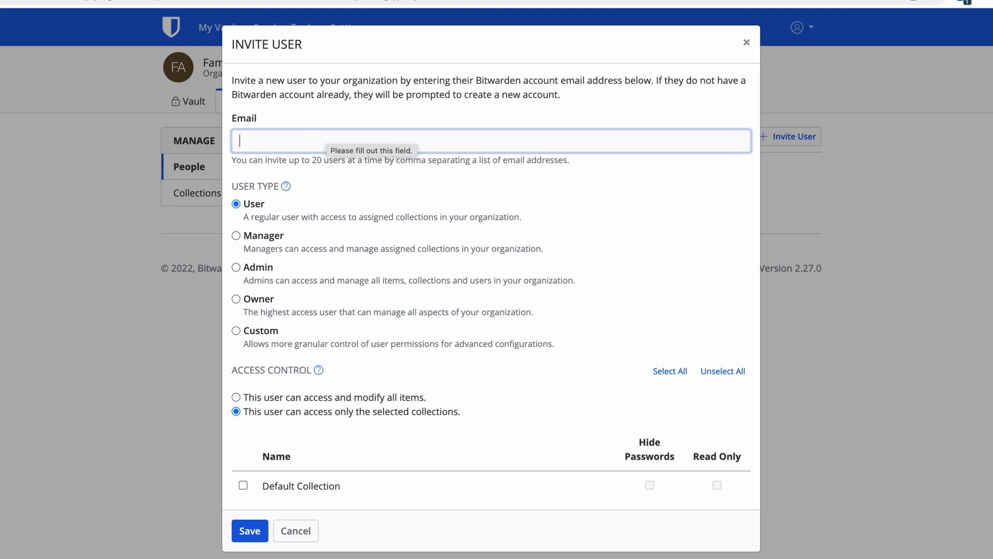
pyautogui.write('spouse')
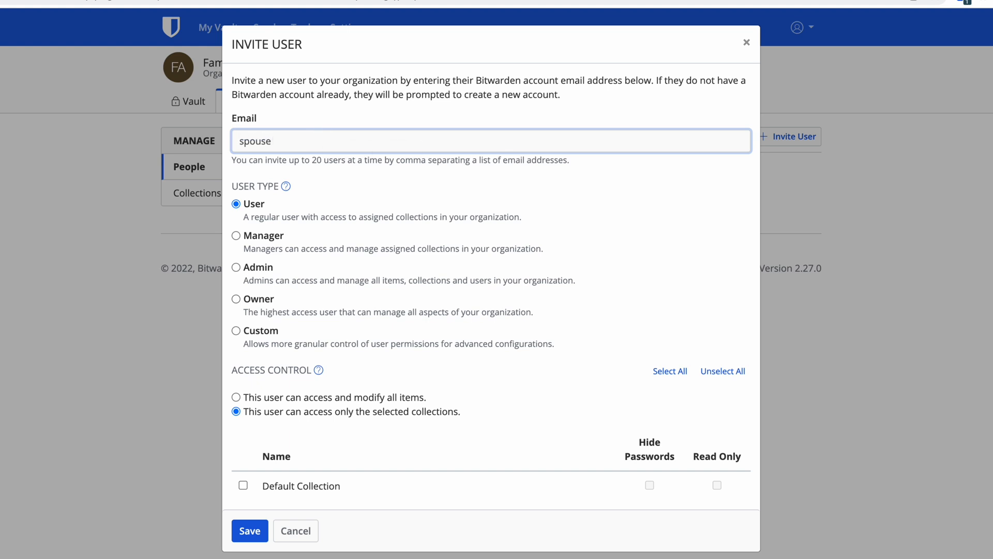
pyautogui.write('email')
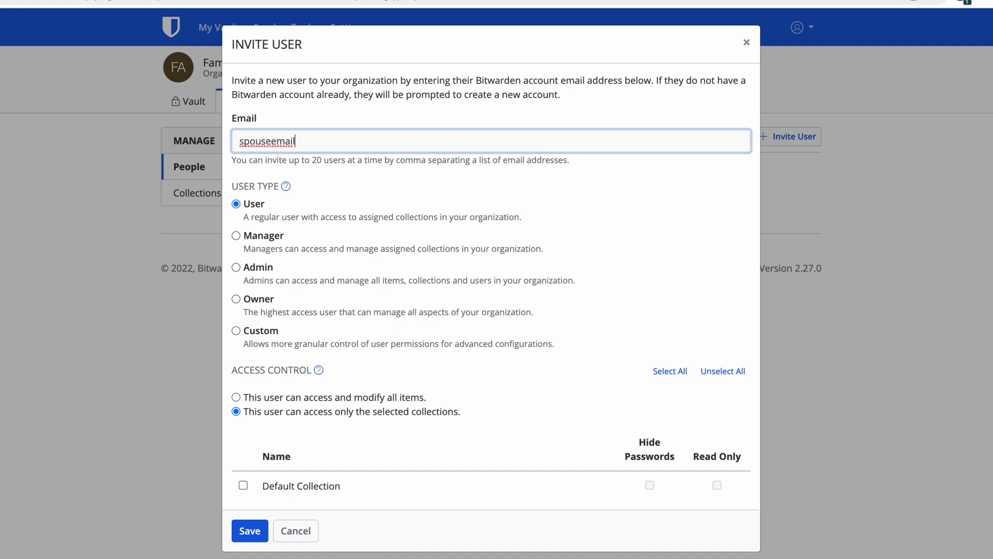
pyautogui.write('@')
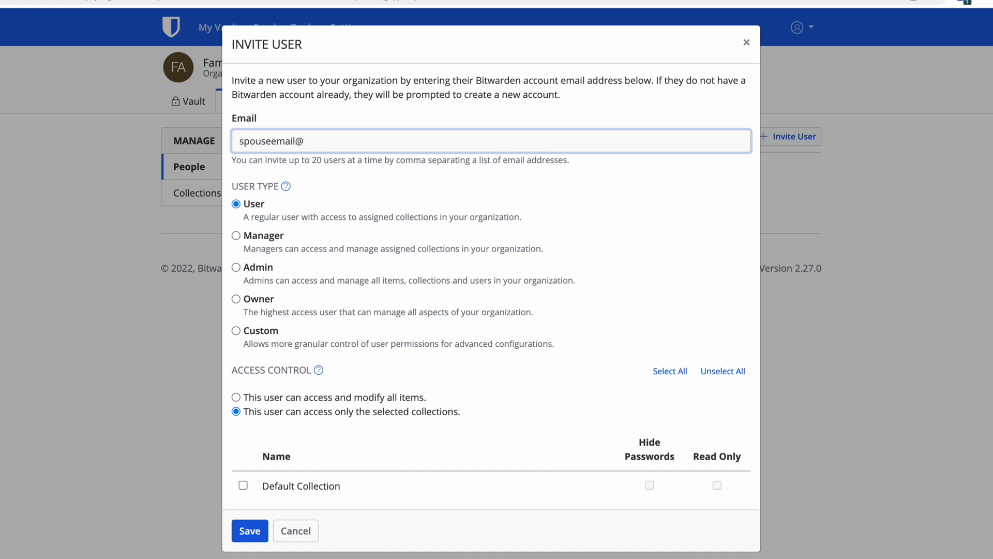
pyautogui.write('...')
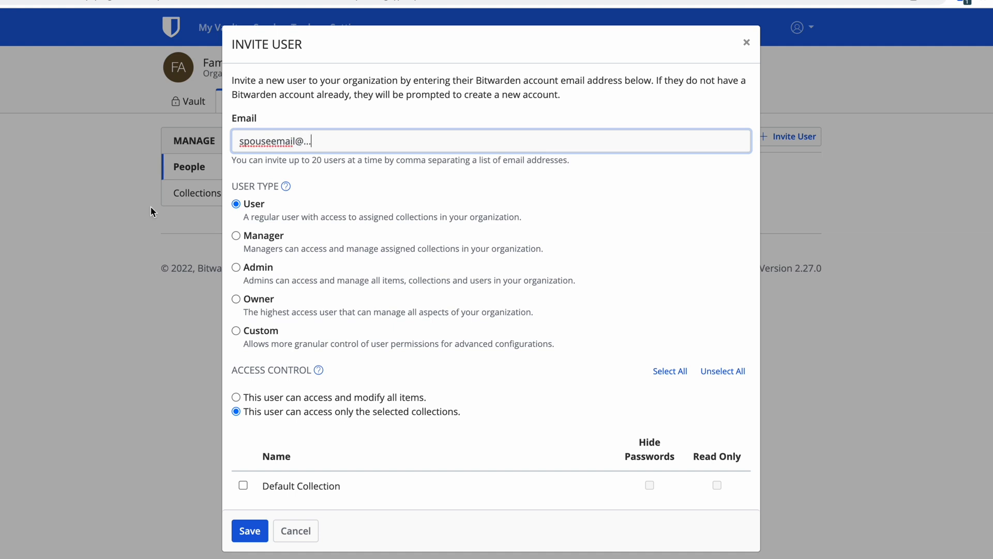
pyautogui.moveTo(236, 303)
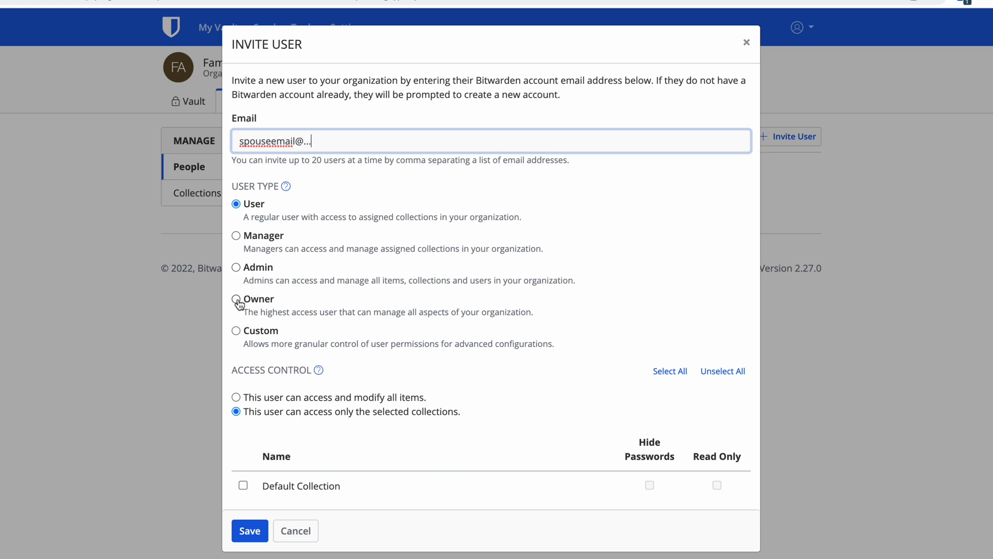
pyautogui.click(235, 299)
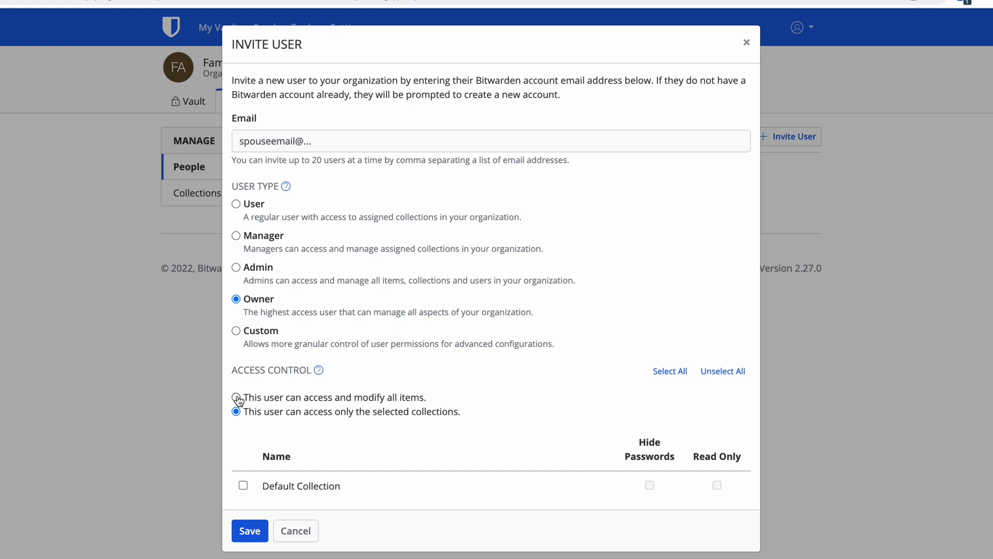
pyautogui.click(236, 397)
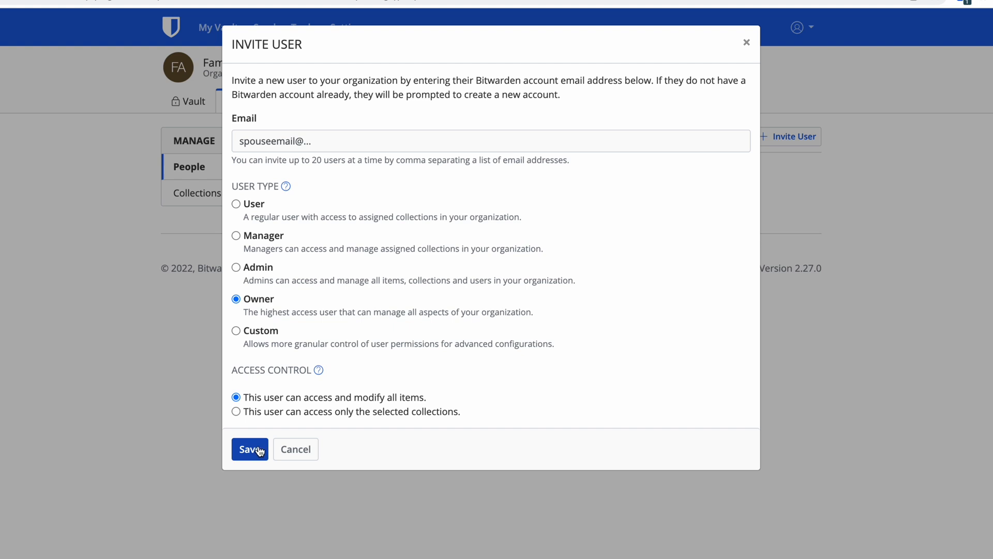
pyautogui.moveTo(298, 186)
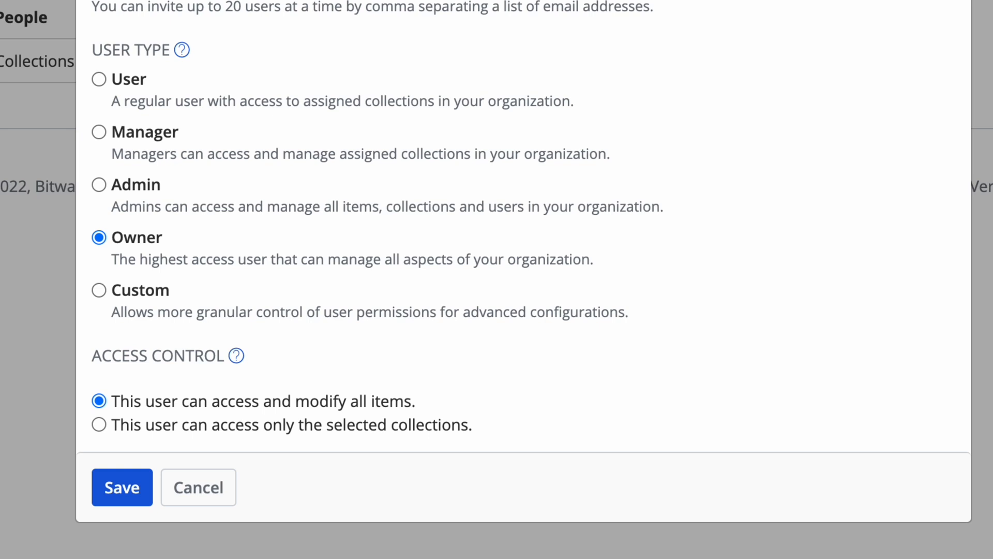
pyautogui.moveTo(147, 186)
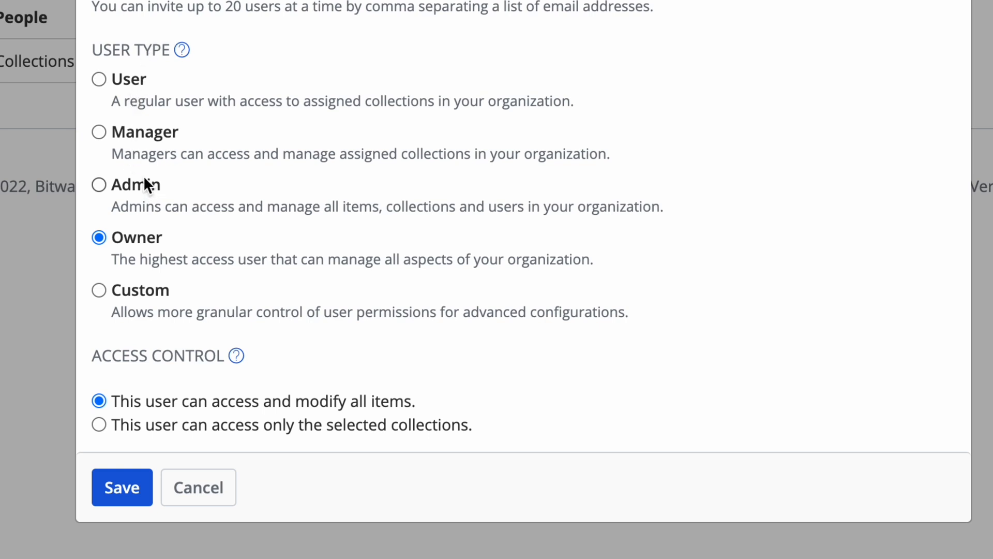
pyautogui.moveTo(144, 212)
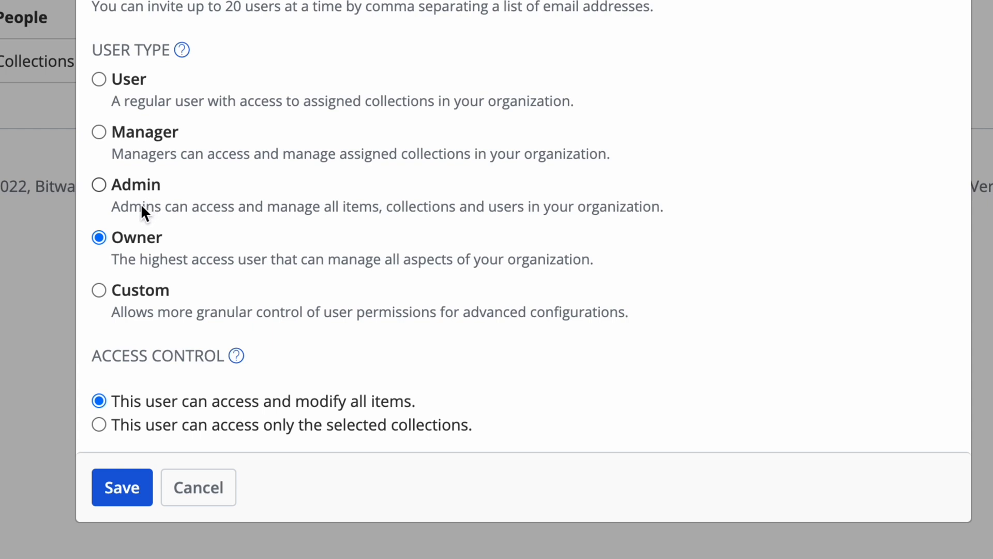
pyautogui.moveTo(124, 197)
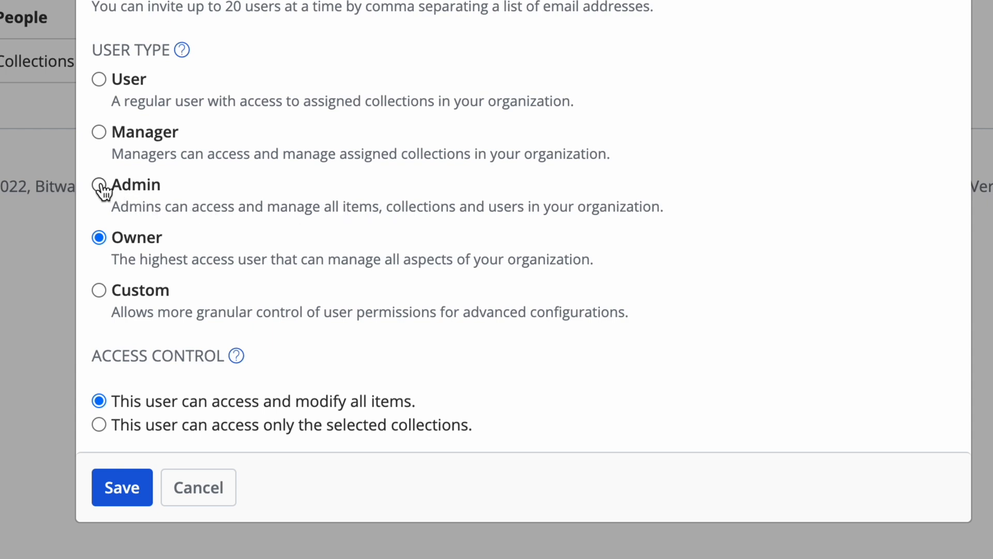
# Step: Keep the Owner role, send the invitation, and check the Accepted and Invited lists
pyautogui.click(99, 184)
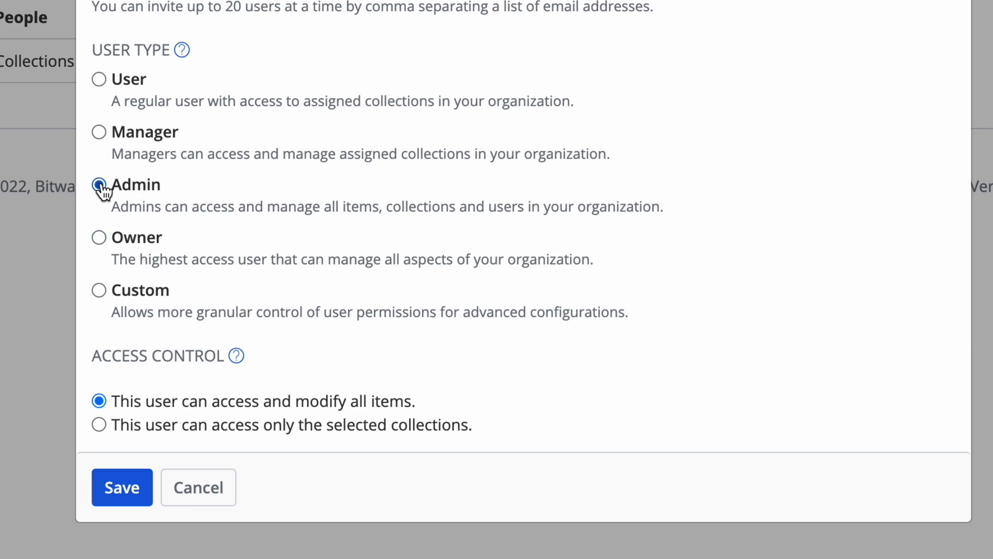
pyautogui.click(99, 237)
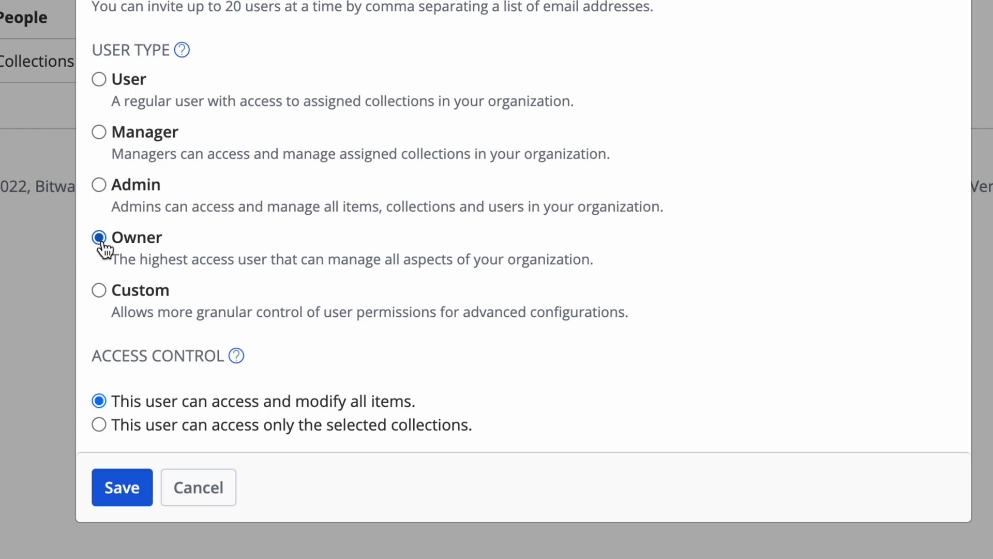
pyautogui.moveTo(141, 455)
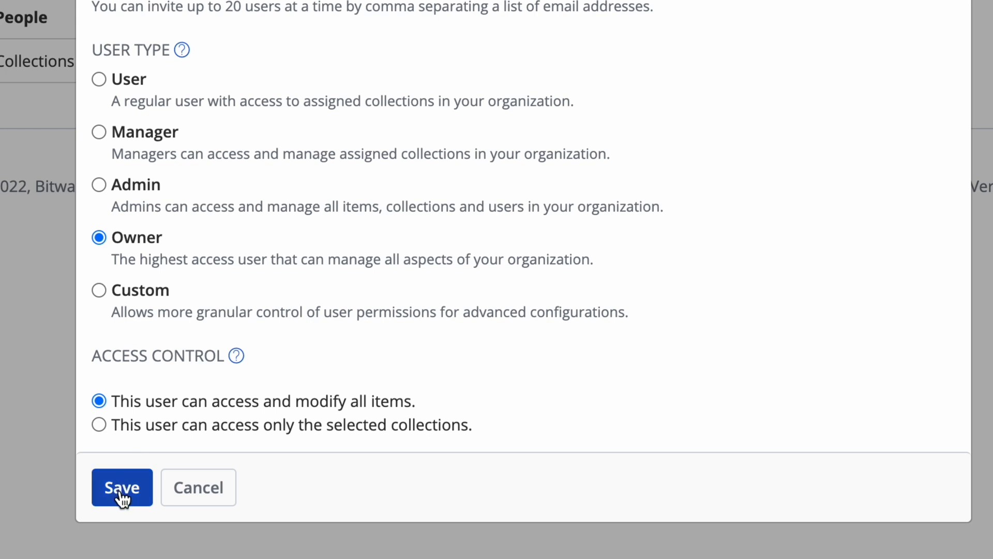
pyautogui.click(122, 487)
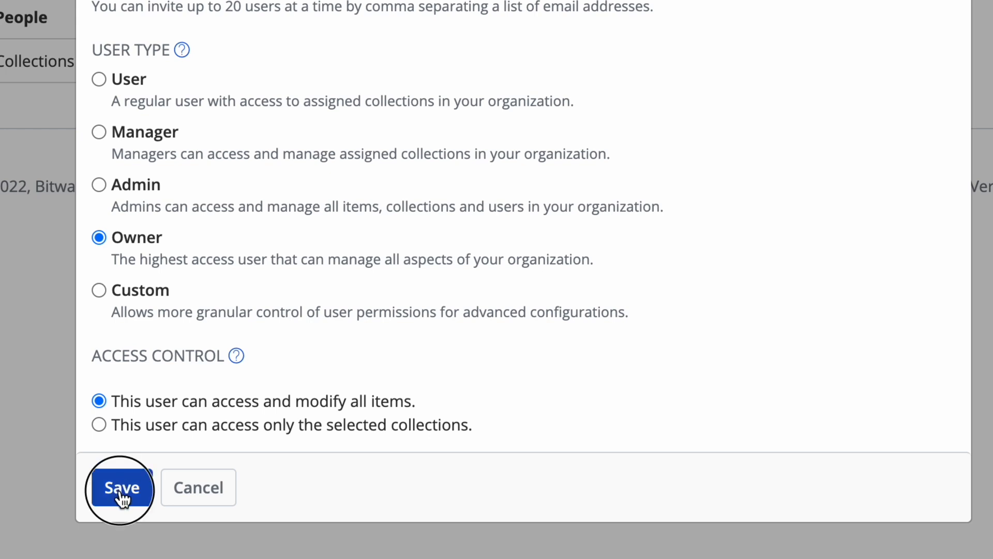
pyautogui.click(120, 487)
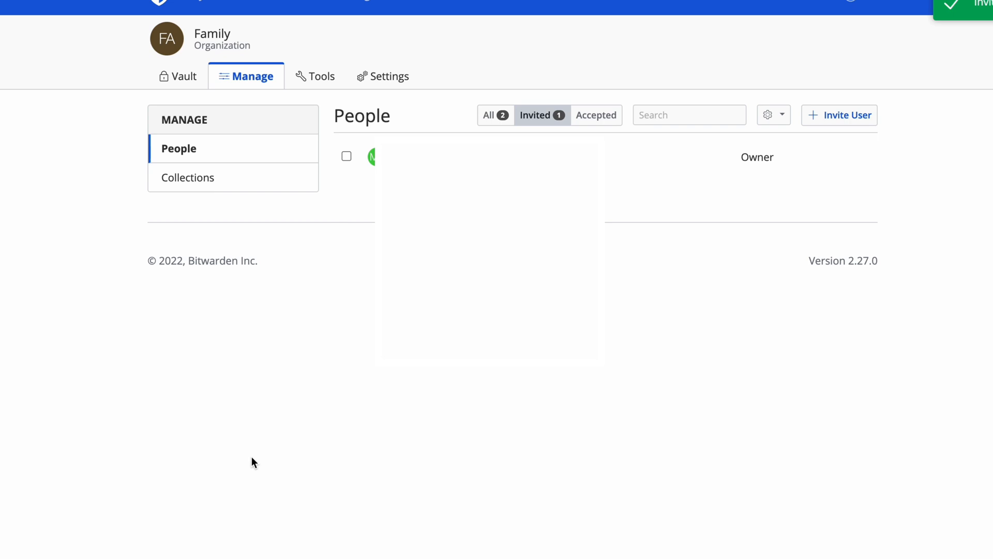
pyautogui.moveTo(596, 115)
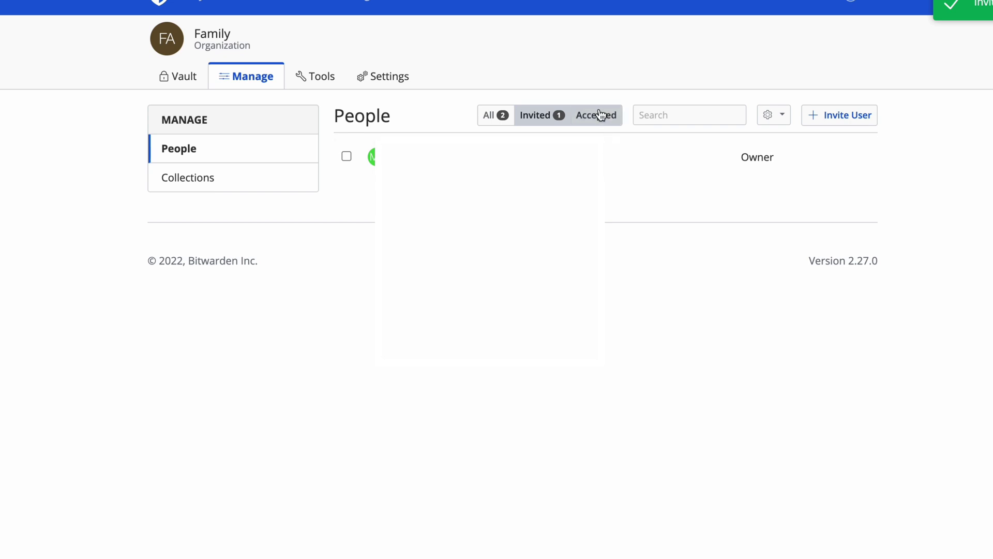
pyautogui.click(596, 115)
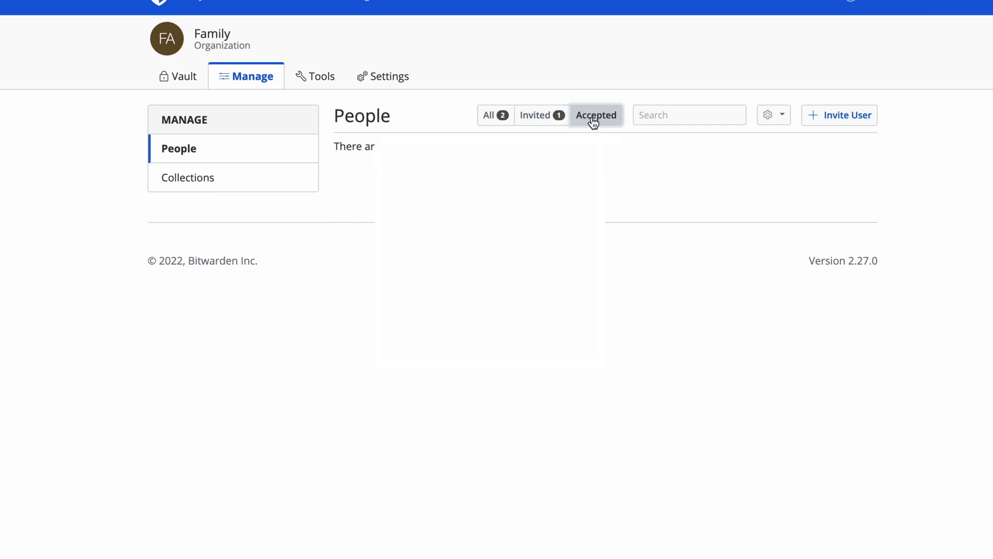
pyautogui.click(536, 115)
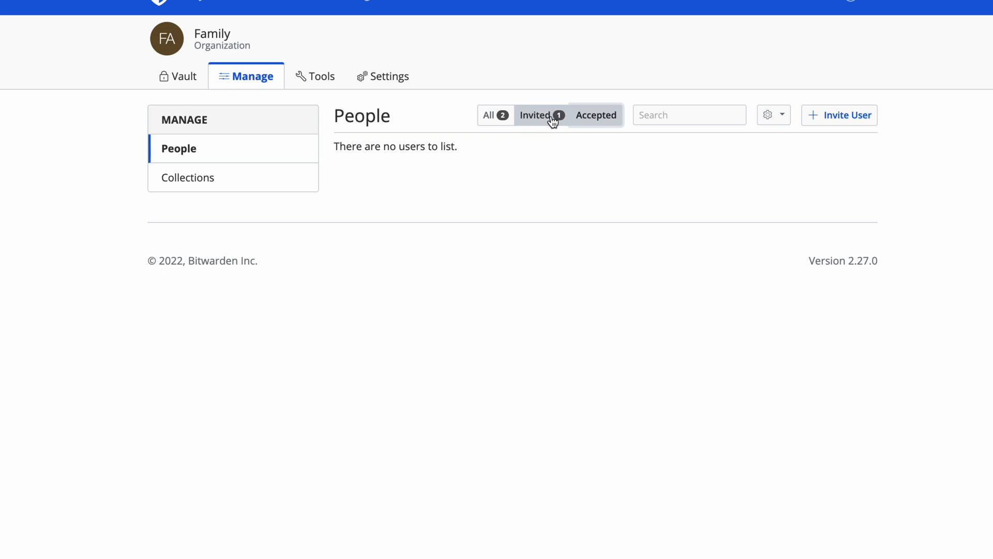
pyautogui.moveTo(556, 116)
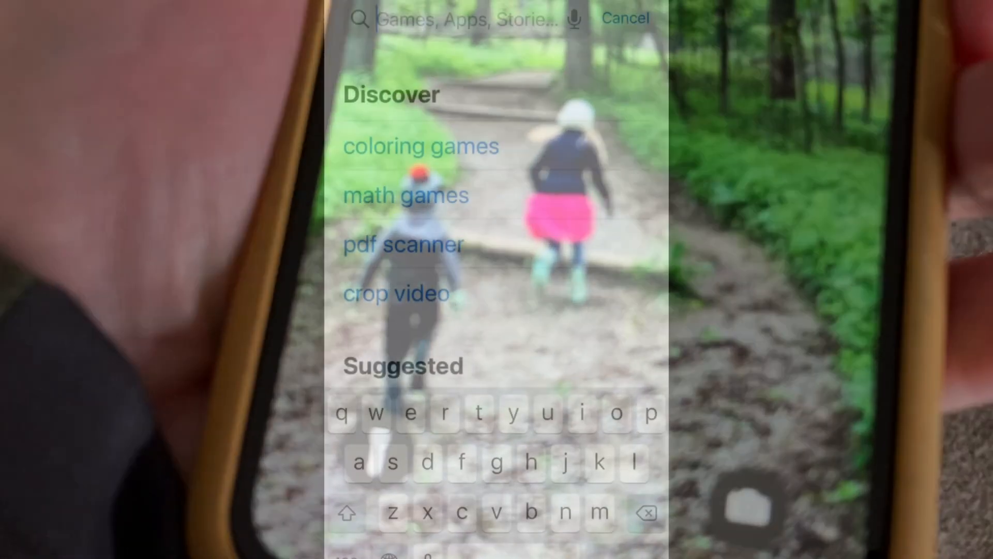
# Step: Search the App Store for 'bitwarden' and download Bitwarden Password Manager
pyautogui.write('bitwa')
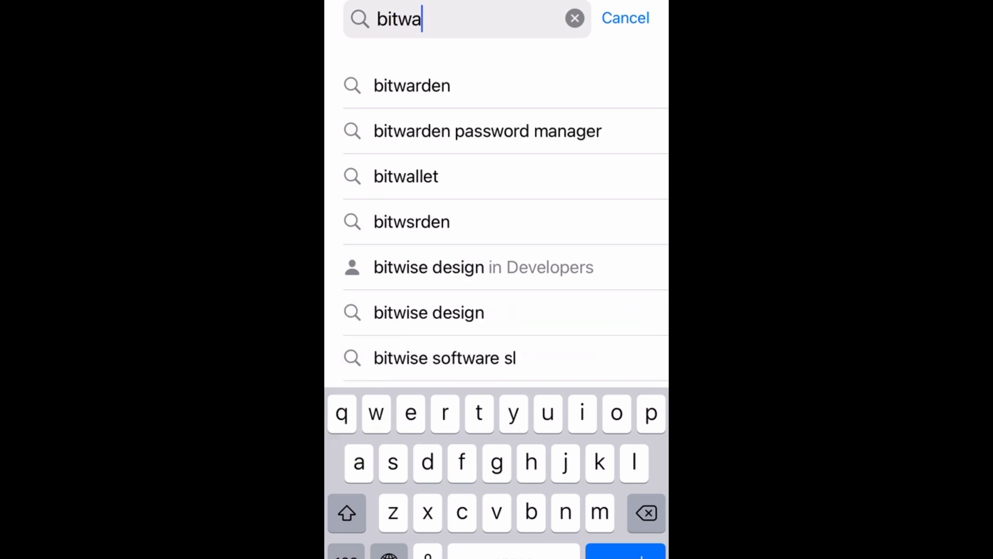
pyautogui.click(411, 85)
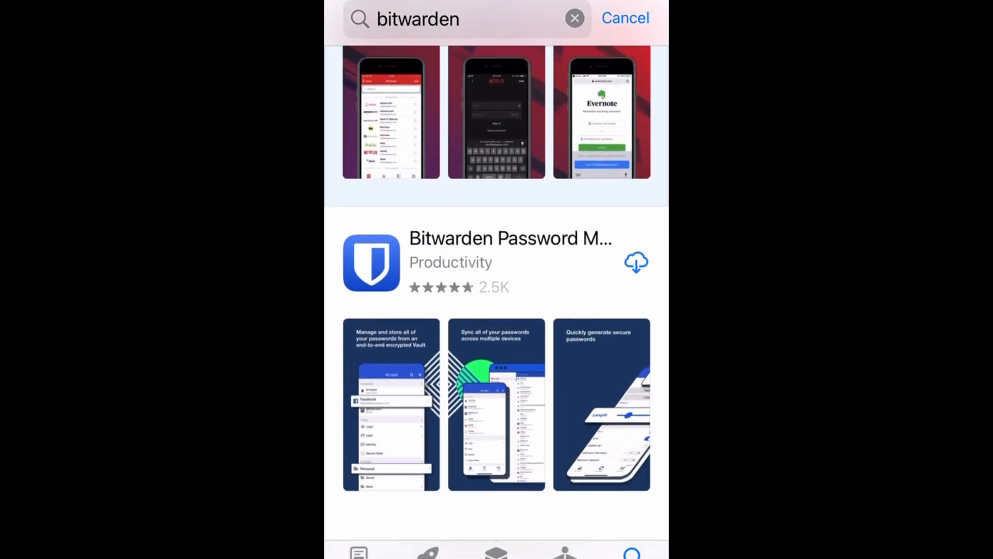
pyautogui.click(635, 262)
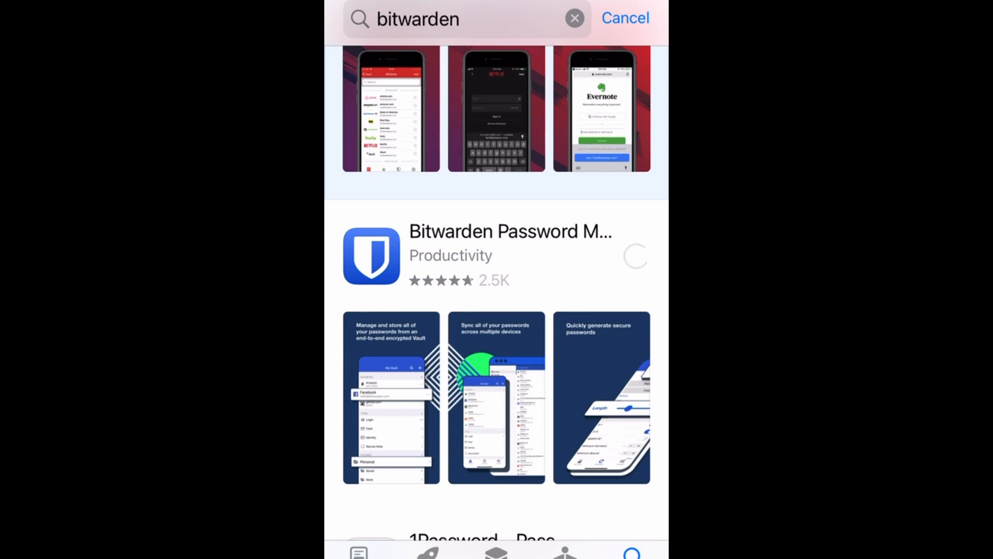
pyautogui.click(636, 255)
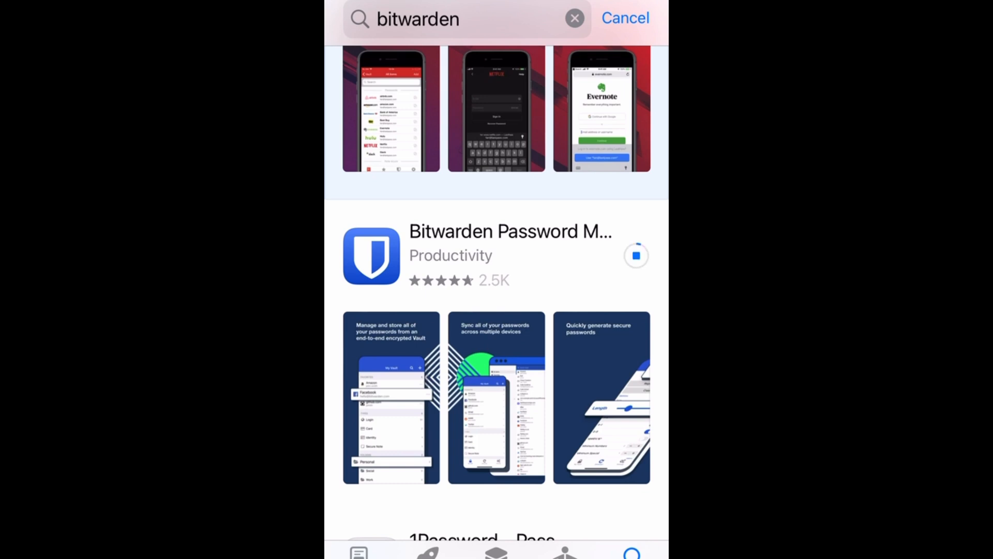
# Step: Browse the Bitwarden store page while it installs, then launch the app
pyautogui.click(510, 255)
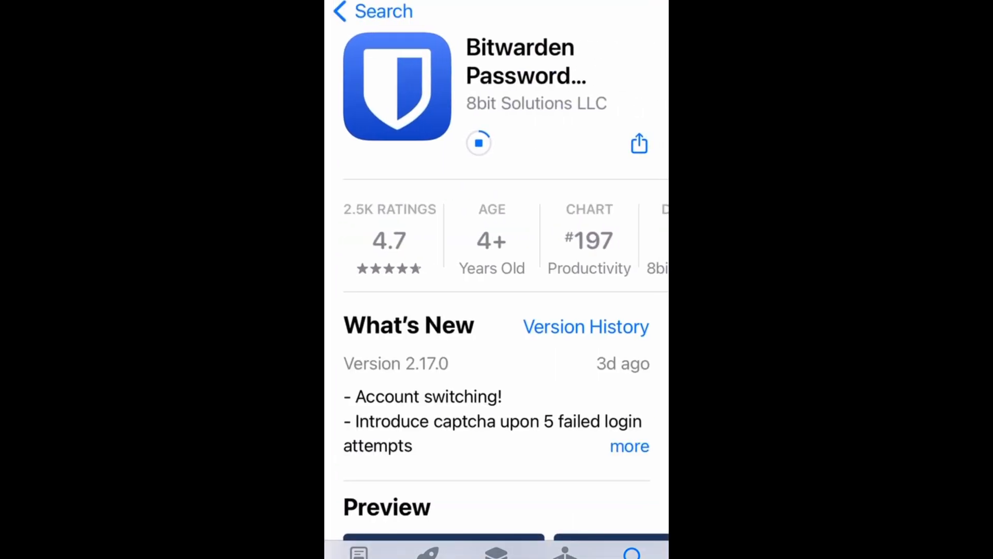
pyautogui.click(628, 446)
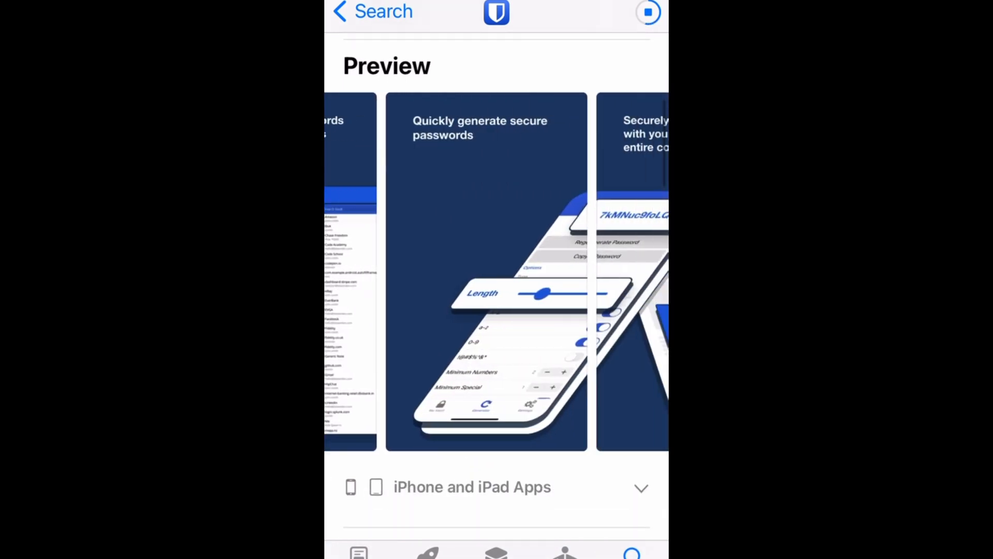
pyautogui.hscroll(-3)
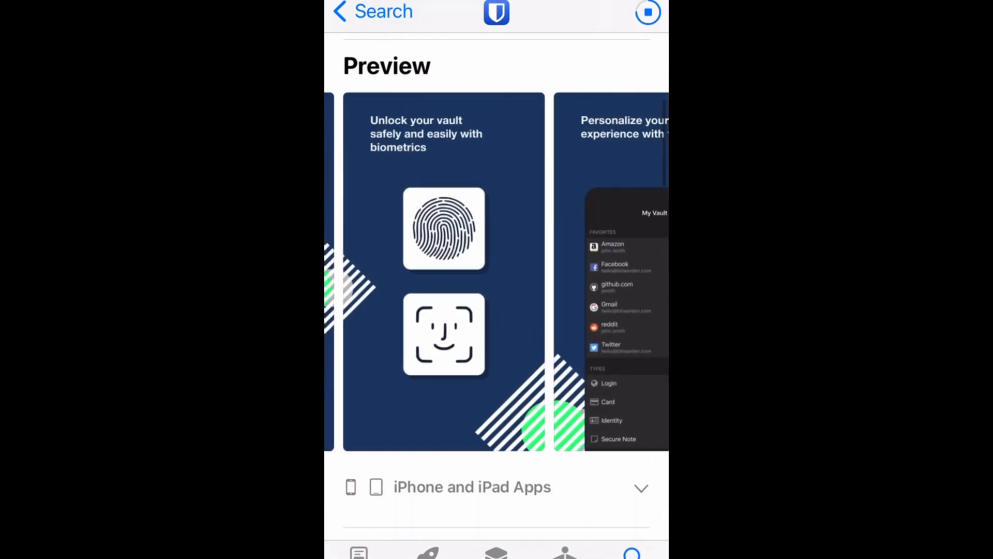
pyautogui.scroll(-3)
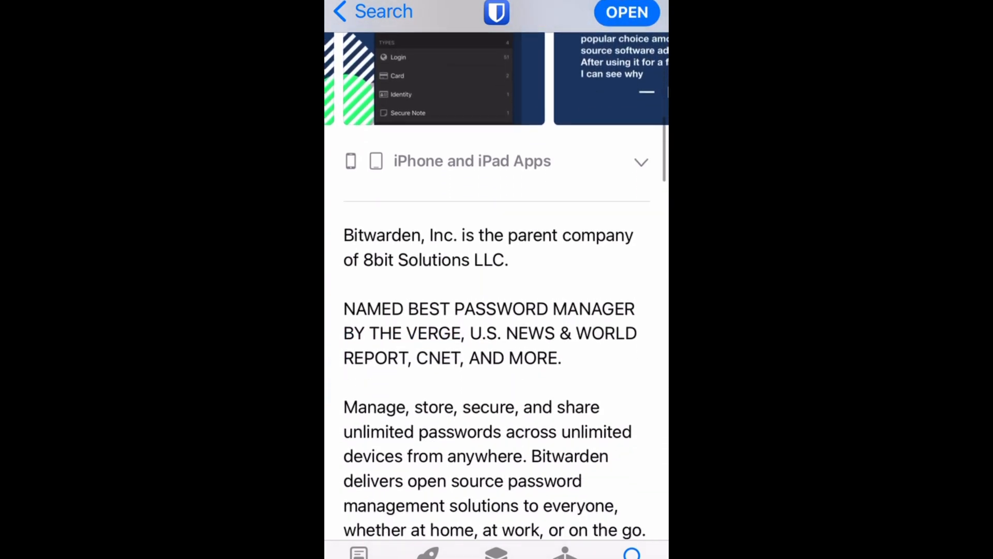
pyautogui.scroll(3)
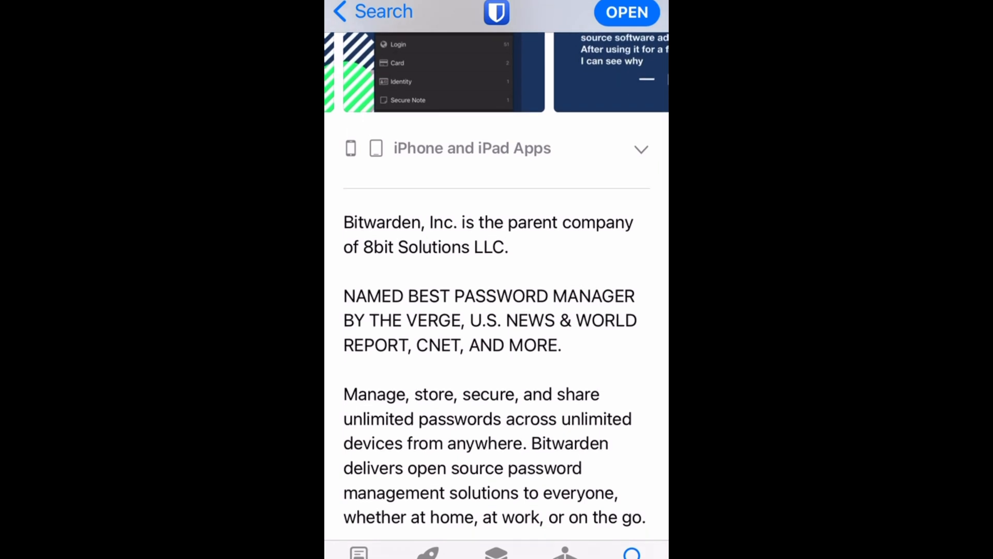
pyautogui.click(624, 12)
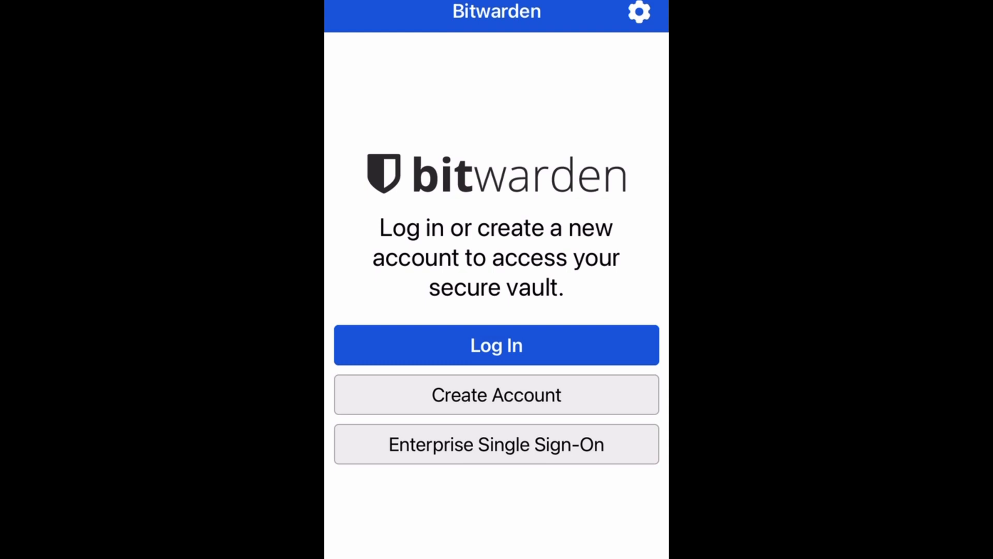
# Step: Choose an option on the Bitwarden app's welcome screen
pyautogui.click(496, 345)
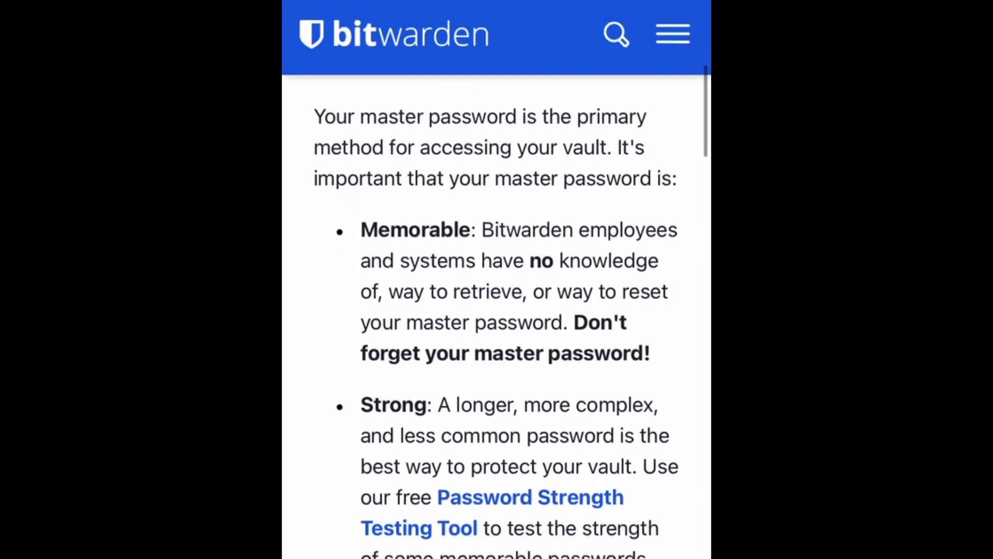
# Step: Scroll the master password help article down to the Change Master Password steps
pyautogui.scroll(-3)
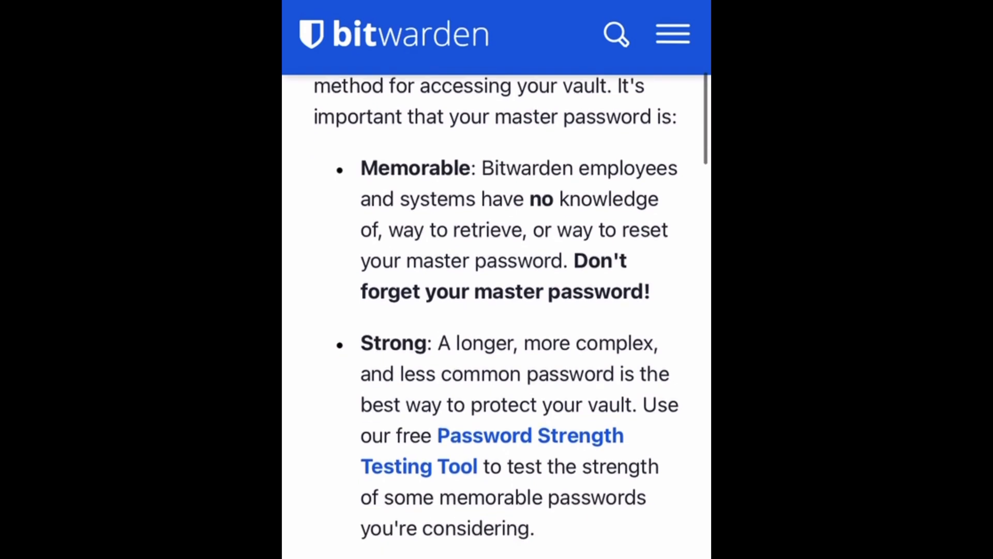
pyautogui.scroll(-3)
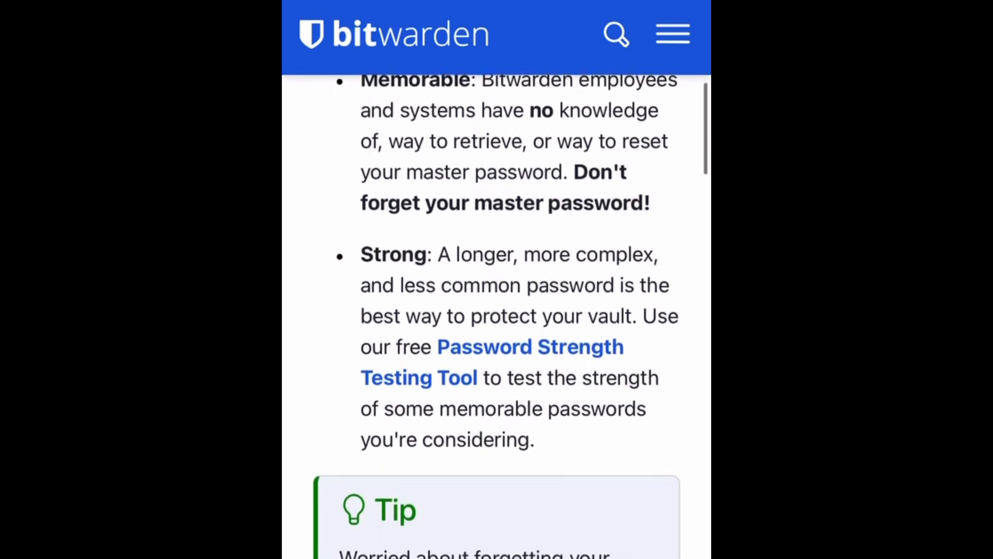
pyautogui.scroll(-3)
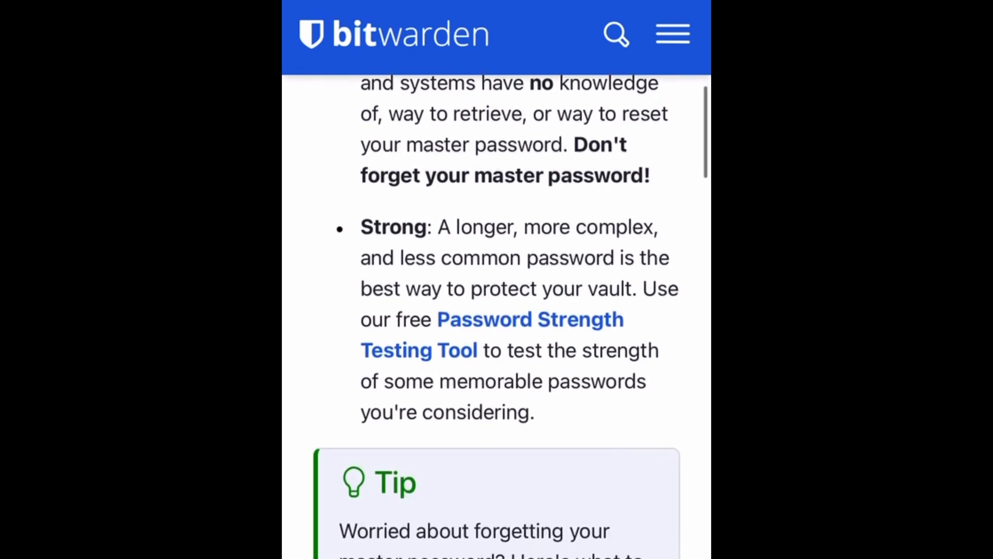
pyautogui.scroll(-3)
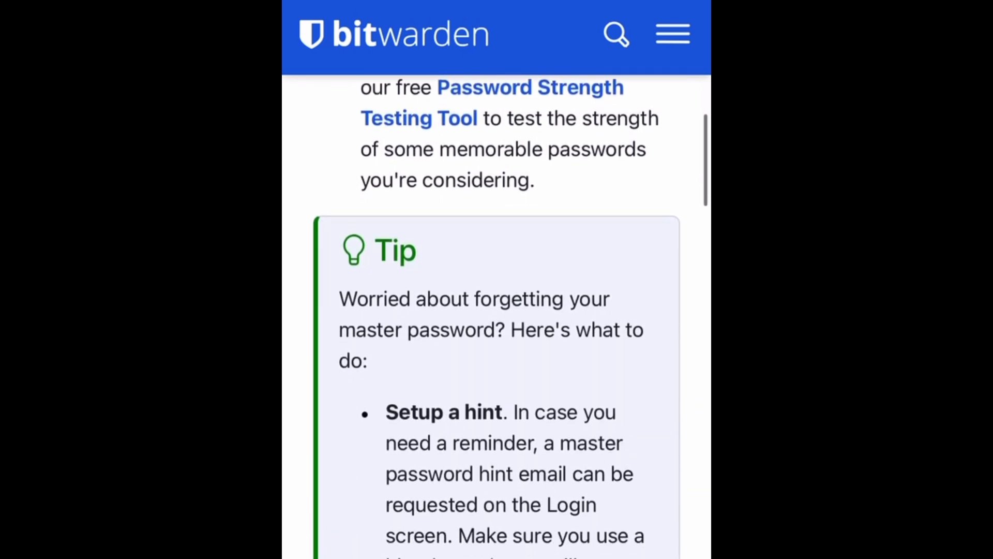
pyautogui.scroll(-3)
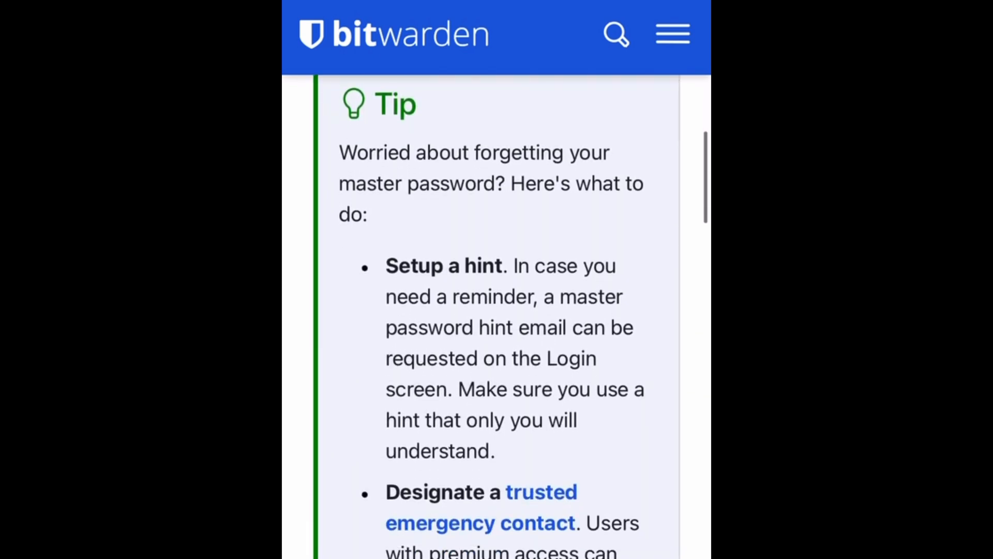
pyautogui.scroll(-3)
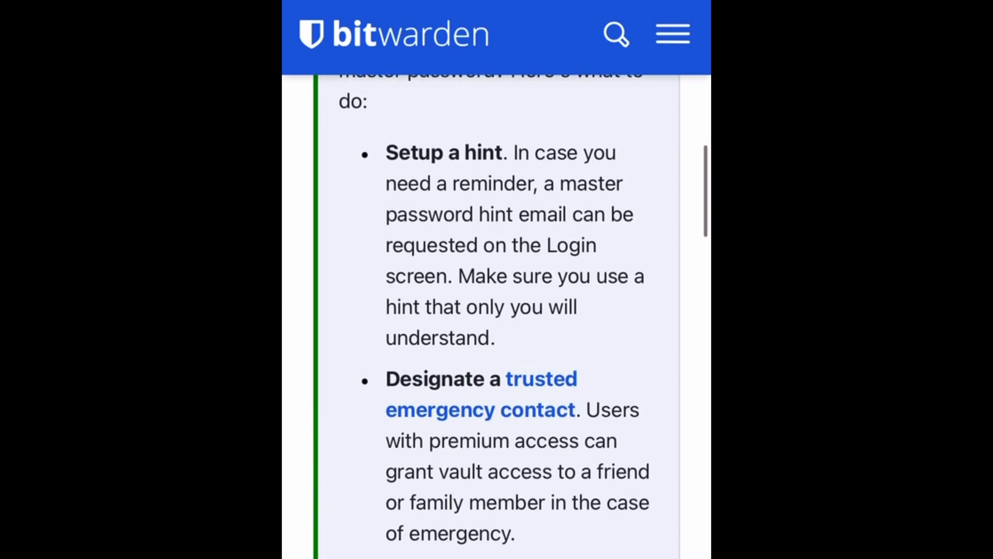
pyautogui.scroll(-3)
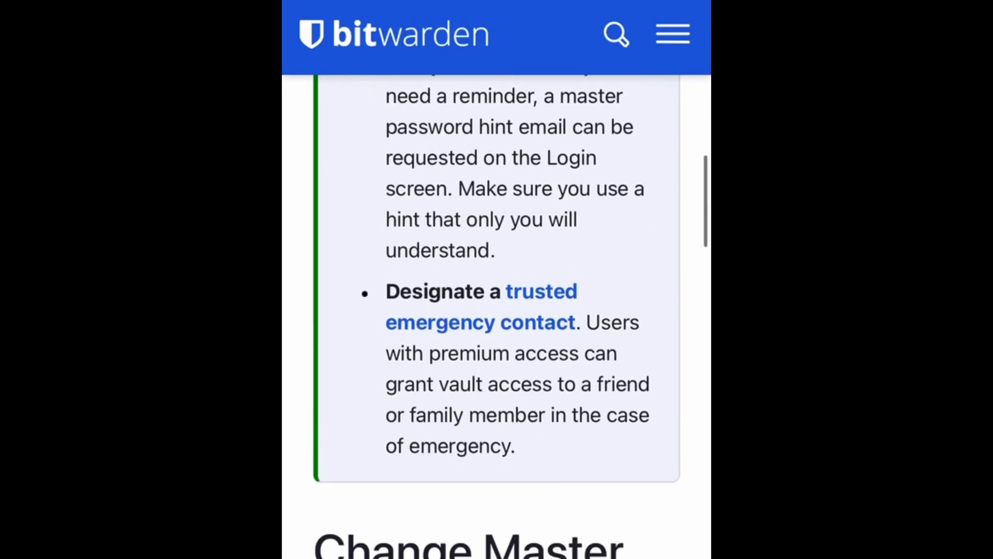
pyautogui.scroll(-3)
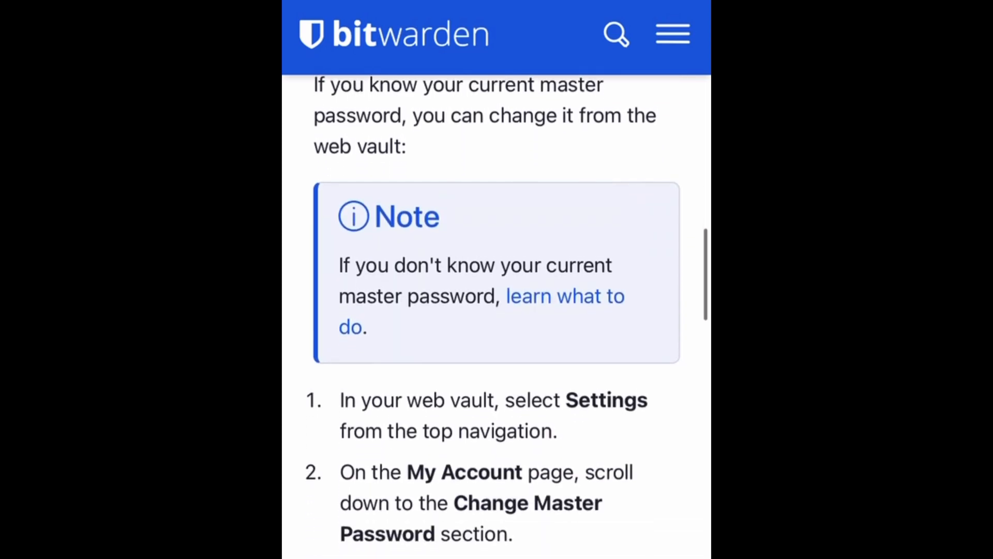
pyautogui.scroll(-3)
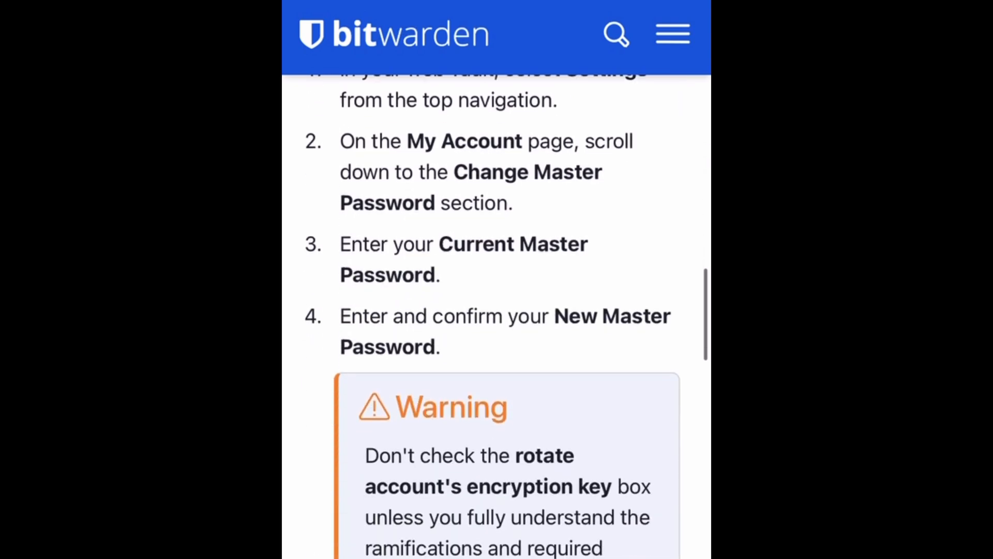
pyautogui.scroll(-3)
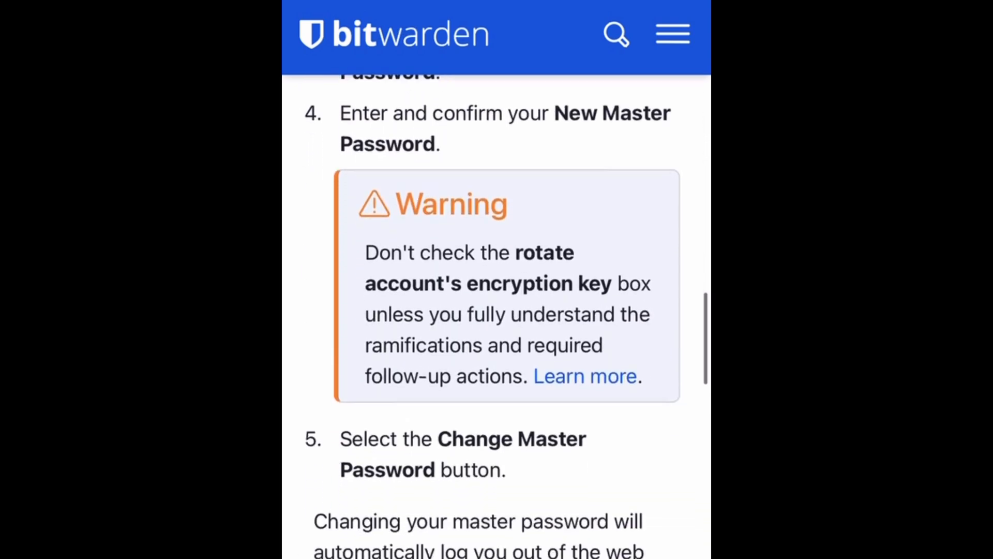
pyautogui.scroll(-3)
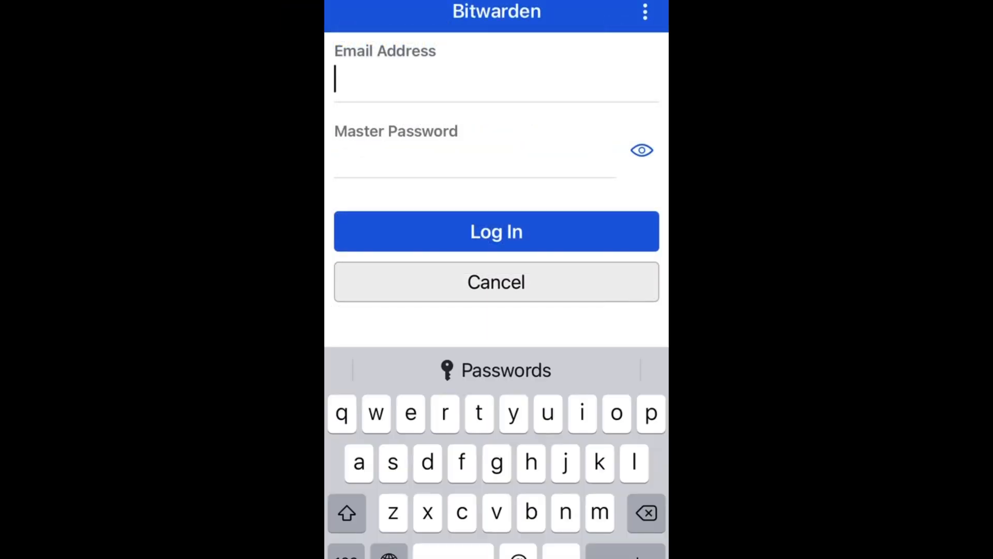
# Step: Enter the account email, submit the login, and pass the hCaptcha 'I am human' check
pyautogui.write('yoir')
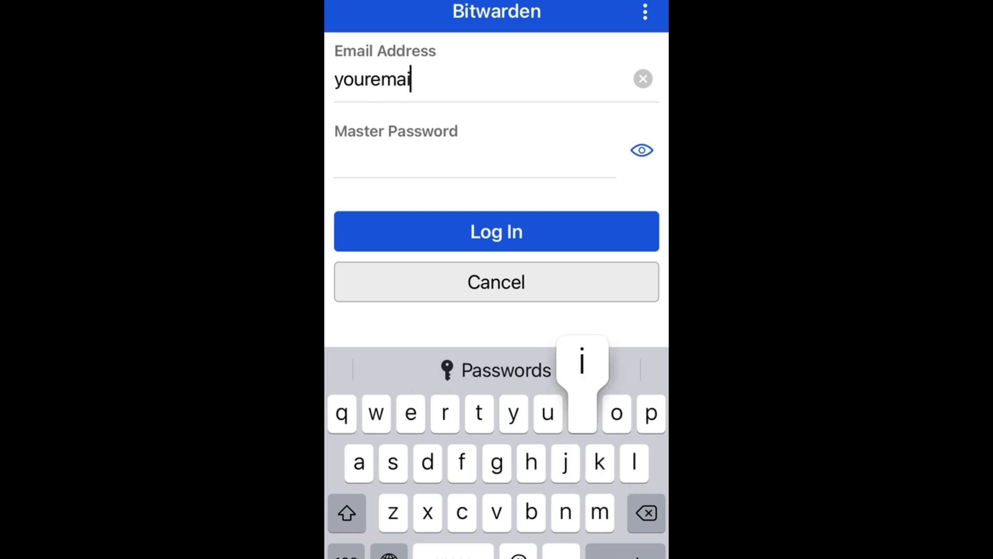
pyautogui.write('l@')
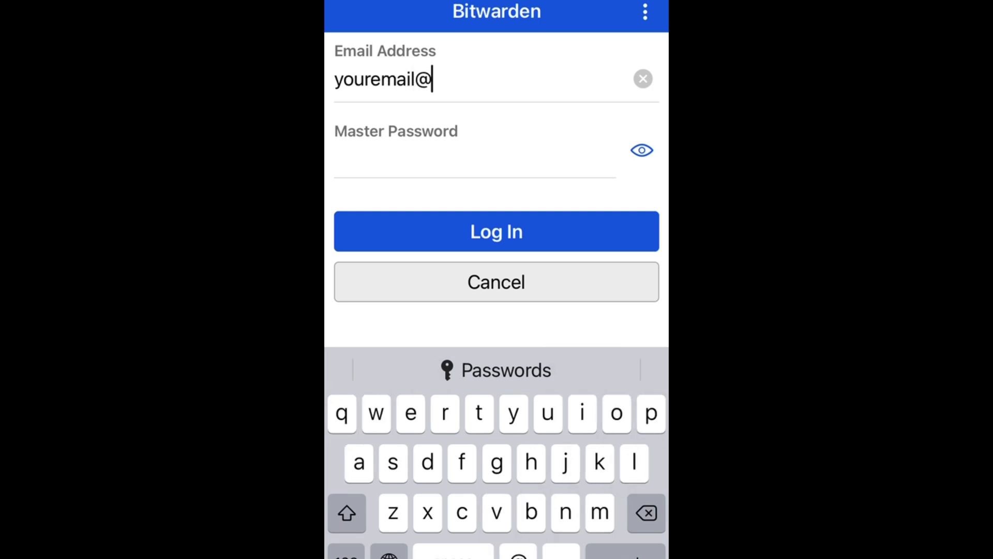
pyautogui.write('email')
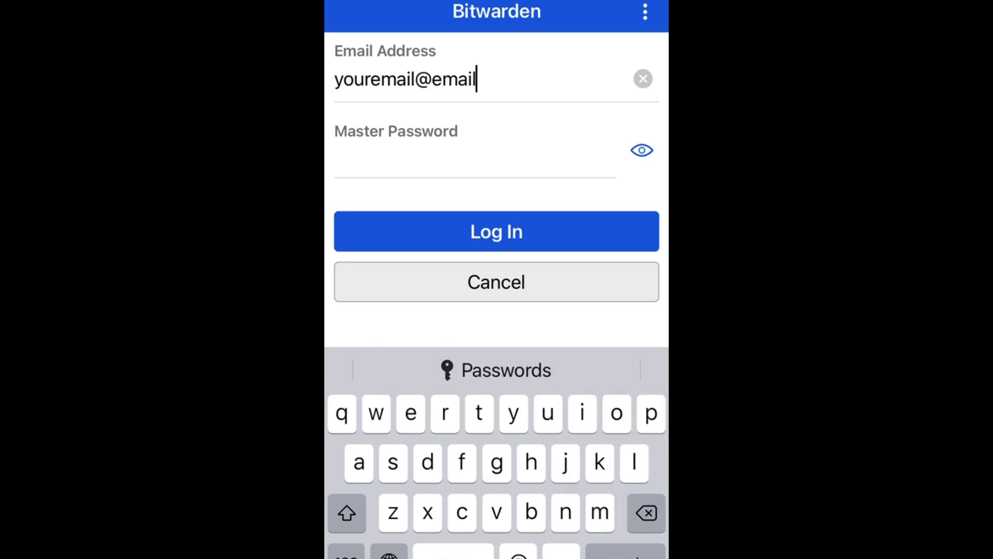
pyautogui.write('.com')
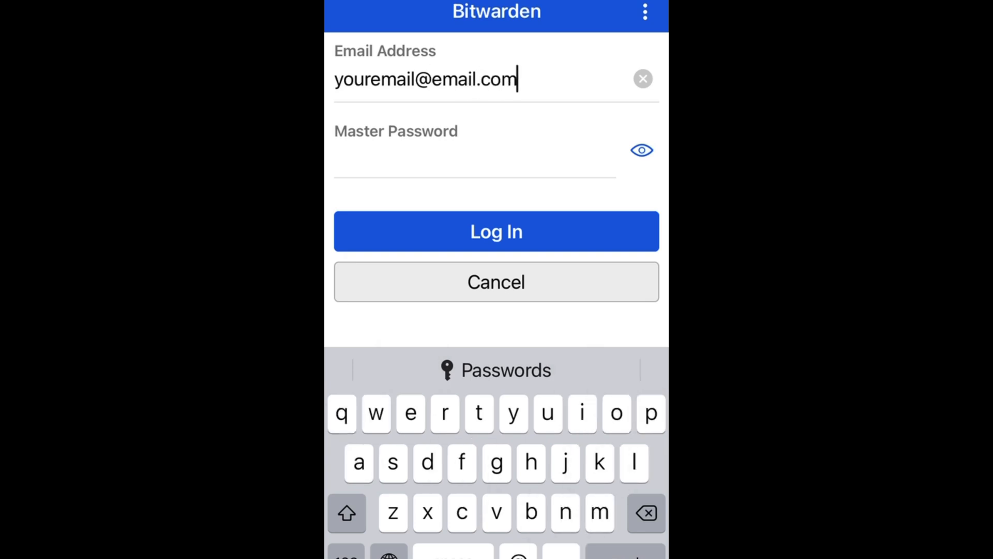
pyautogui.click(496, 230)
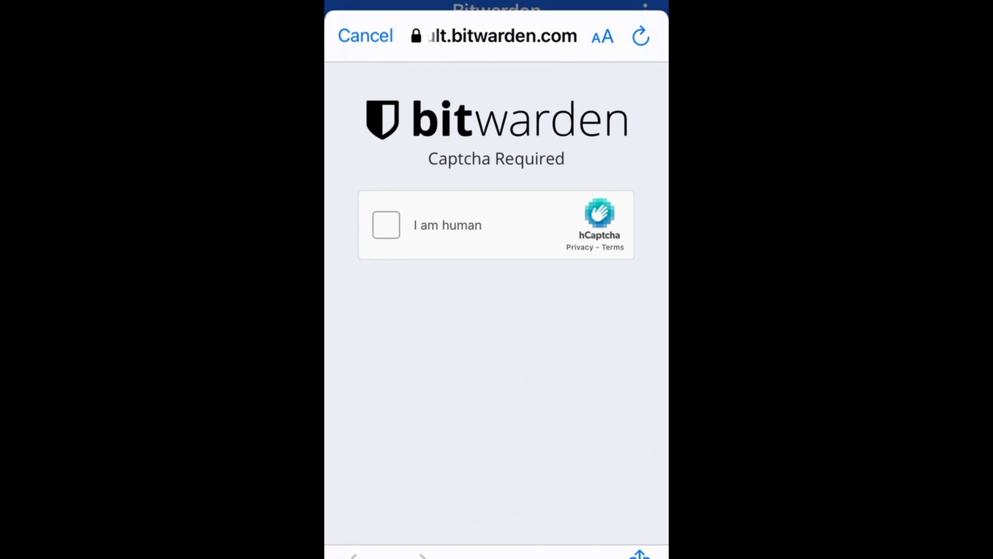
pyautogui.click(385, 225)
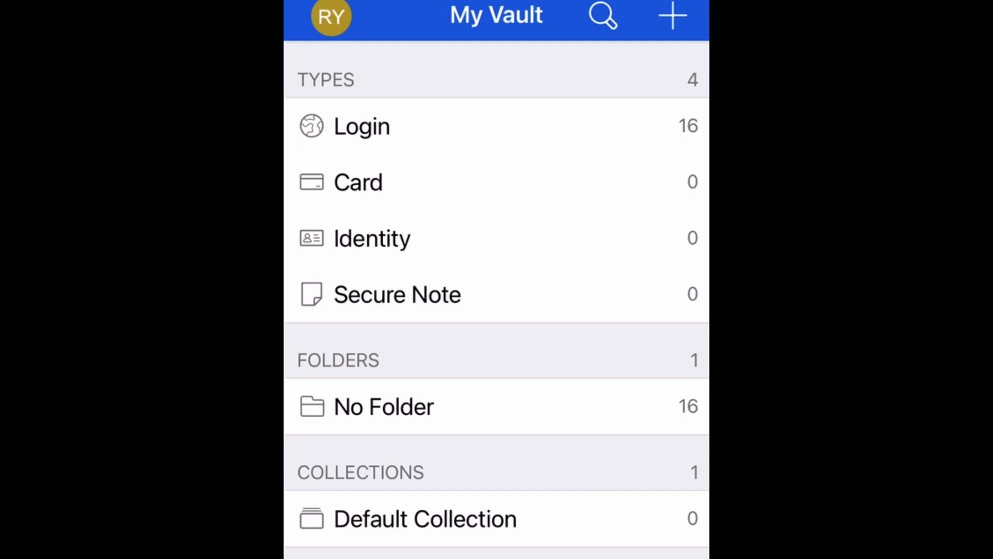
# Step: In the generator settings, raise minimum numbers to two and include special characters
pyautogui.click(330, 17)
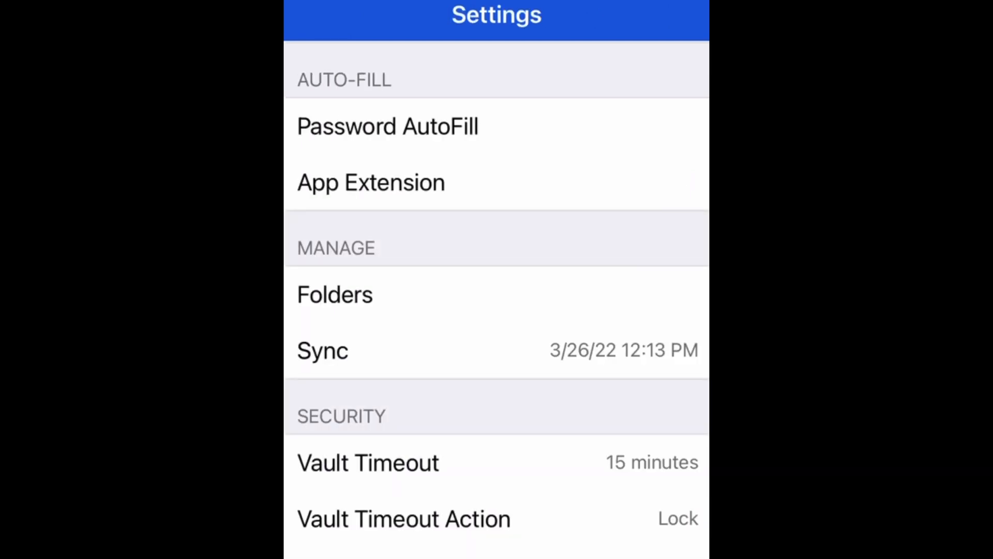
pyautogui.scroll(-3)
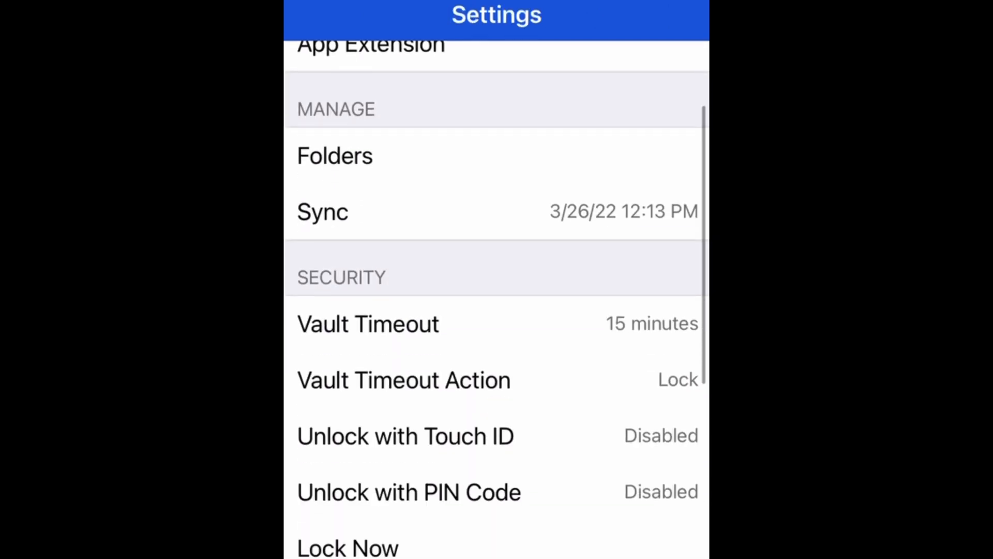
pyautogui.scroll(-3)
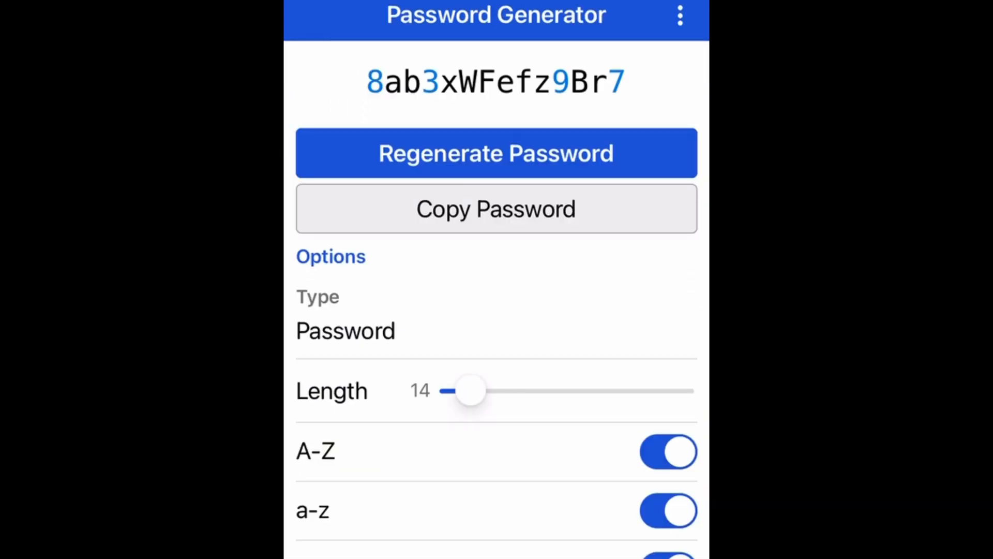
pyautogui.scroll(-3)
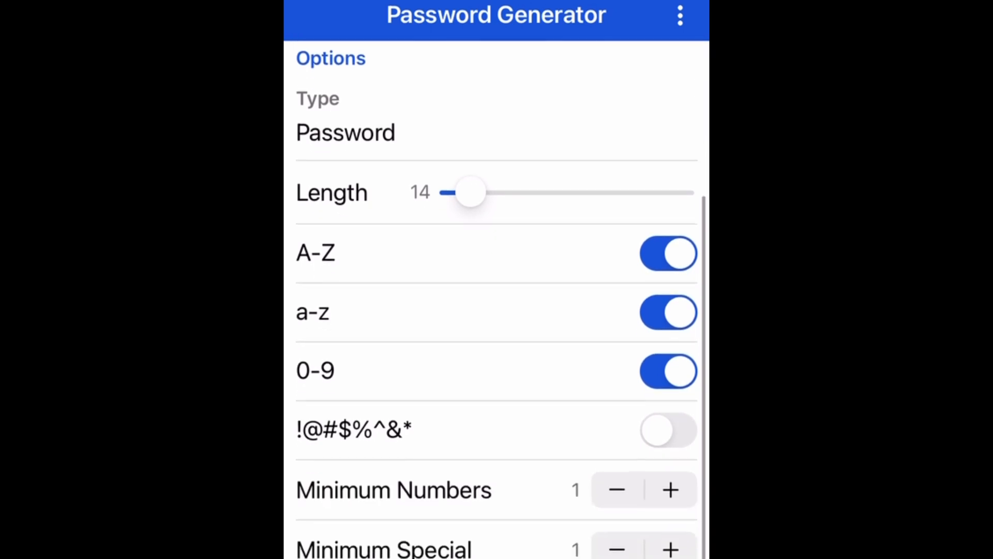
pyautogui.click(670, 489)
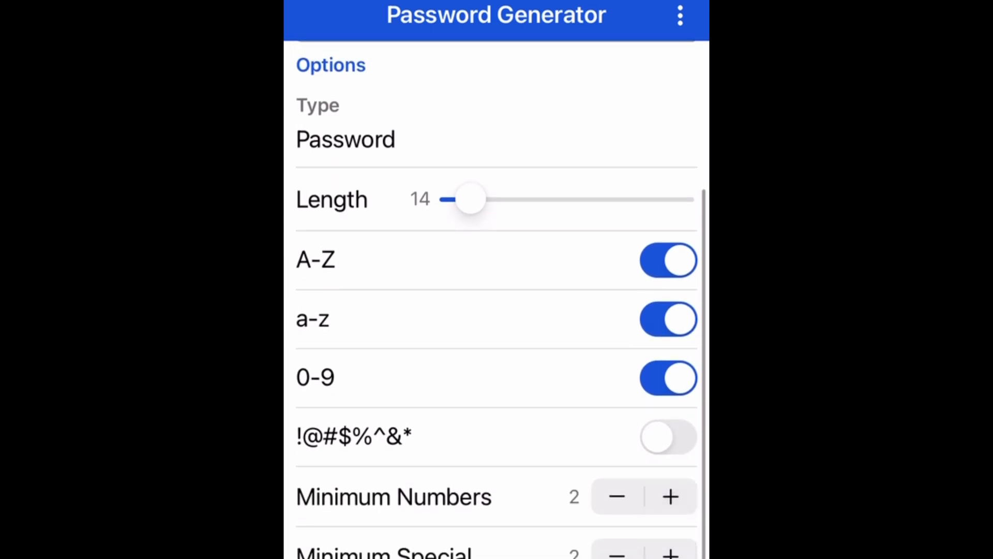
pyautogui.click(668, 436)
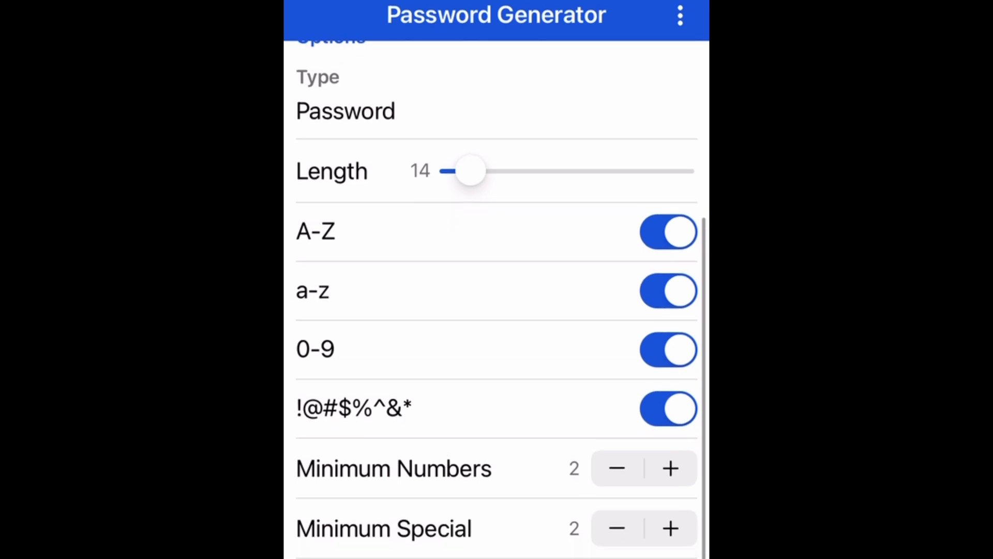
# Step: Regenerate the password, then return to the 16-login vault overview
pyautogui.scroll(3)
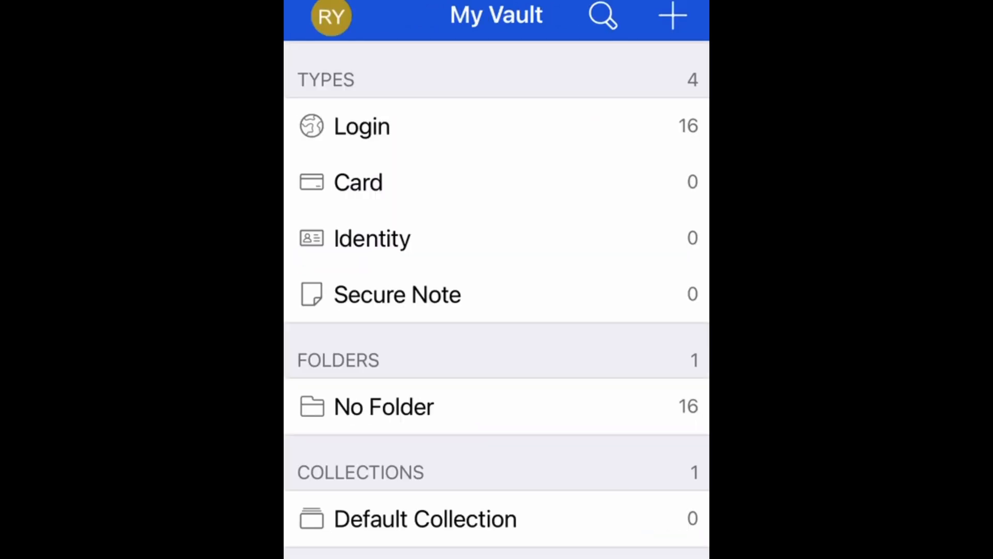
pyautogui.click(673, 16)
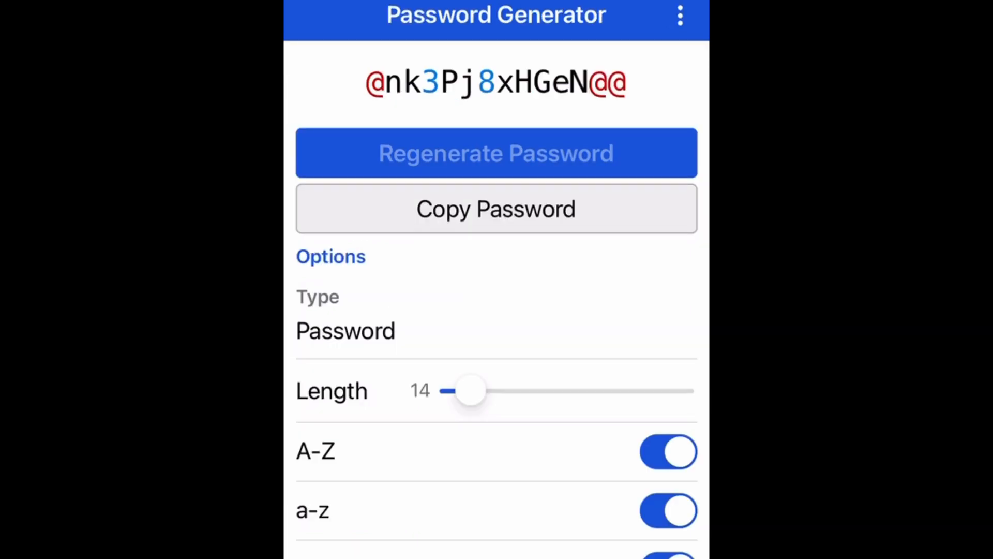
pyautogui.click(496, 152)
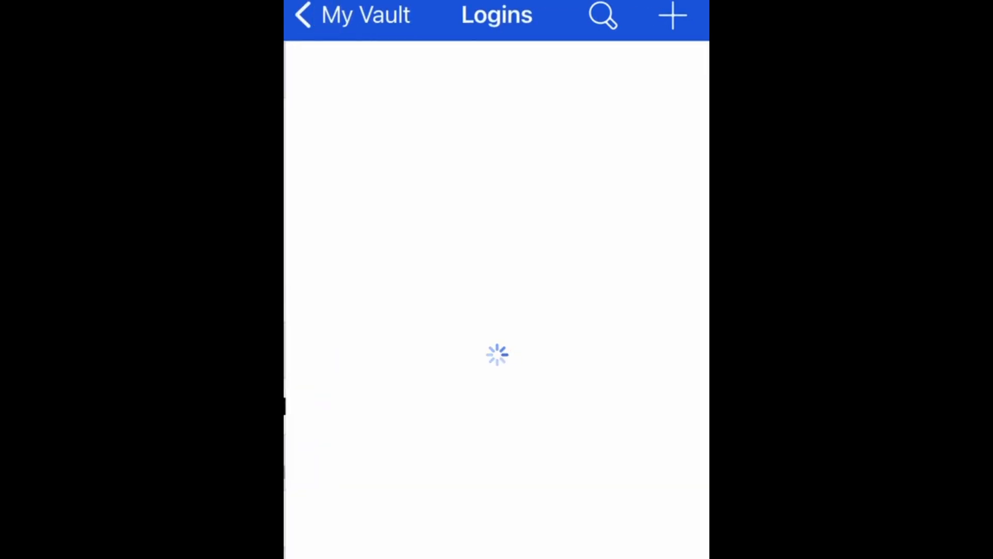
pyautogui.click(352, 15)
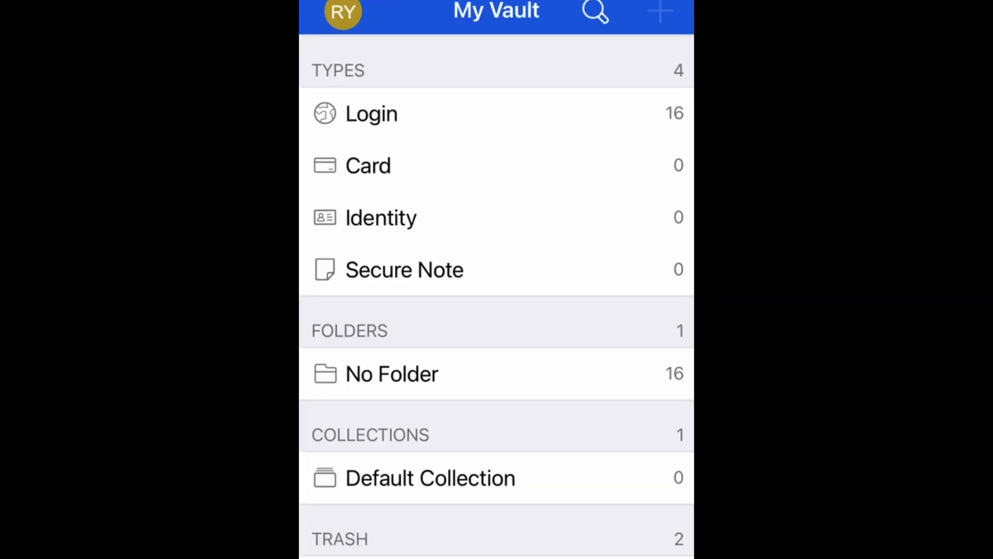
# Step: Start a new login named 'Bank or institution name' with username 'Username'
pyautogui.click(660, 13)
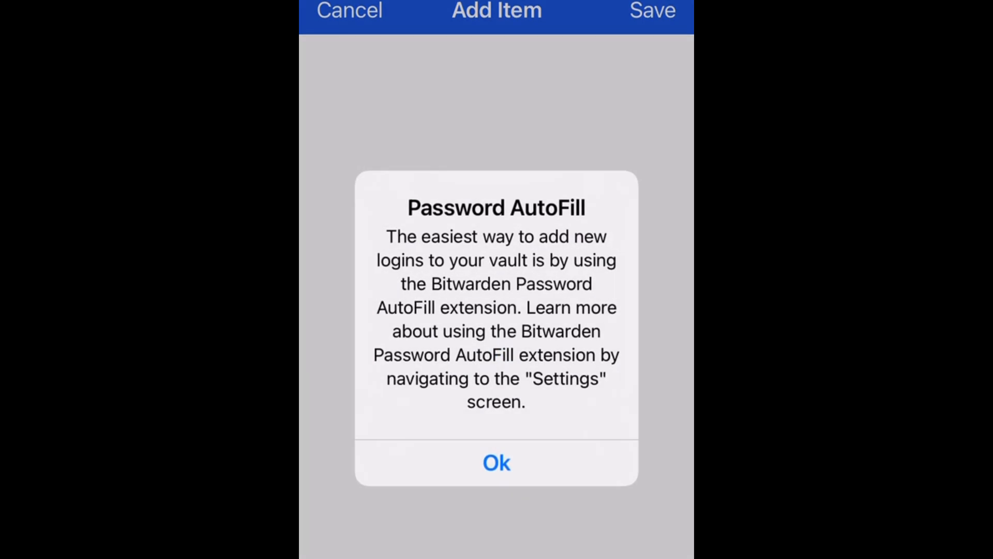
pyautogui.click(496, 462)
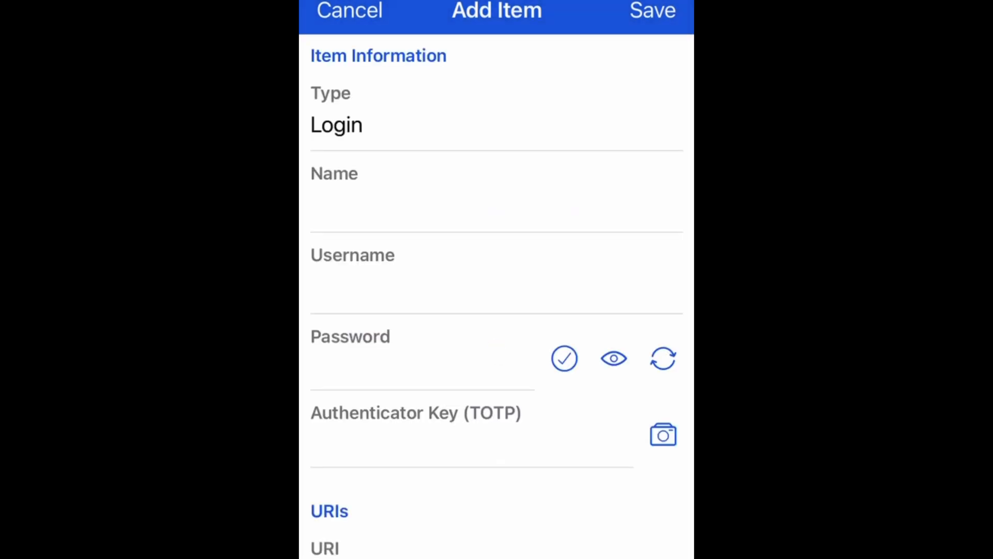
pyautogui.write('Bank')
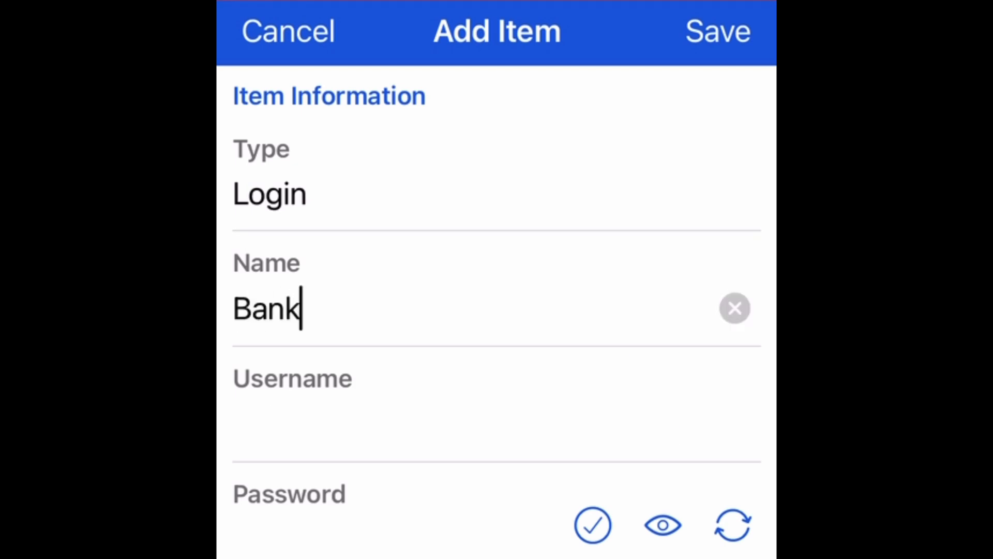
pyautogui.write('or i')
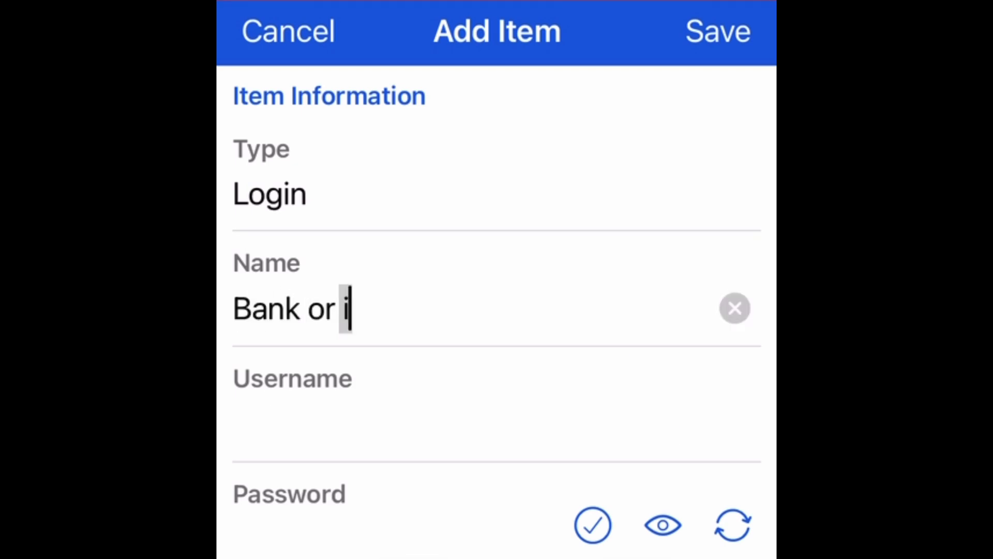
pyautogui.write('ns')
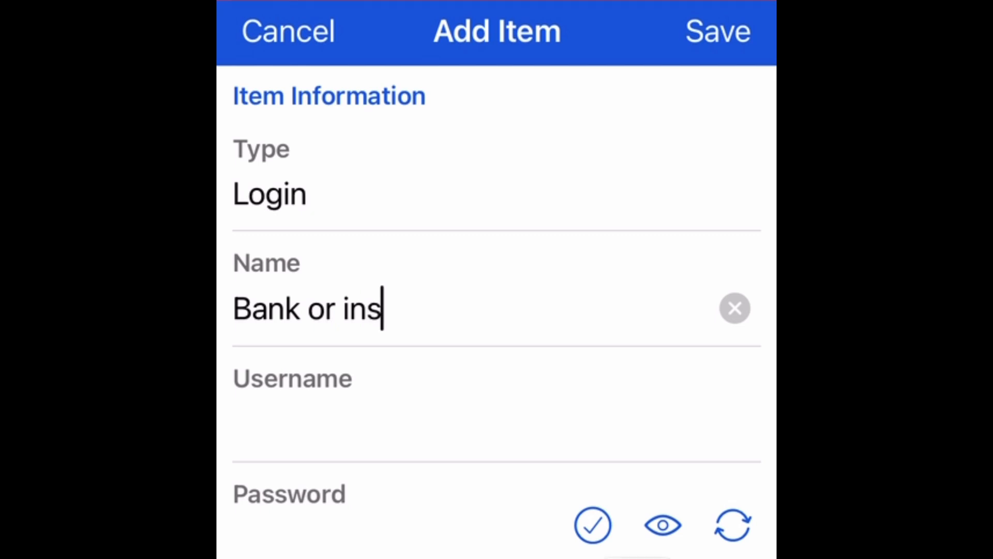
pyautogui.write('ti')
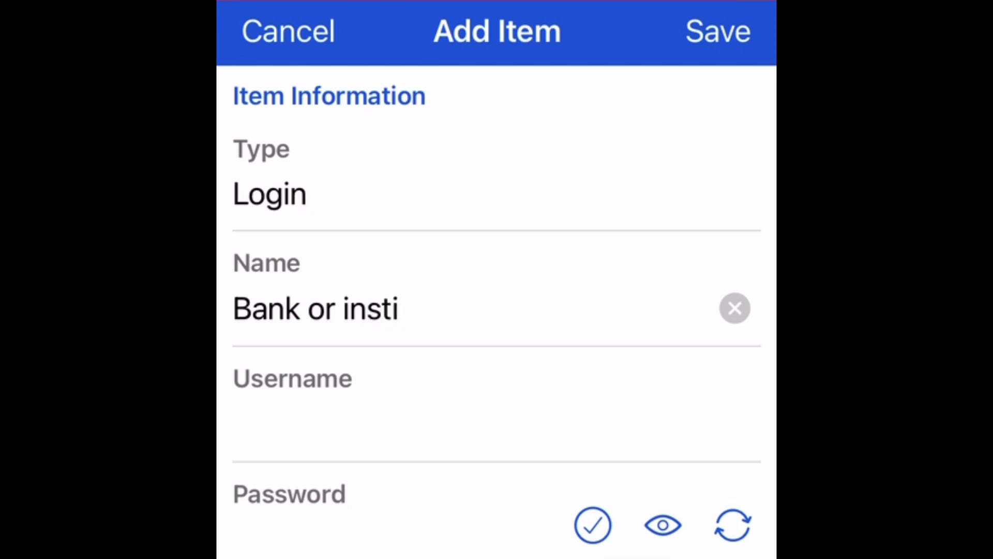
pyautogui.write('tution name')
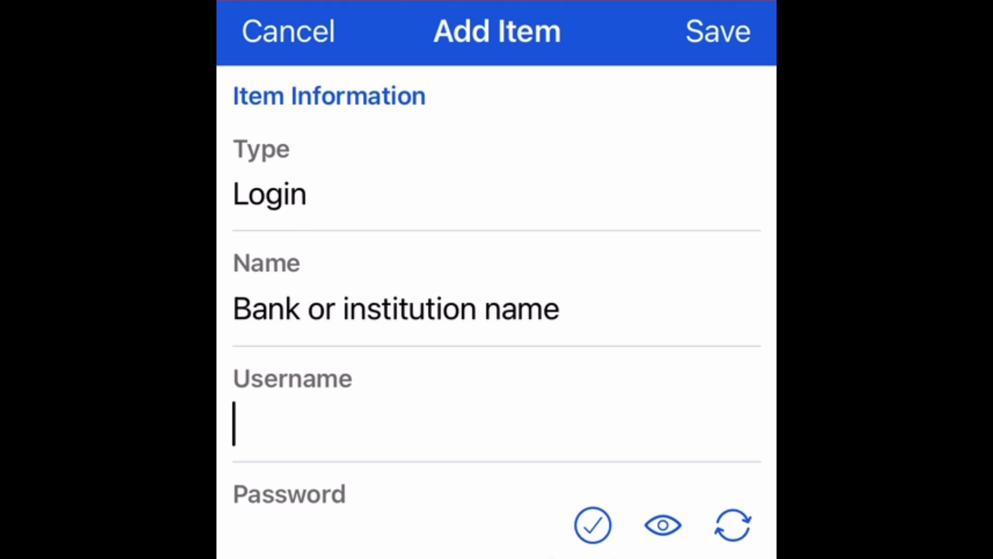
pyautogui.write('Username')
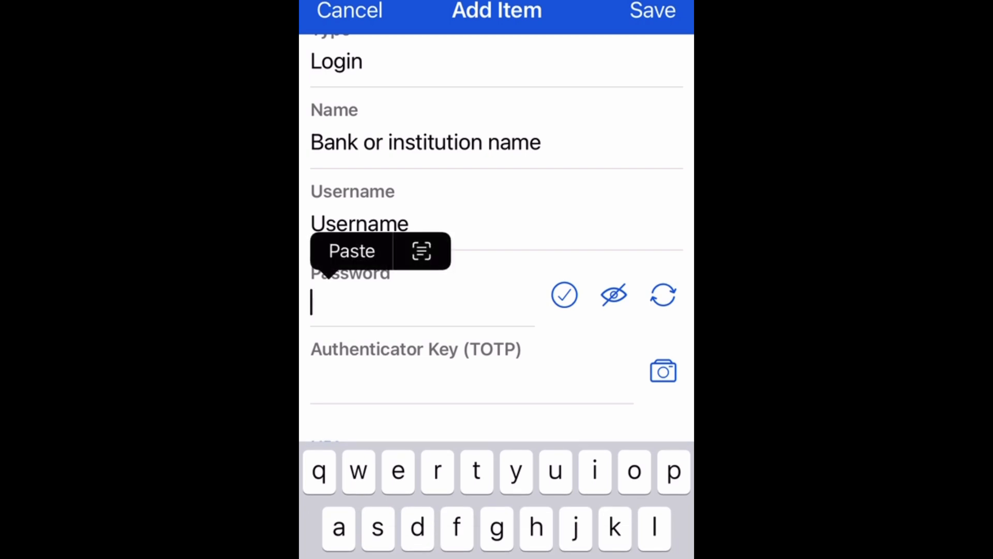
# Step: Paste the generated password and set the login's URI to bankname.com
pyautogui.click(350, 250)
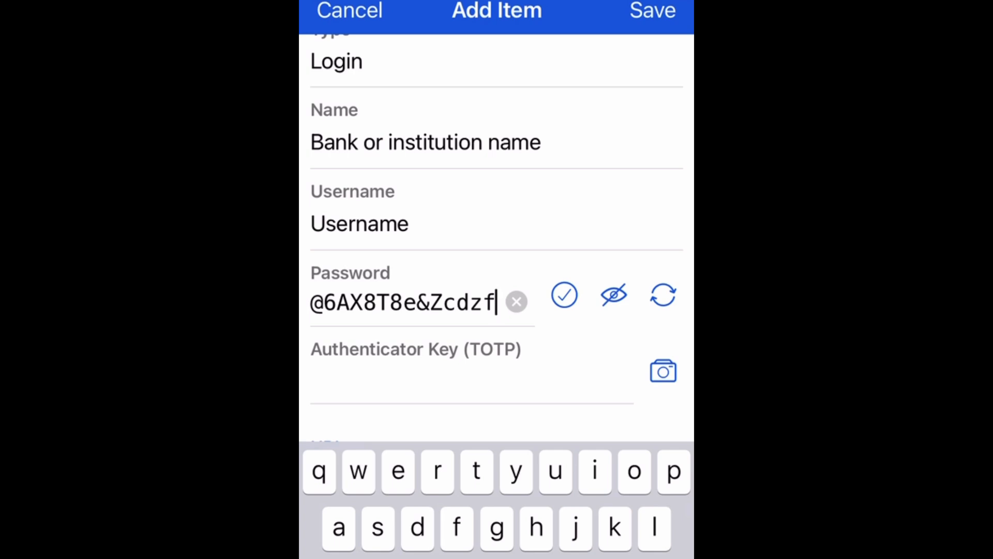
pyautogui.scroll(-3)
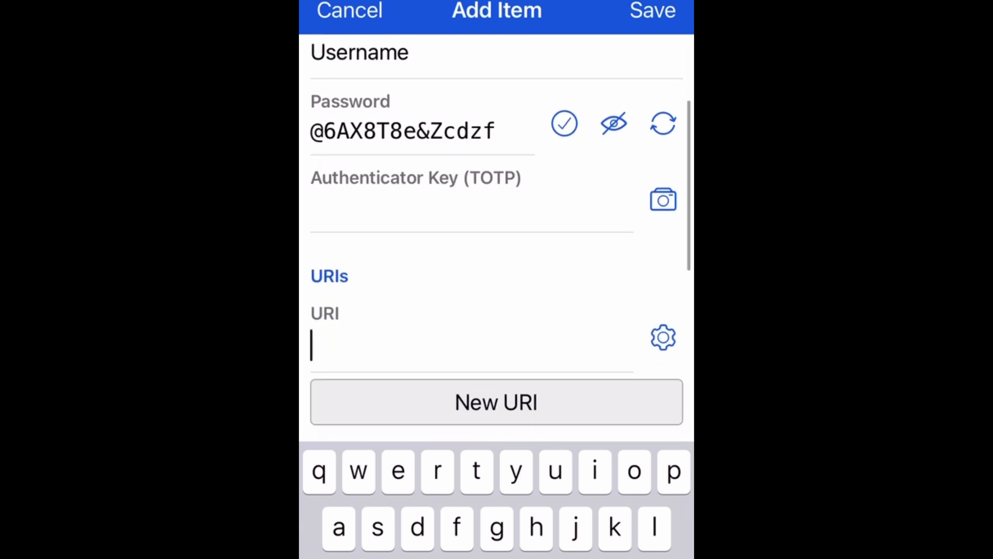
pyautogui.write('ba')
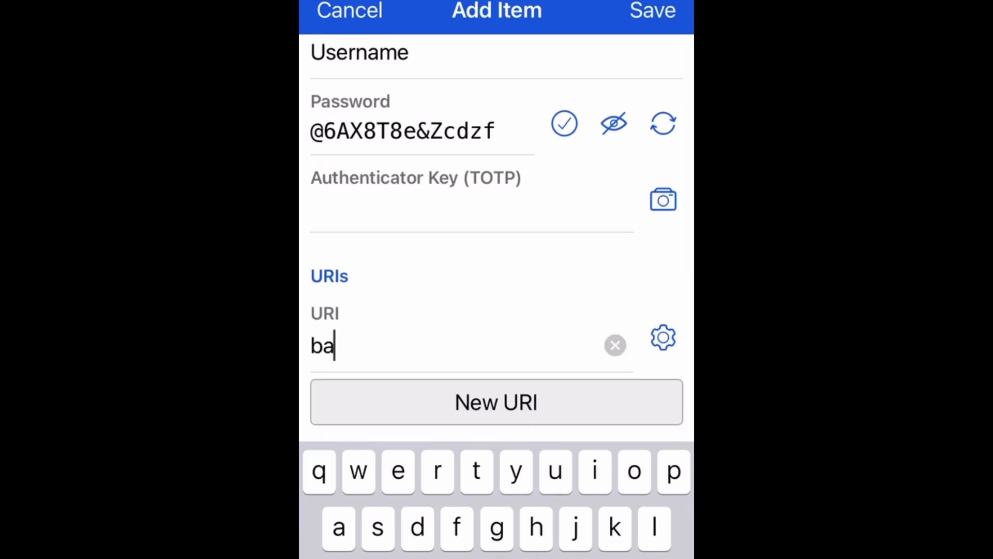
pyautogui.write('nk')
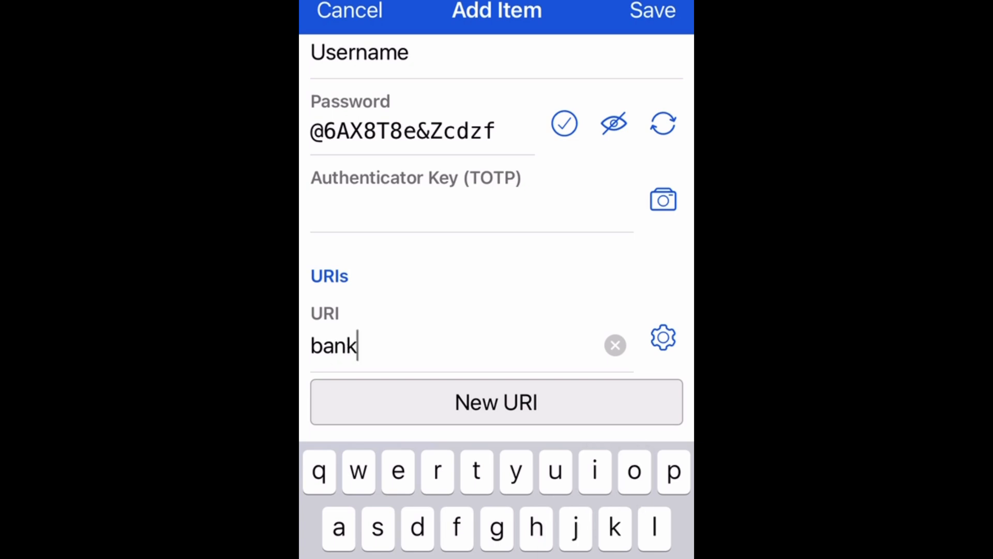
pyautogui.write('name.com')
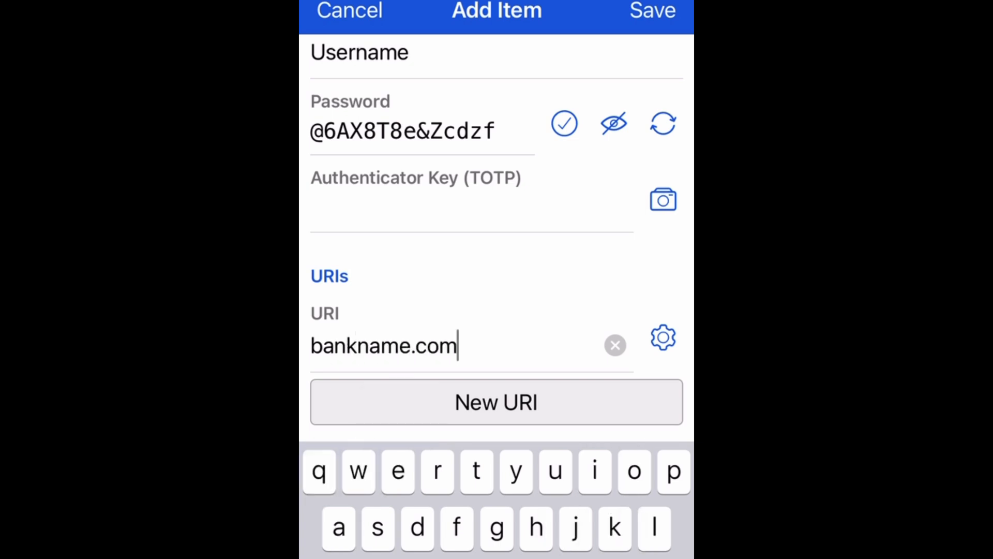
pyautogui.scroll(-3)
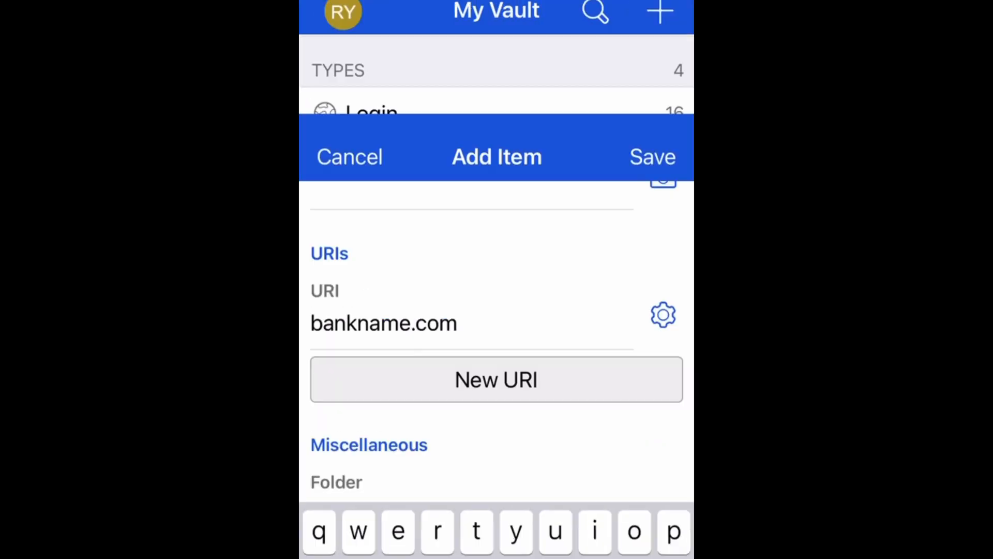
# Step: Open the iOS Settings app and go to its Passwords entry
pyautogui.click(651, 156)
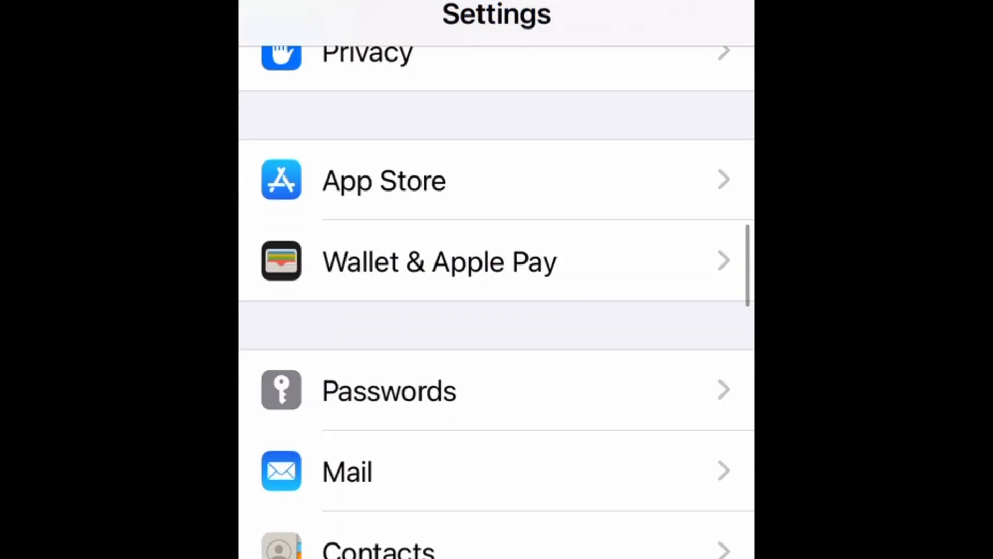
pyautogui.scroll(3)
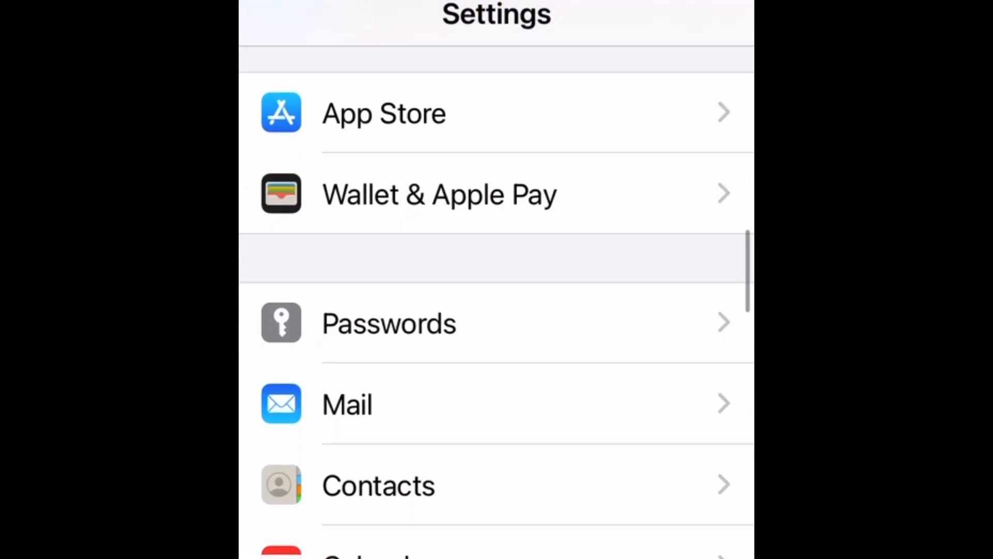
pyautogui.click(389, 322)
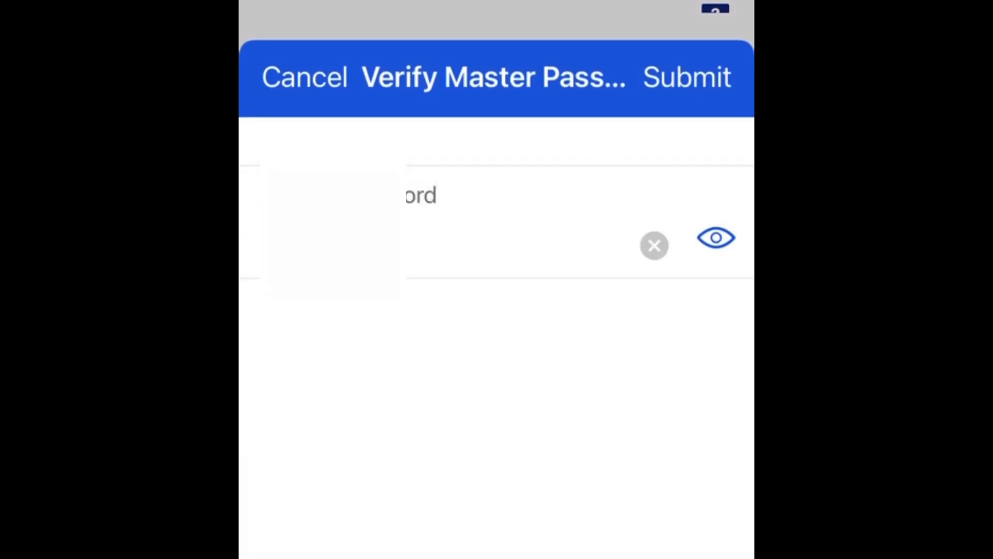
# Step: Submit the master password and fill in the U.S. Bank login from AutoFill
pyautogui.click(686, 77)
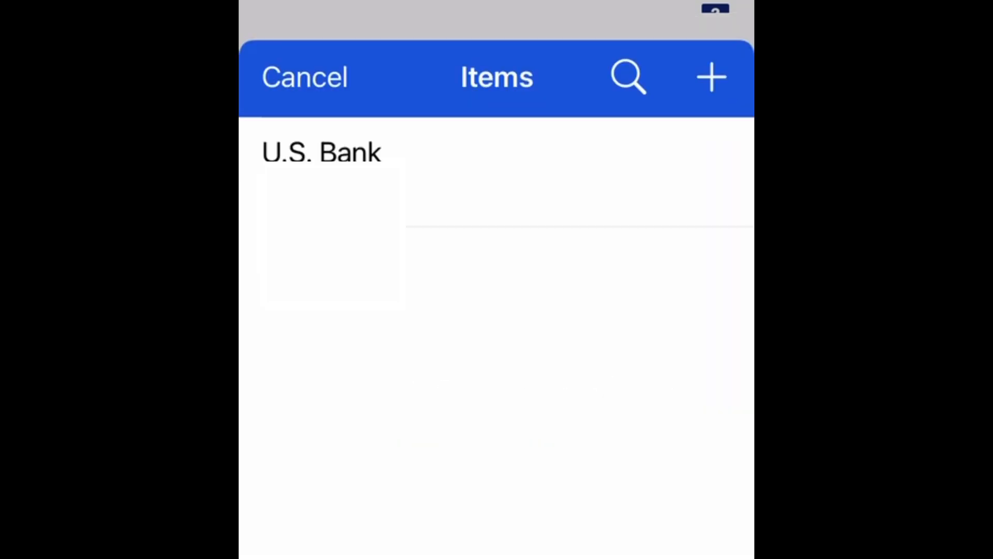
pyautogui.click(322, 152)
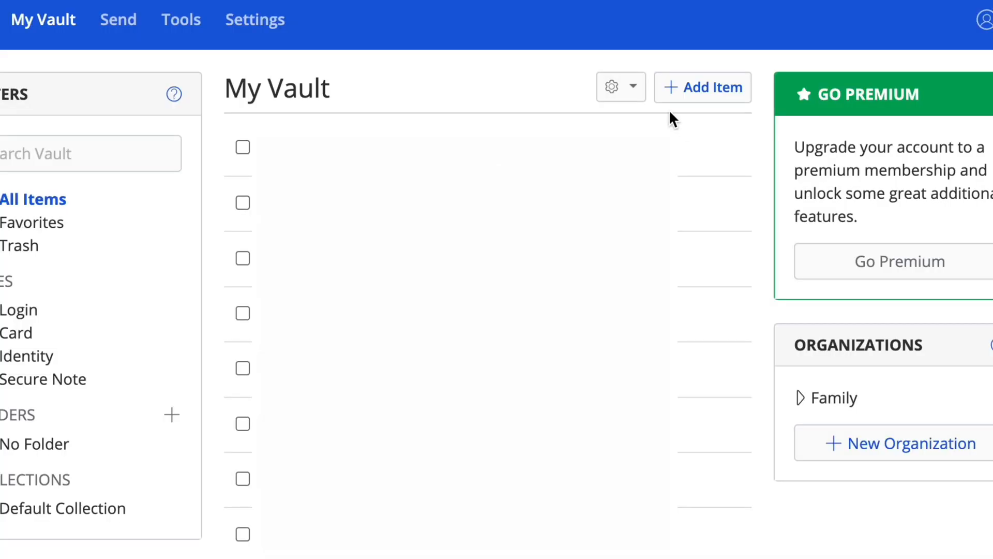
# Step: Select all 53 items and move them to Family's Default Collection
pyautogui.click(620, 87)
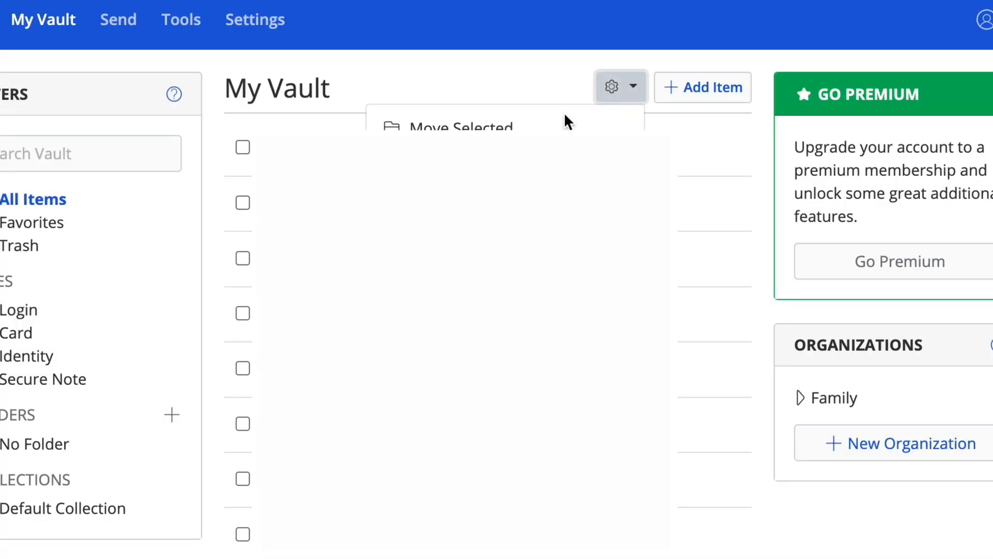
pyautogui.click(461, 129)
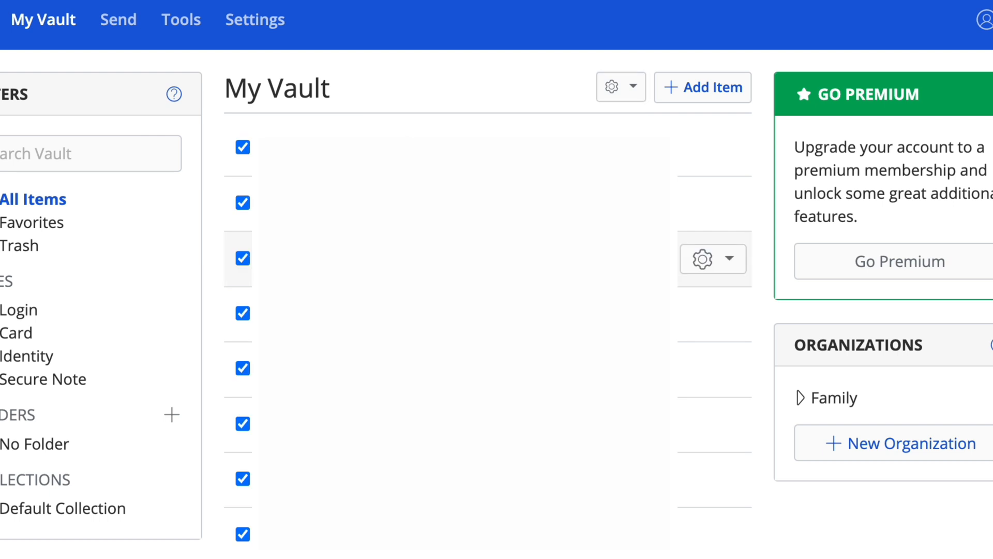
pyautogui.click(620, 87)
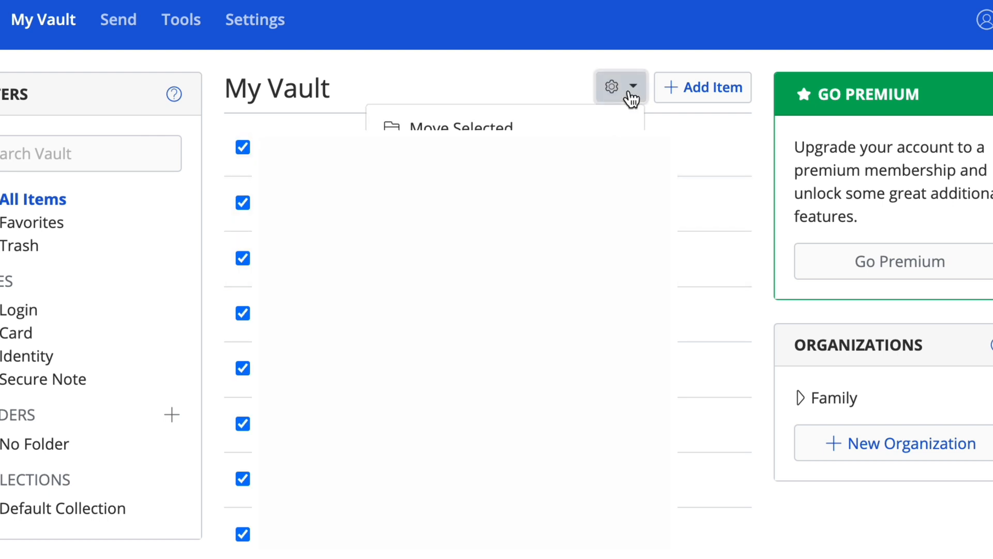
pyautogui.click(619, 88)
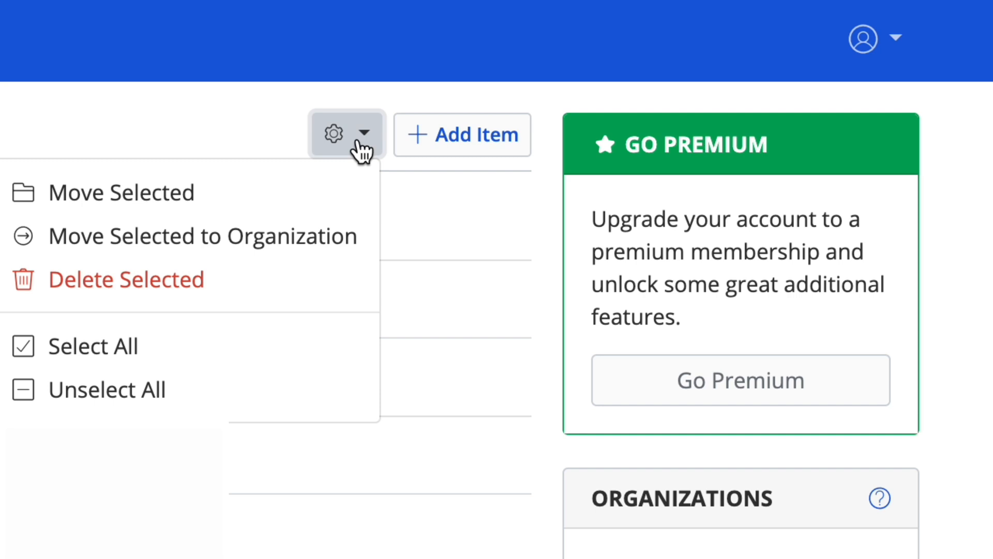
pyautogui.moveTo(260, 236)
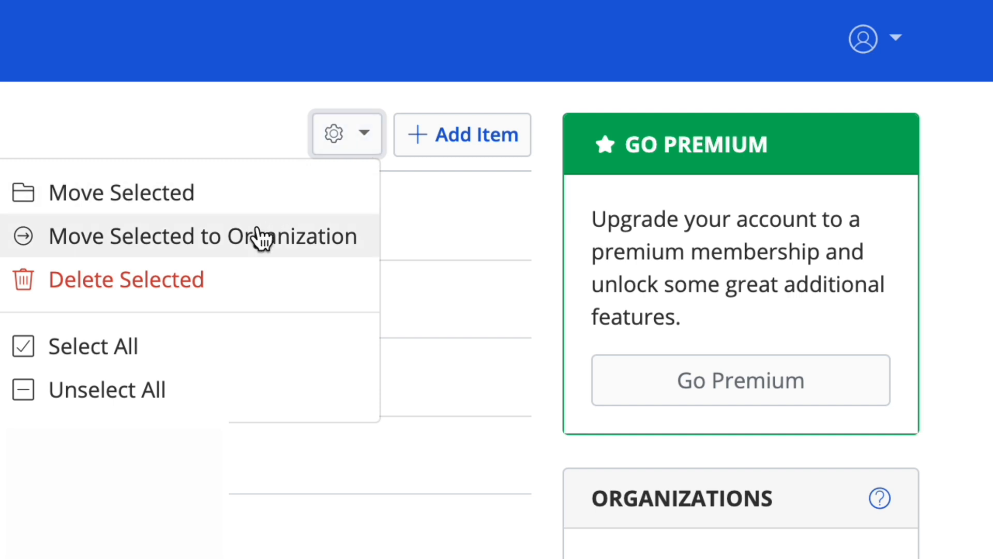
pyautogui.moveTo(260, 245)
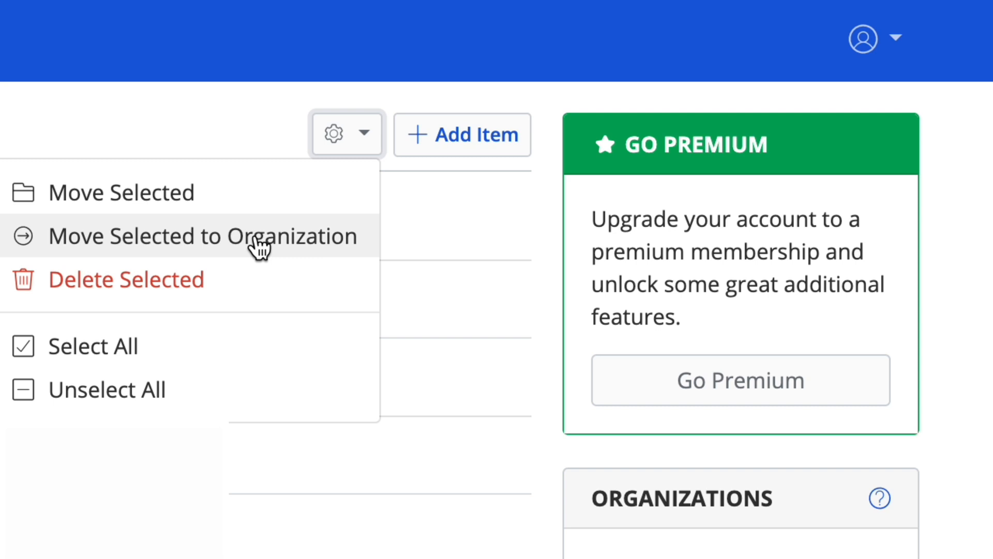
pyautogui.click(202, 236)
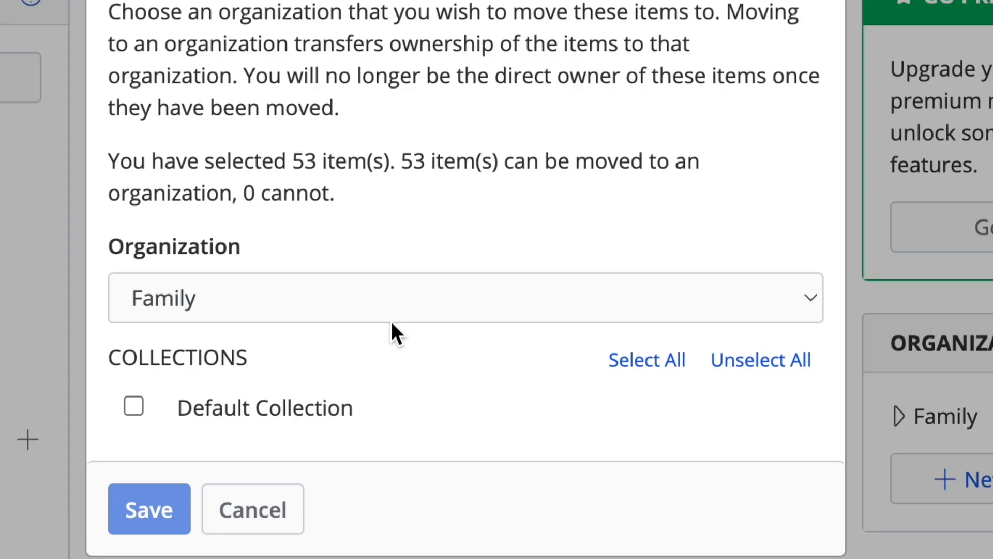
pyautogui.moveTo(273, 370)
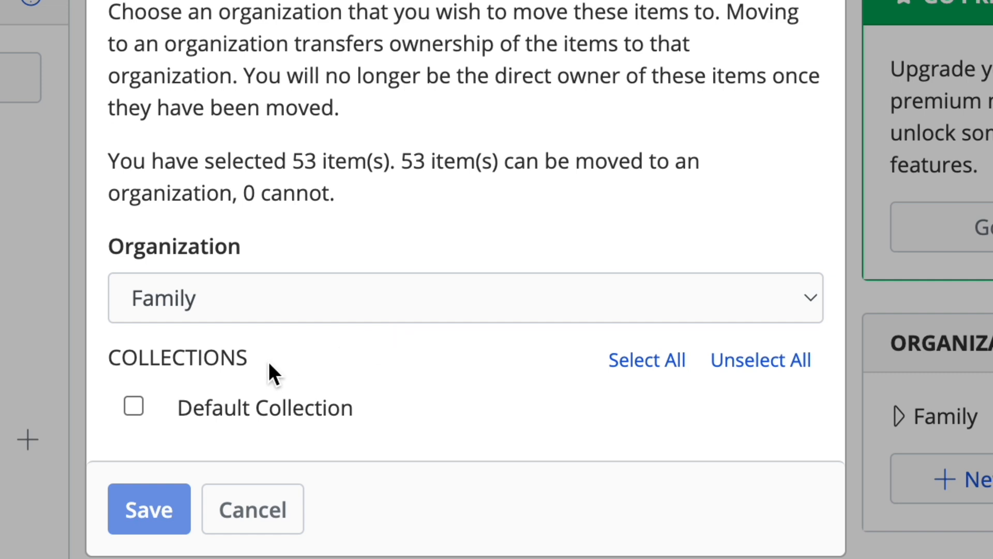
pyautogui.moveTo(212, 327)
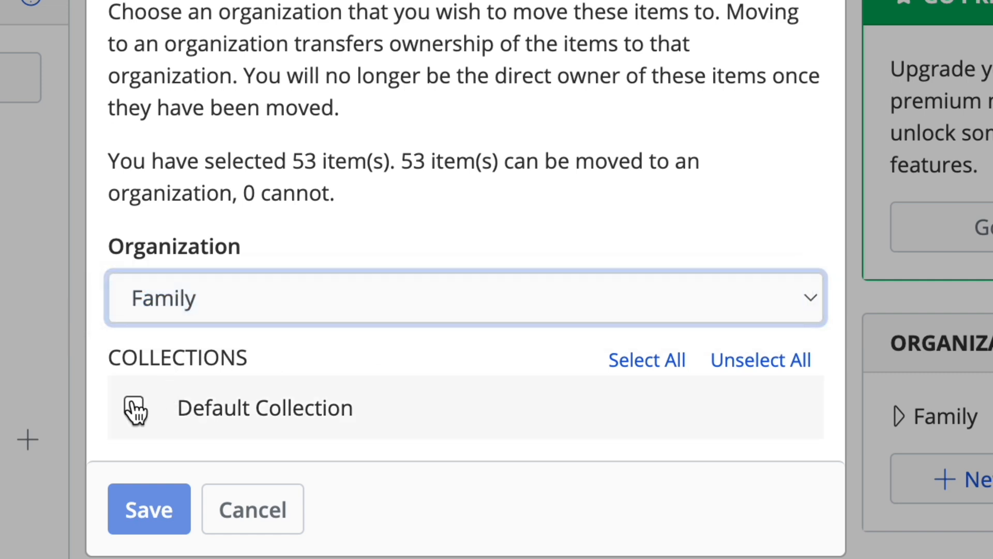
pyautogui.click(133, 406)
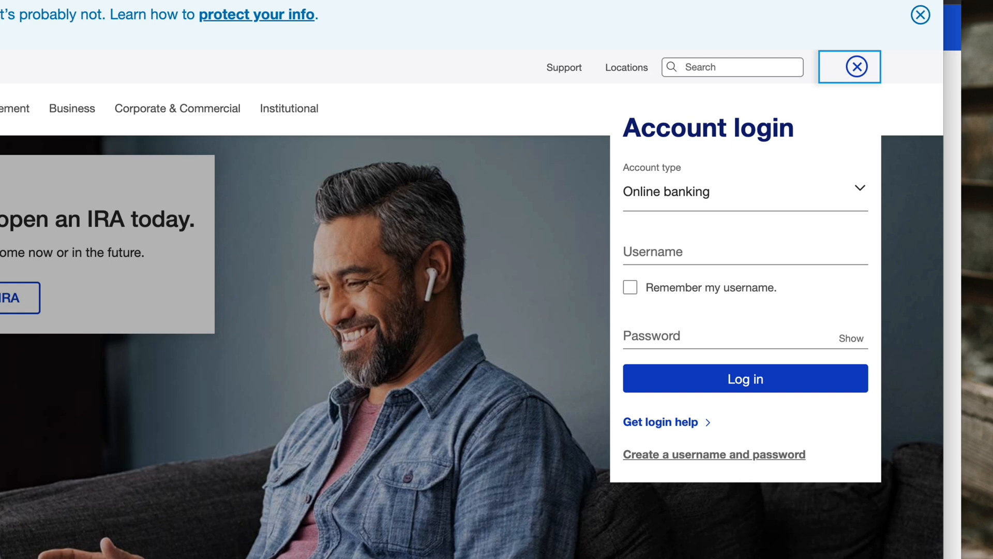
# Step: Log in to the browser extension and confirm Default Collection lists 53 logins
pyautogui.click(849, 67)
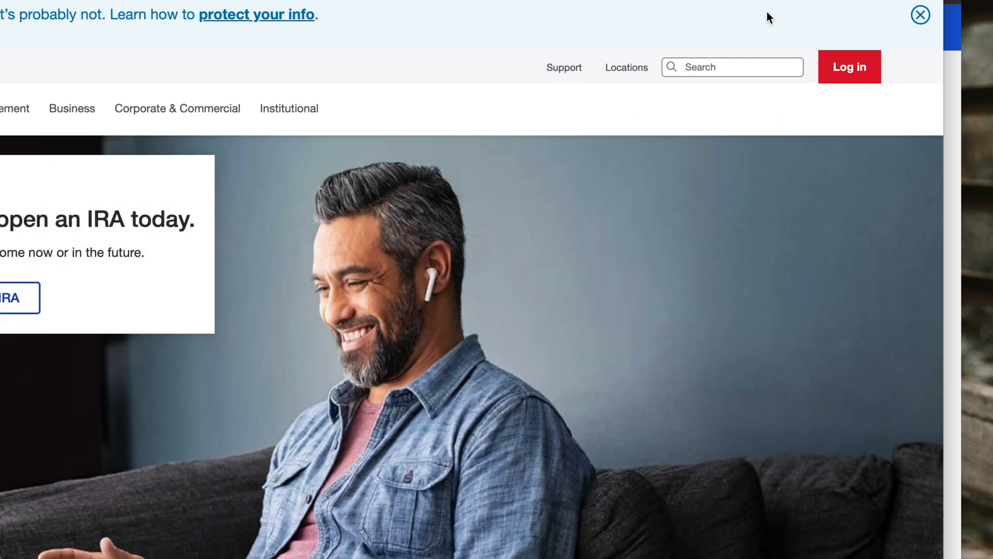
pyautogui.click(849, 67)
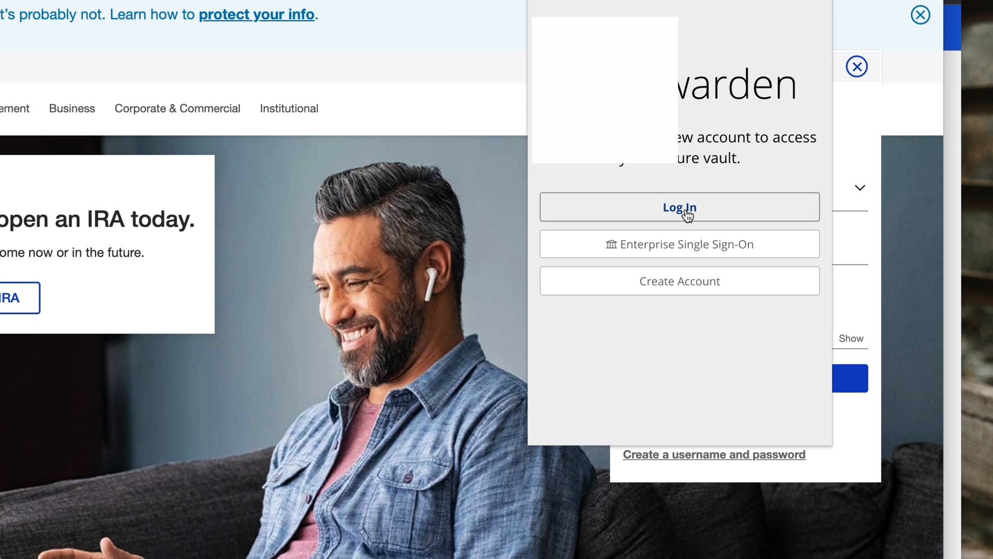
pyautogui.click(679, 206)
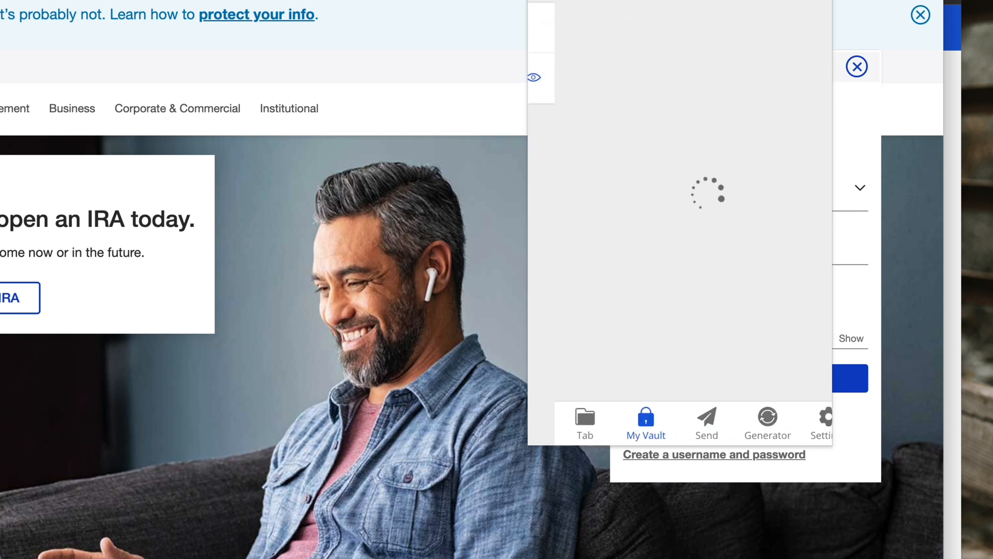
pyautogui.click(645, 423)
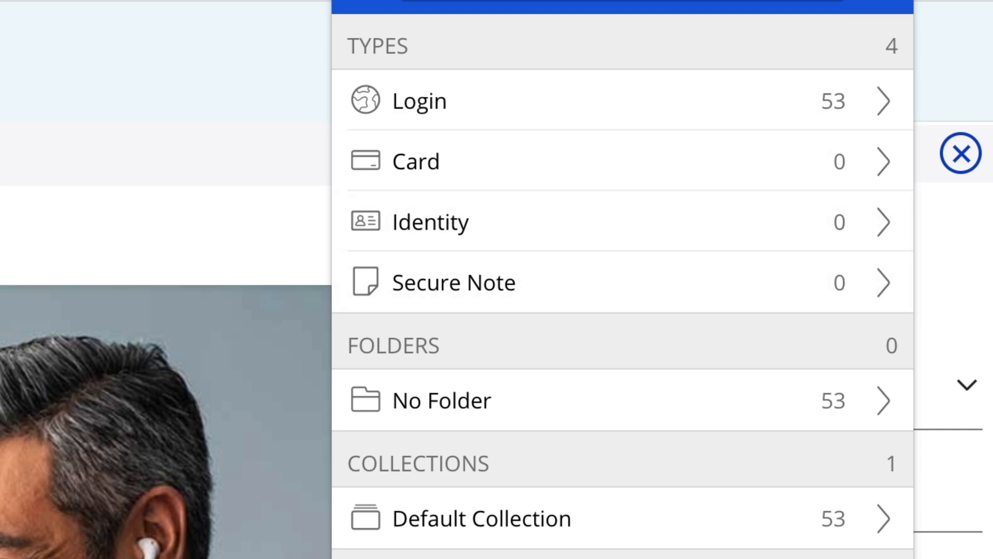
pyautogui.click(960, 153)
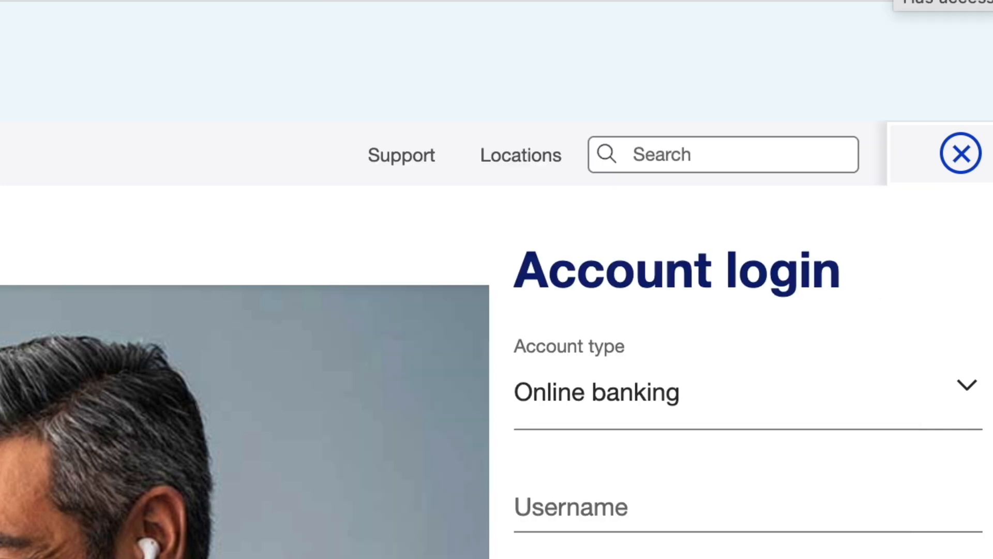